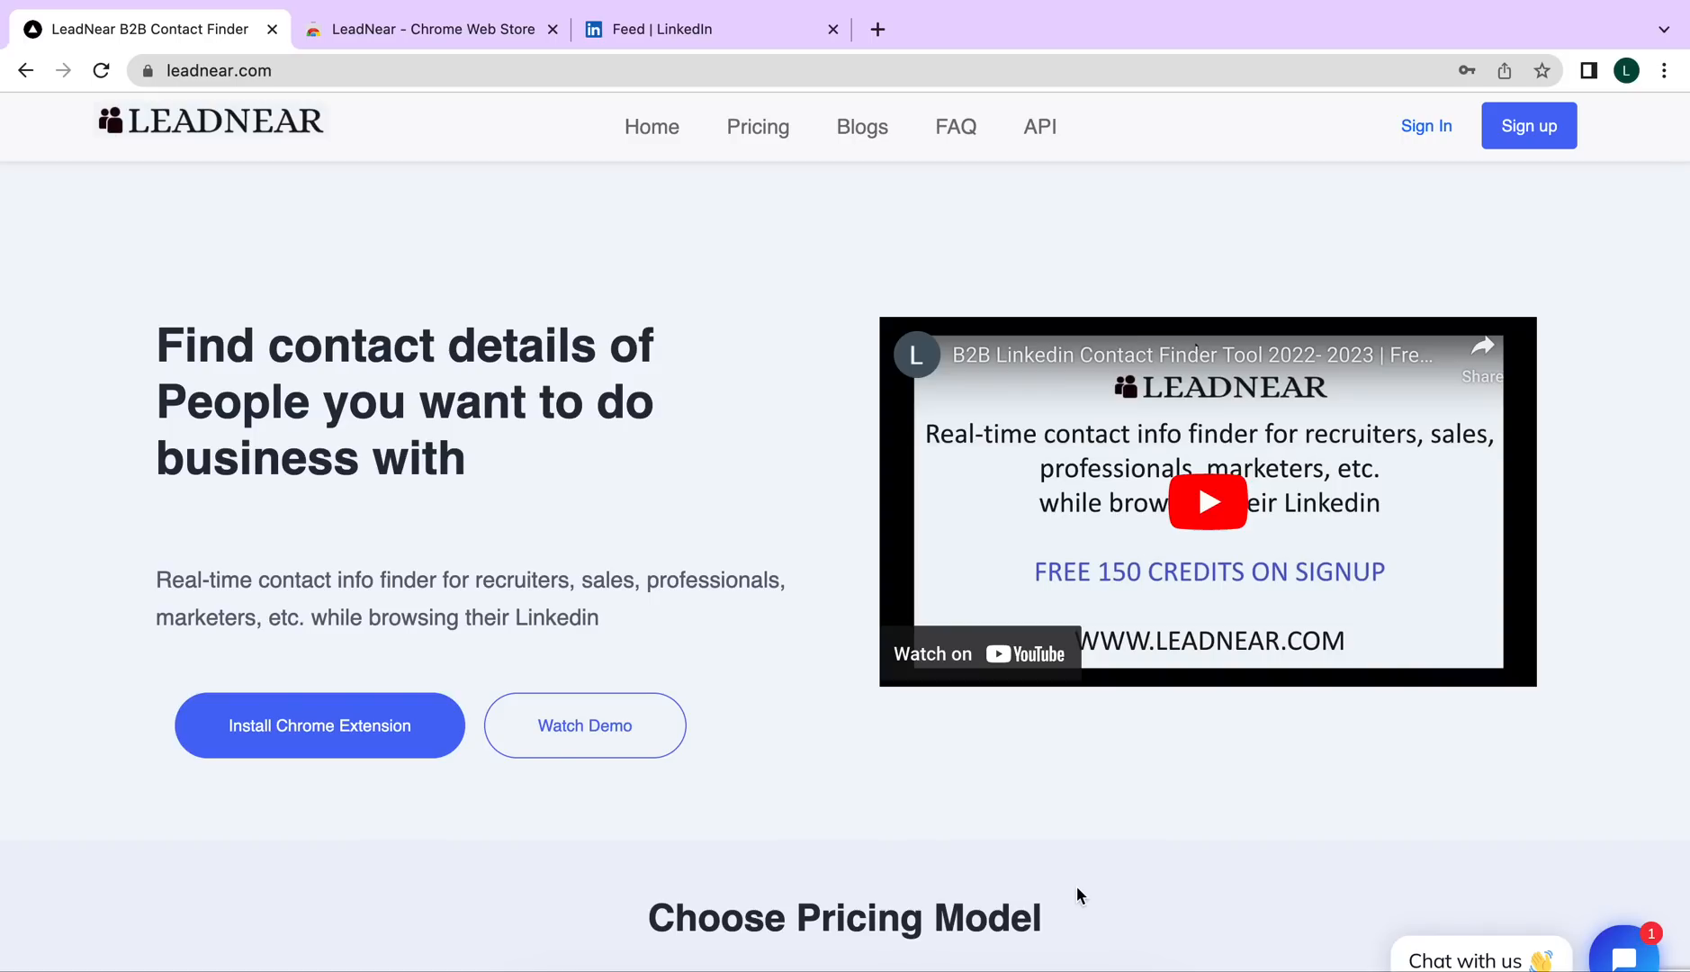
{"action": "mouse_move", "coordinate": [1440, 296]}
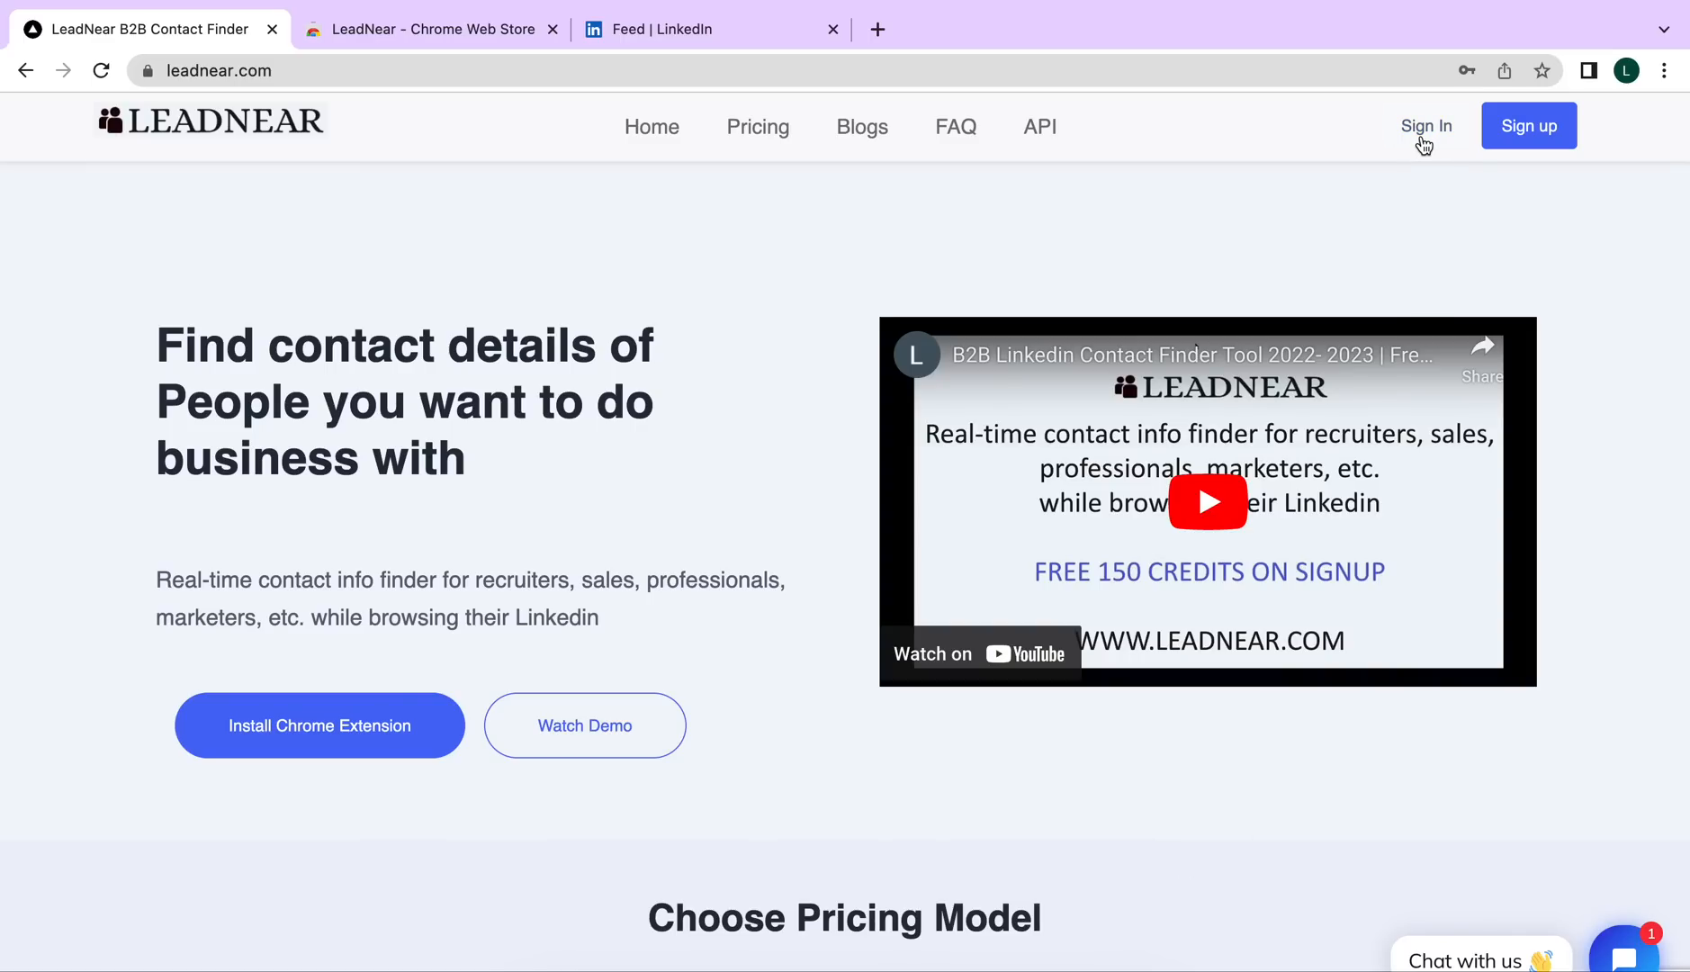
Go to LeadNear's sign-in page from the top navigation bar
{"action": "left_click", "coordinate": [1425, 125]}
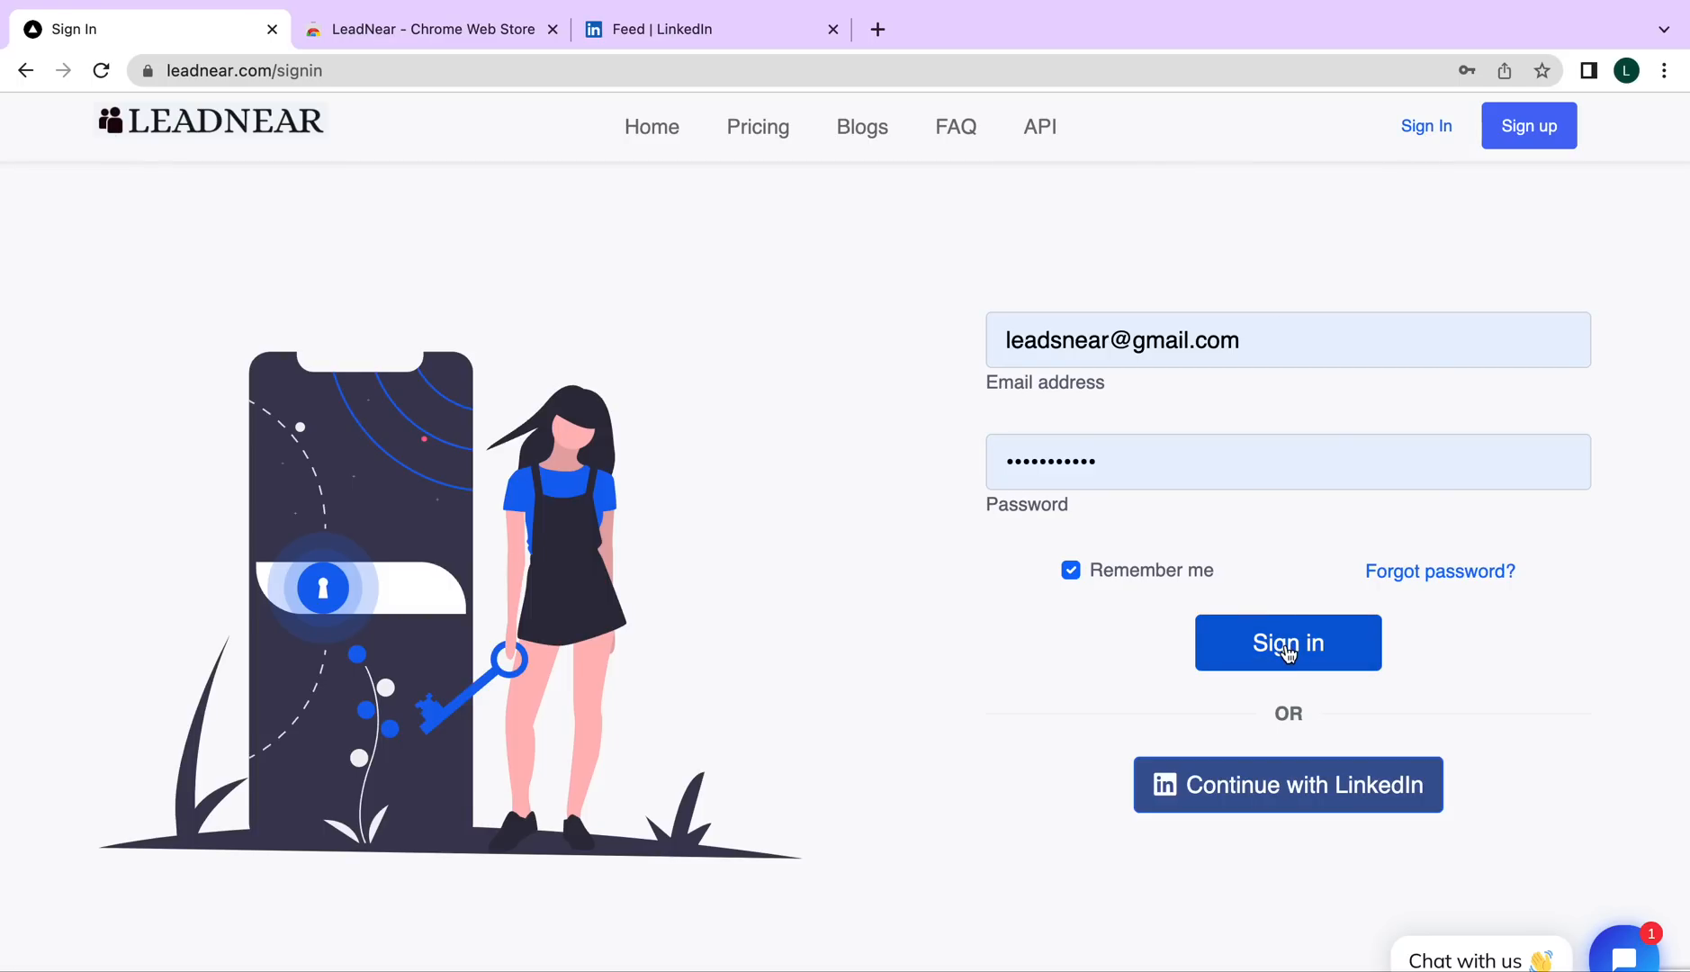
Sign in to the LeadNear account using the prefilled credentials
{"action": "left_click", "coordinate": [1288, 642]}
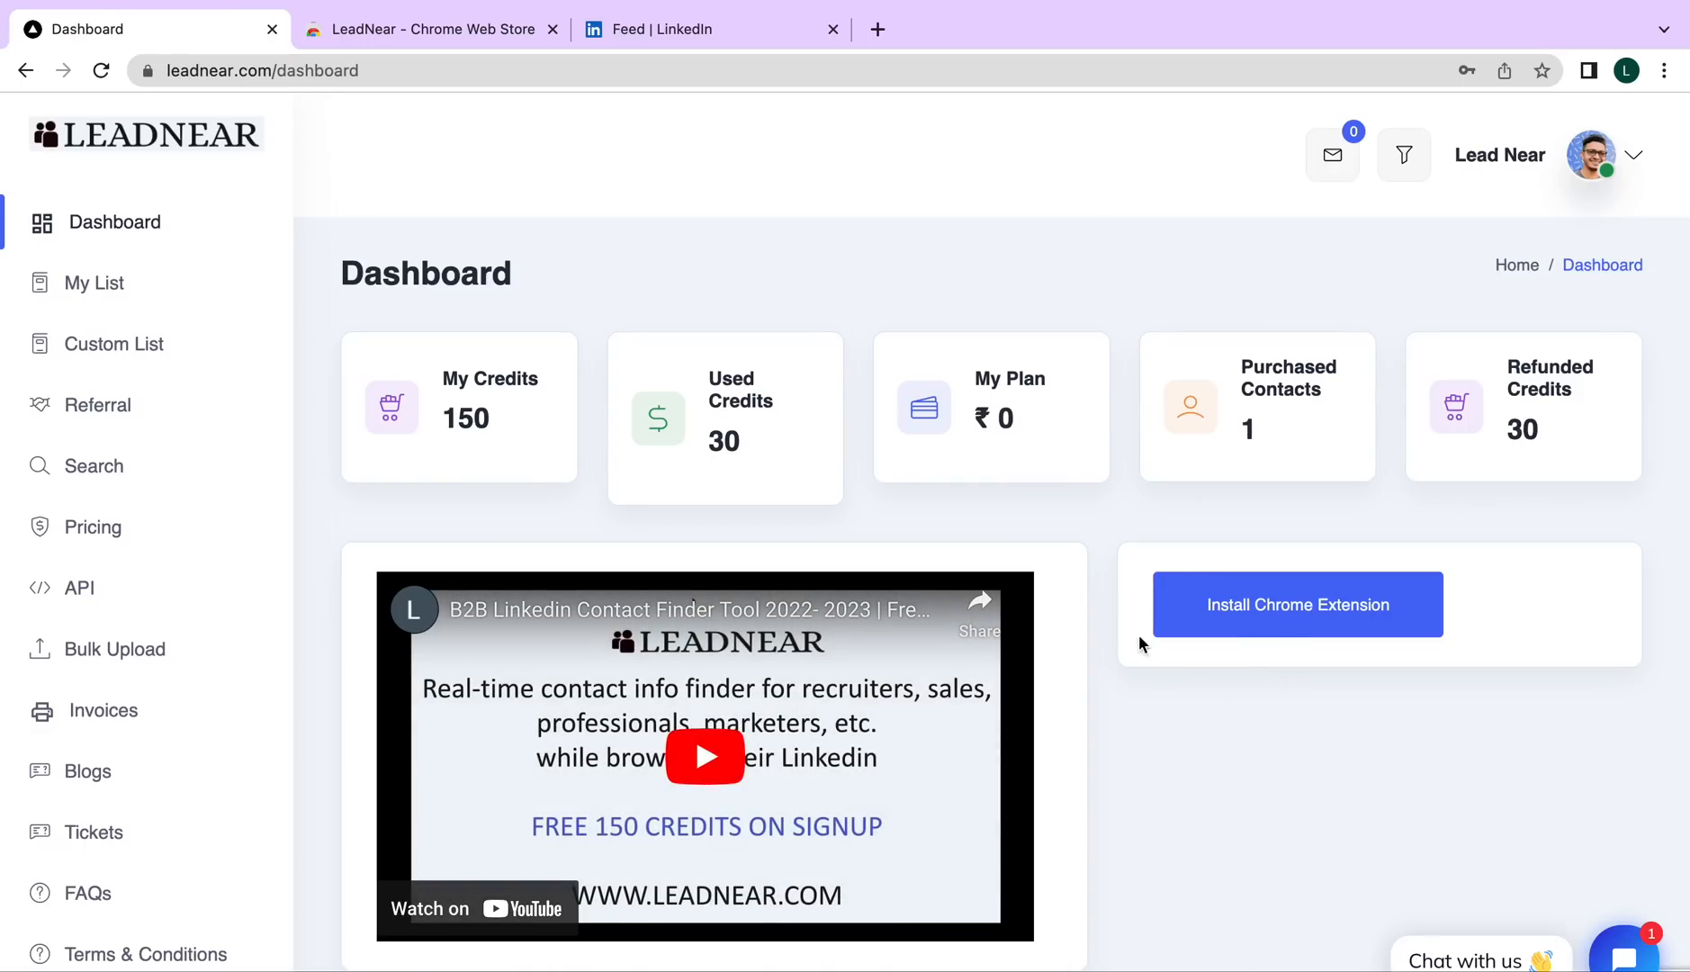
{"action": "mouse_move", "coordinate": [1275, 614]}
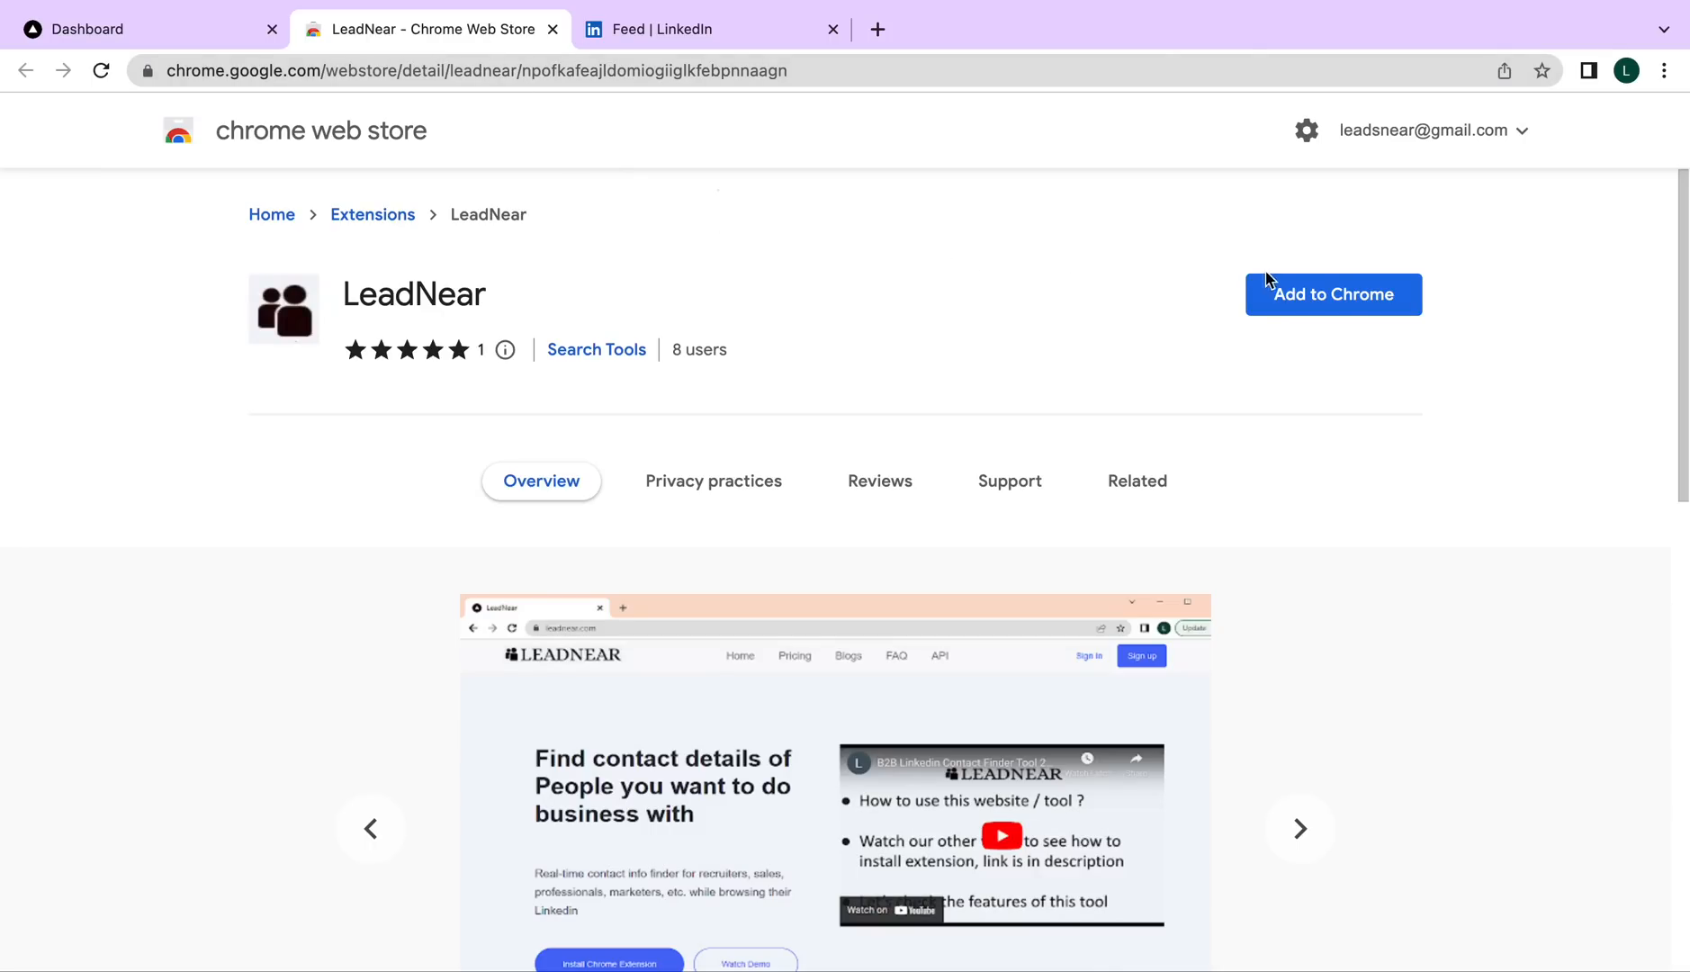
Add the LeadNear extension to Chrome and open the installed extensions list
{"action": "left_click", "coordinate": [1334, 294]}
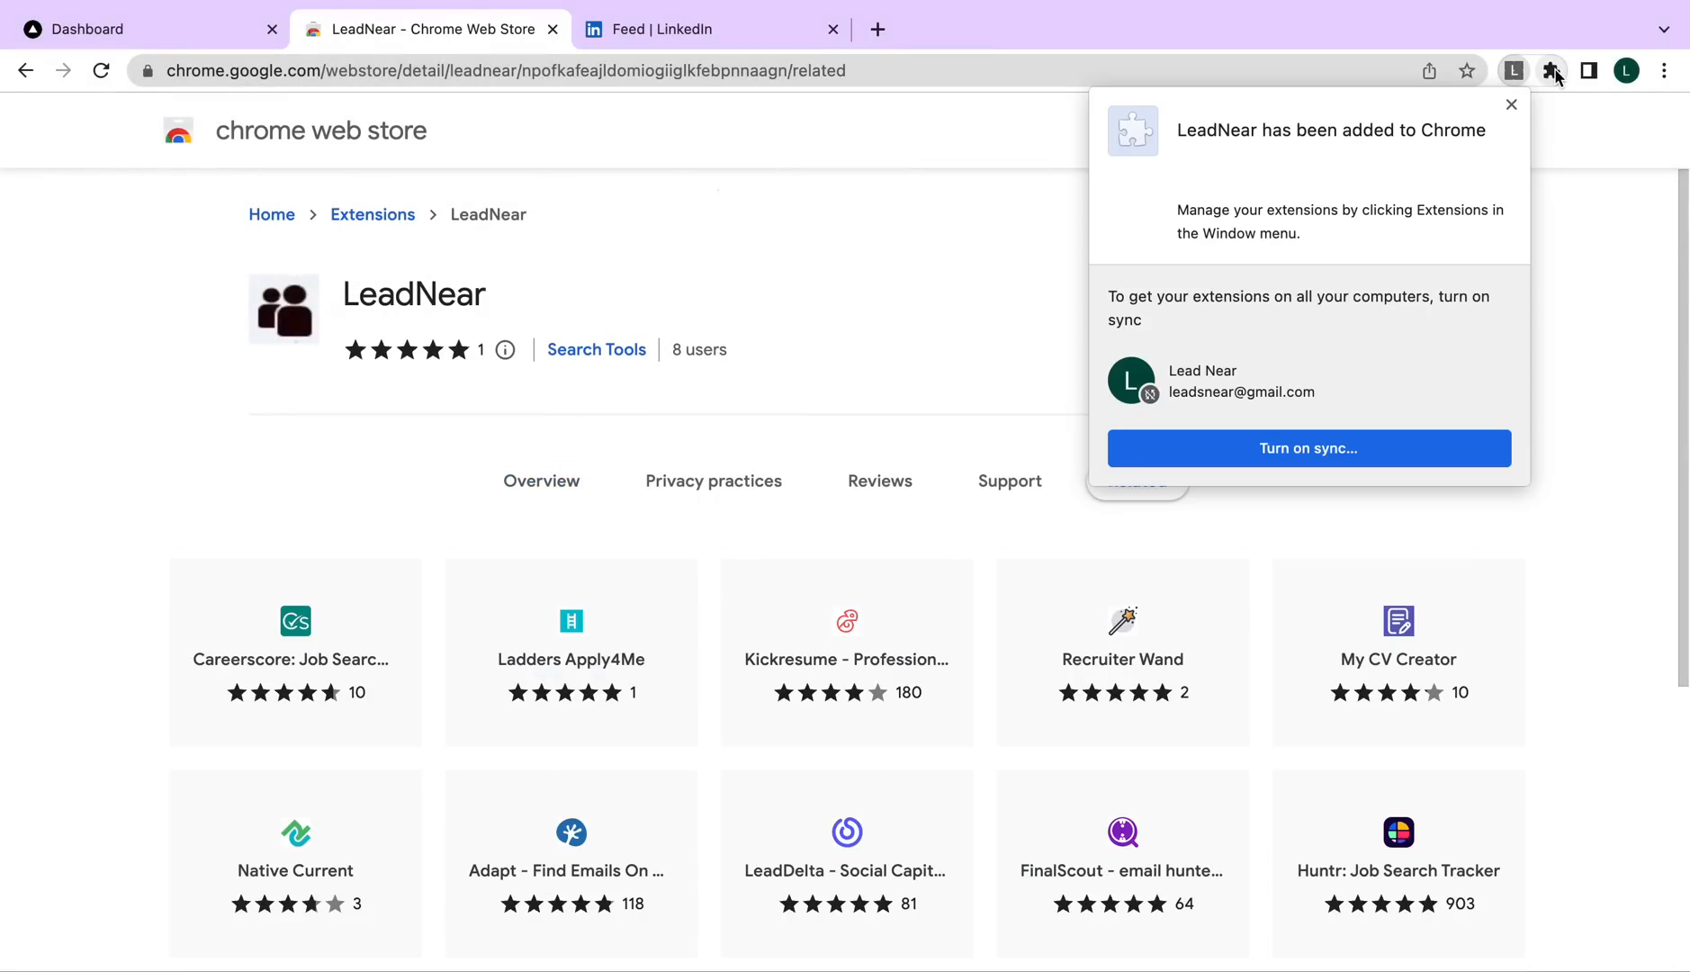
{"action": "left_click", "coordinate": [1550, 71]}
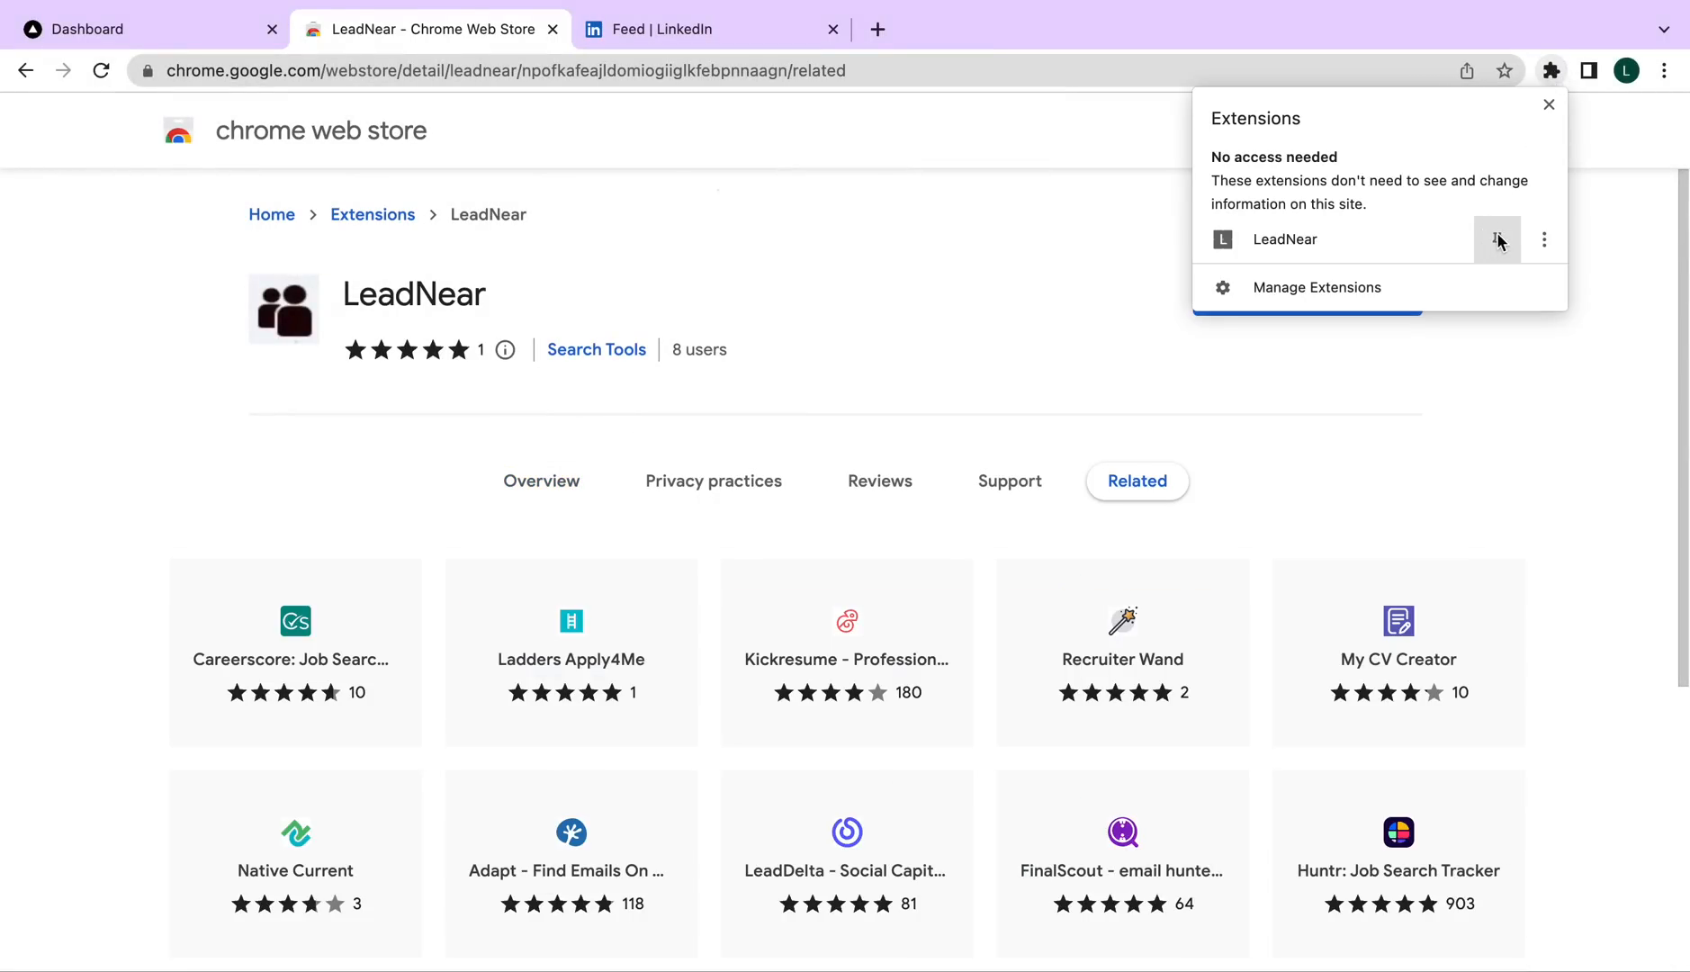
{"action": "mouse_move", "coordinate": [1497, 241]}
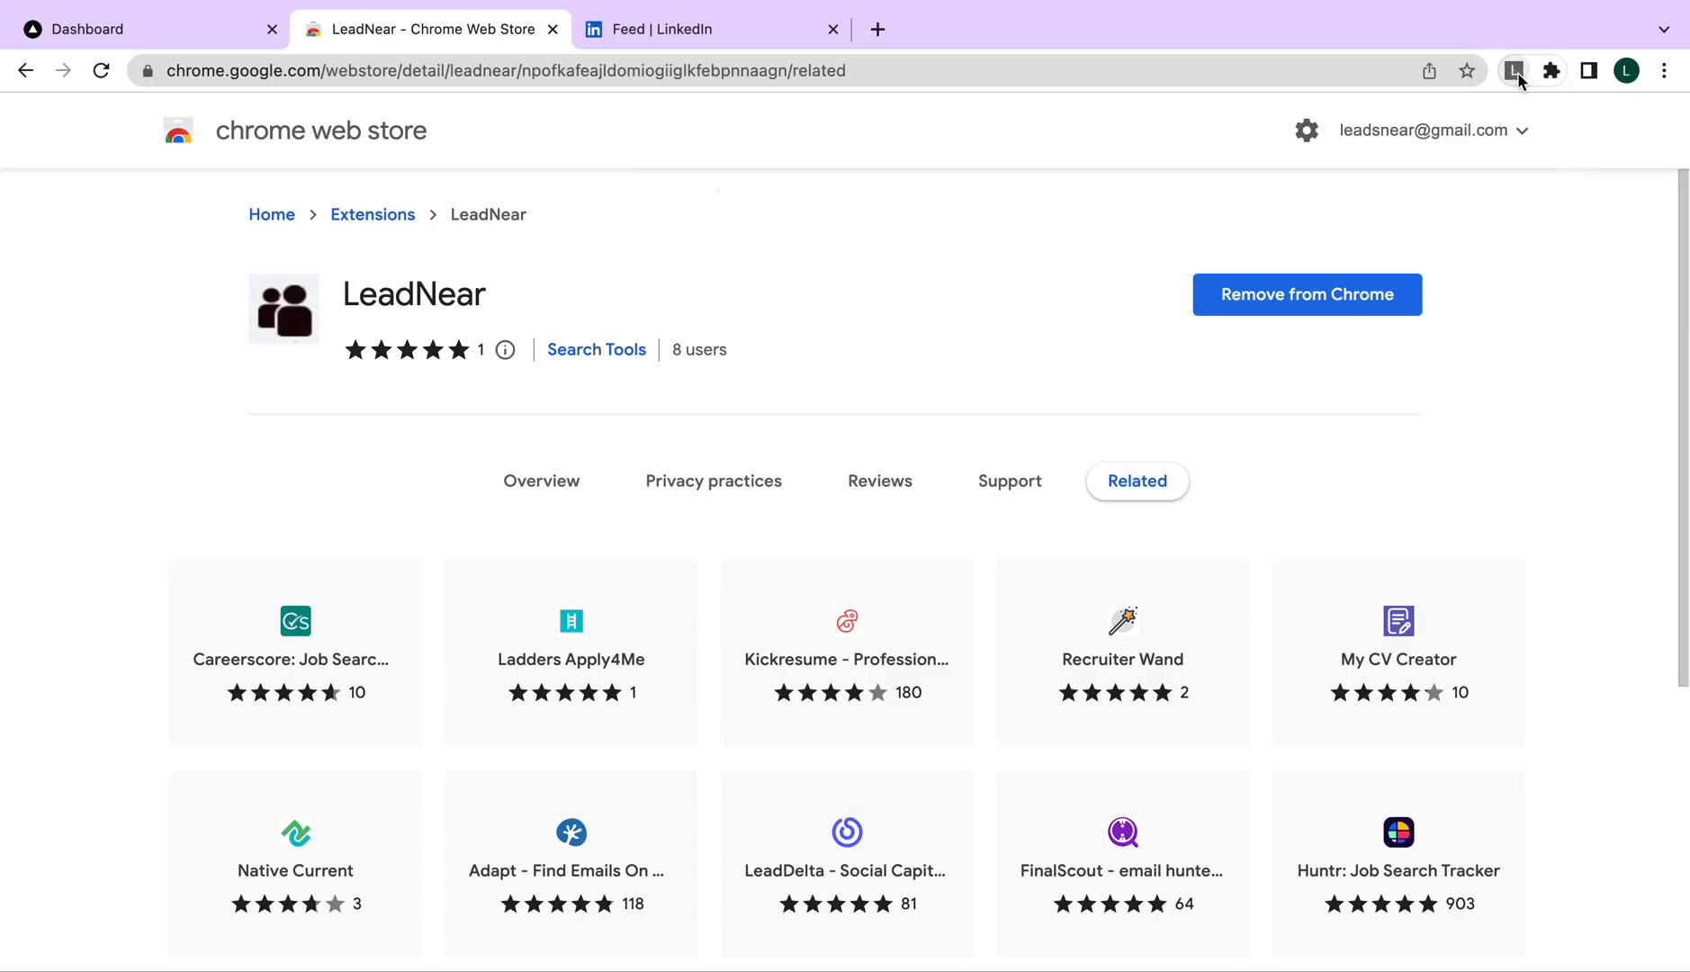
Sign in to the LeadNear extension panel with the saved email and password
{"action": "left_click", "coordinate": [1514, 70]}
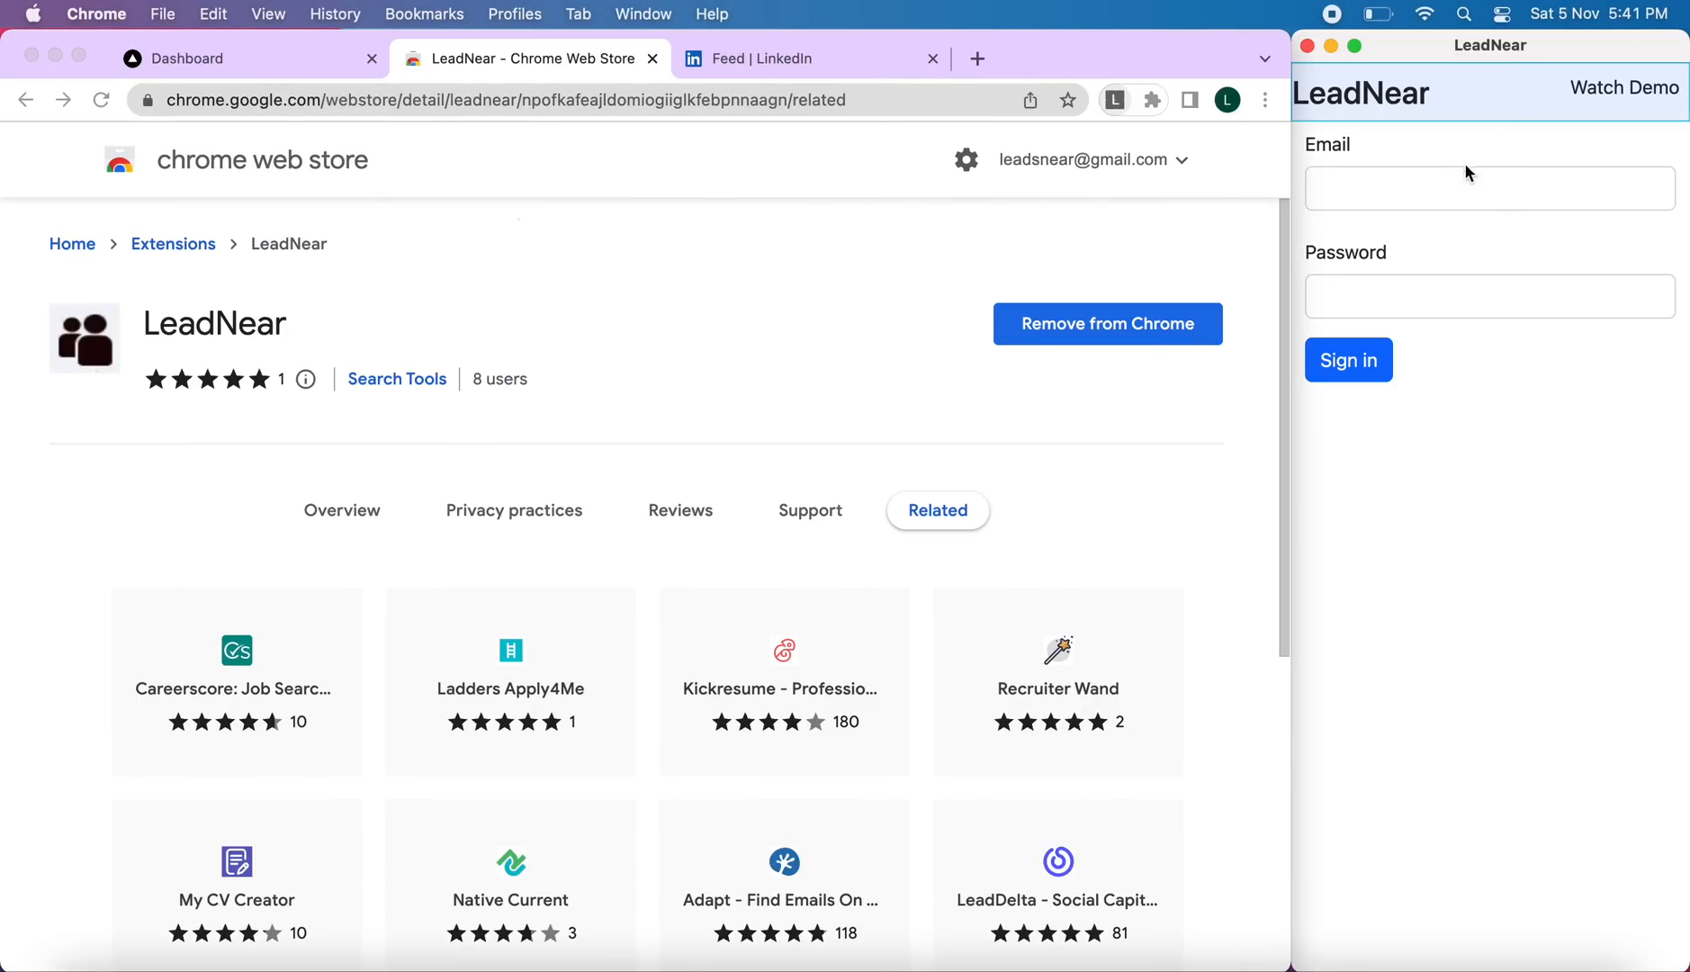
{"action": "left_click", "coordinate": [1489, 188]}
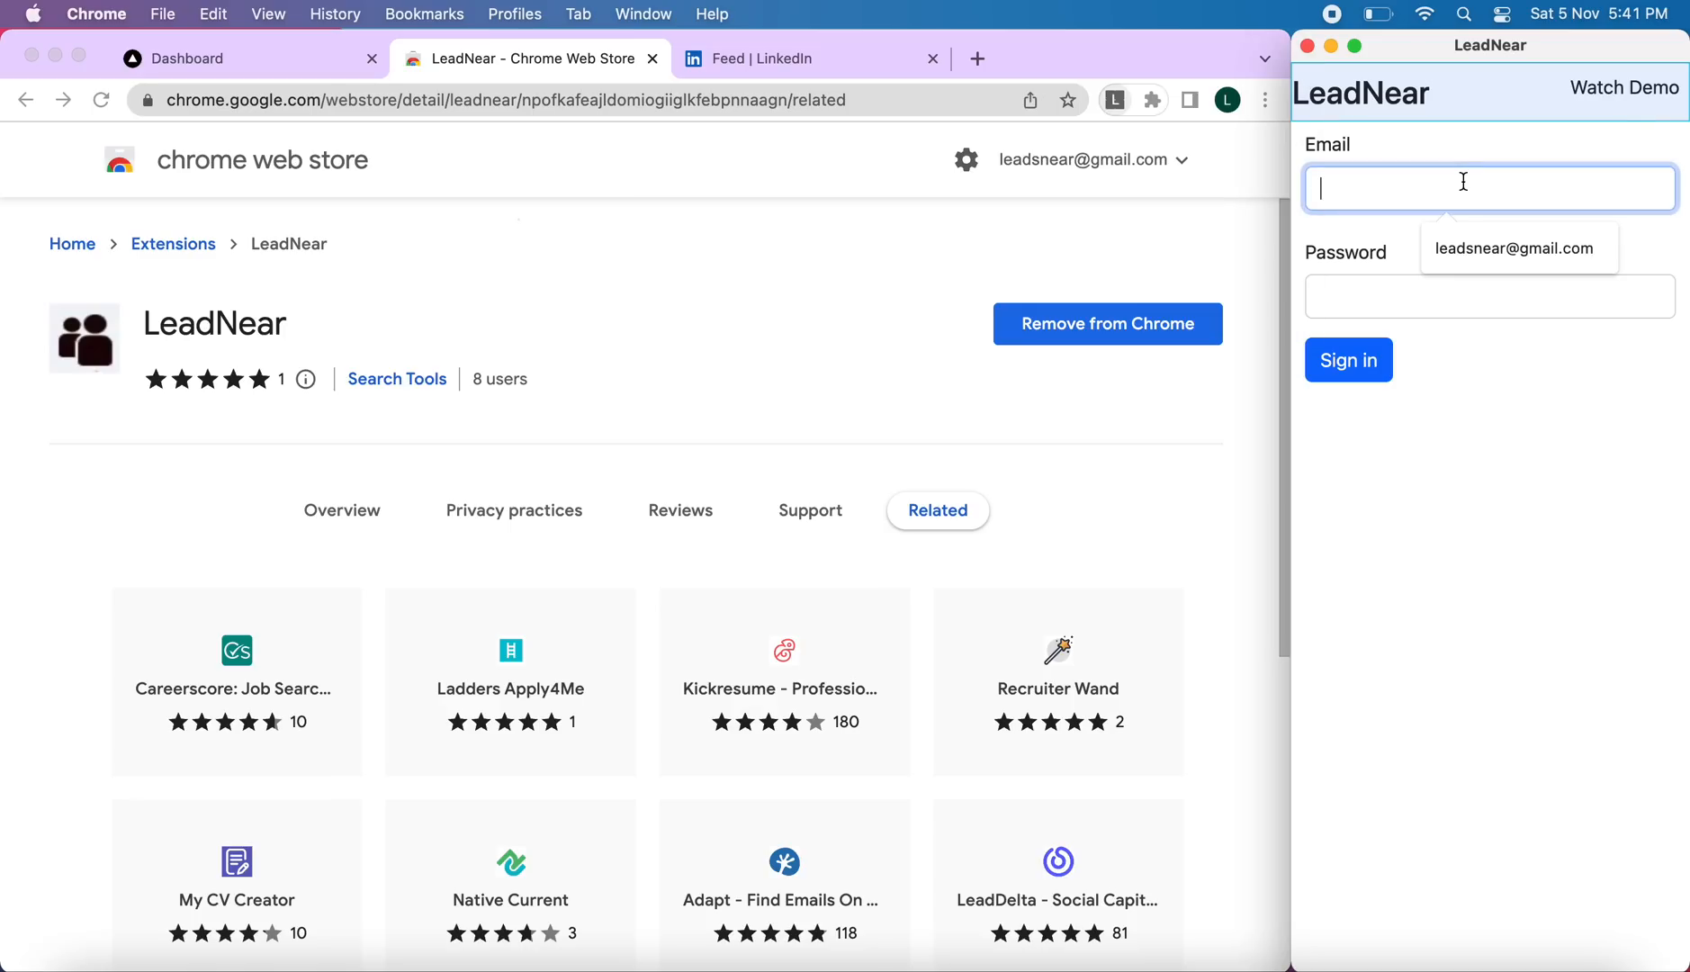
{"action": "mouse_move", "coordinate": [1470, 191]}
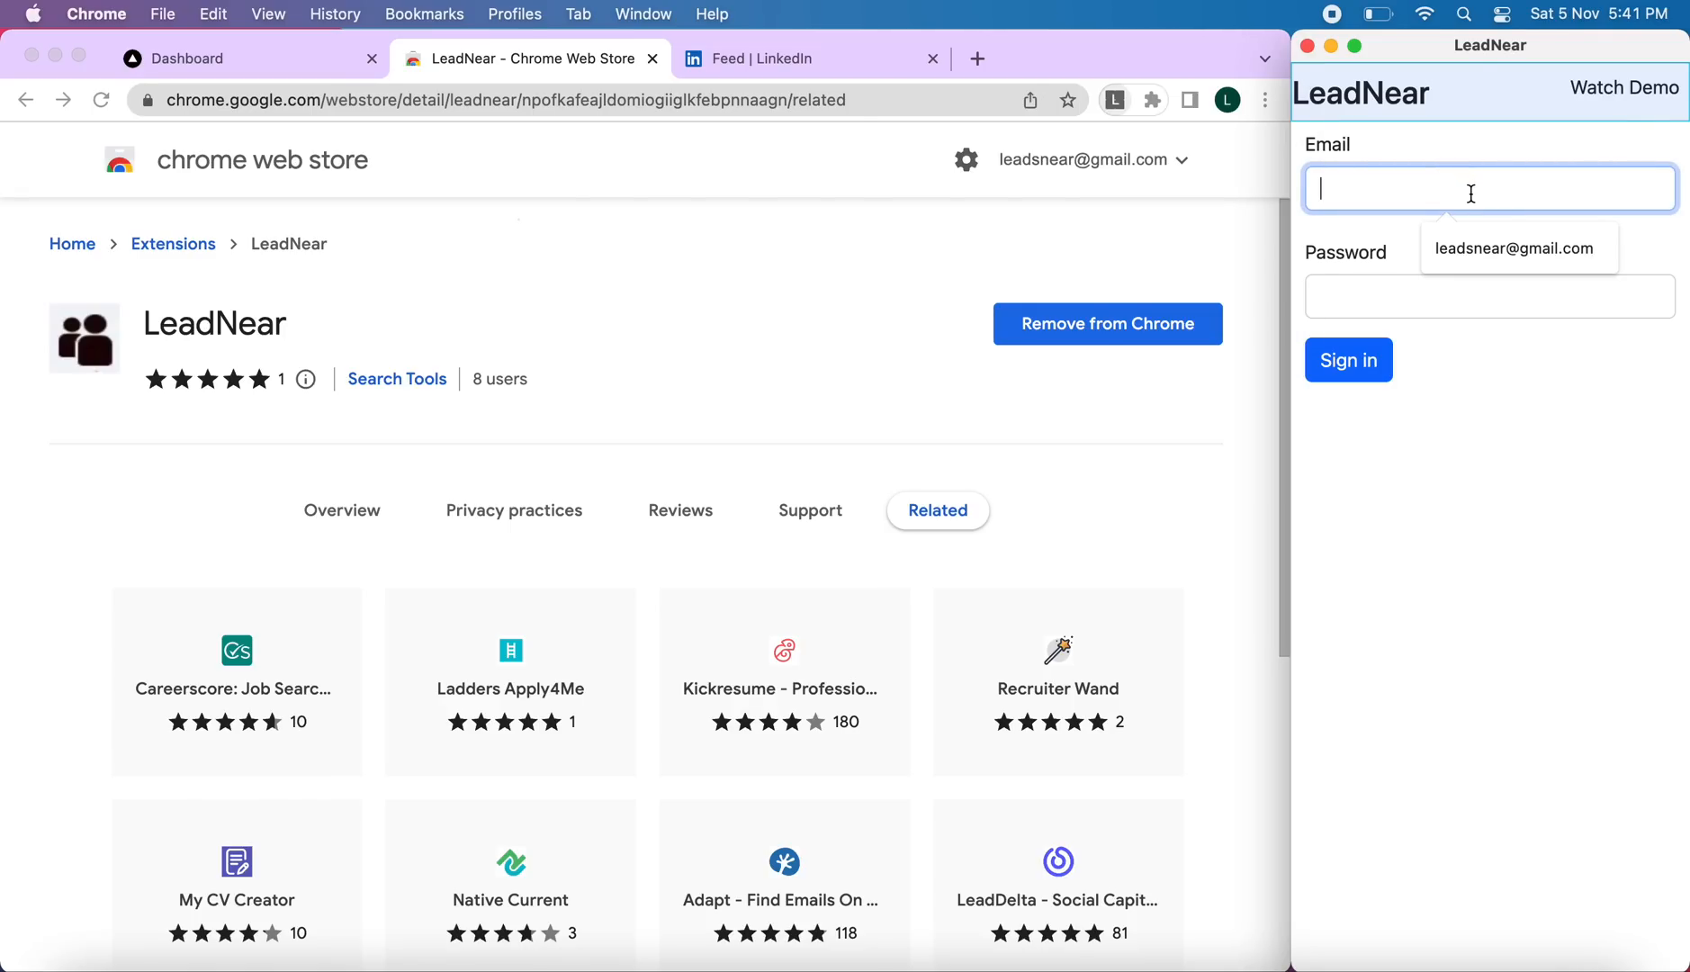
{"action": "left_click", "coordinate": [1519, 249]}
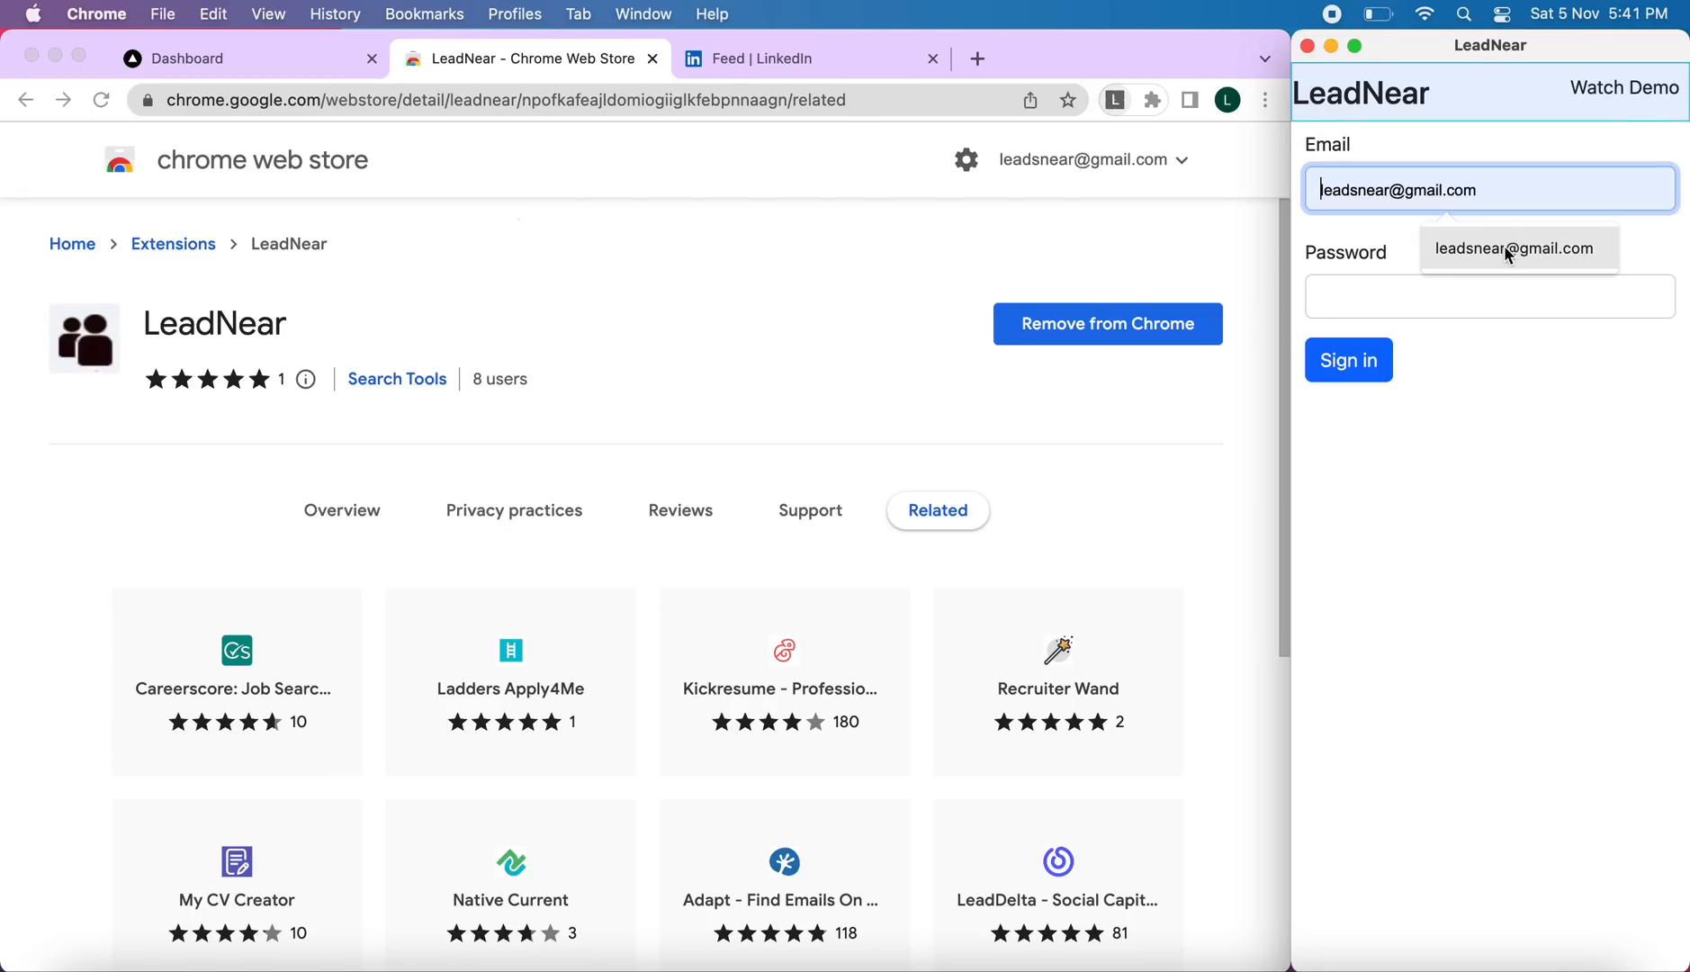
{"action": "left_click", "coordinate": [1489, 297]}
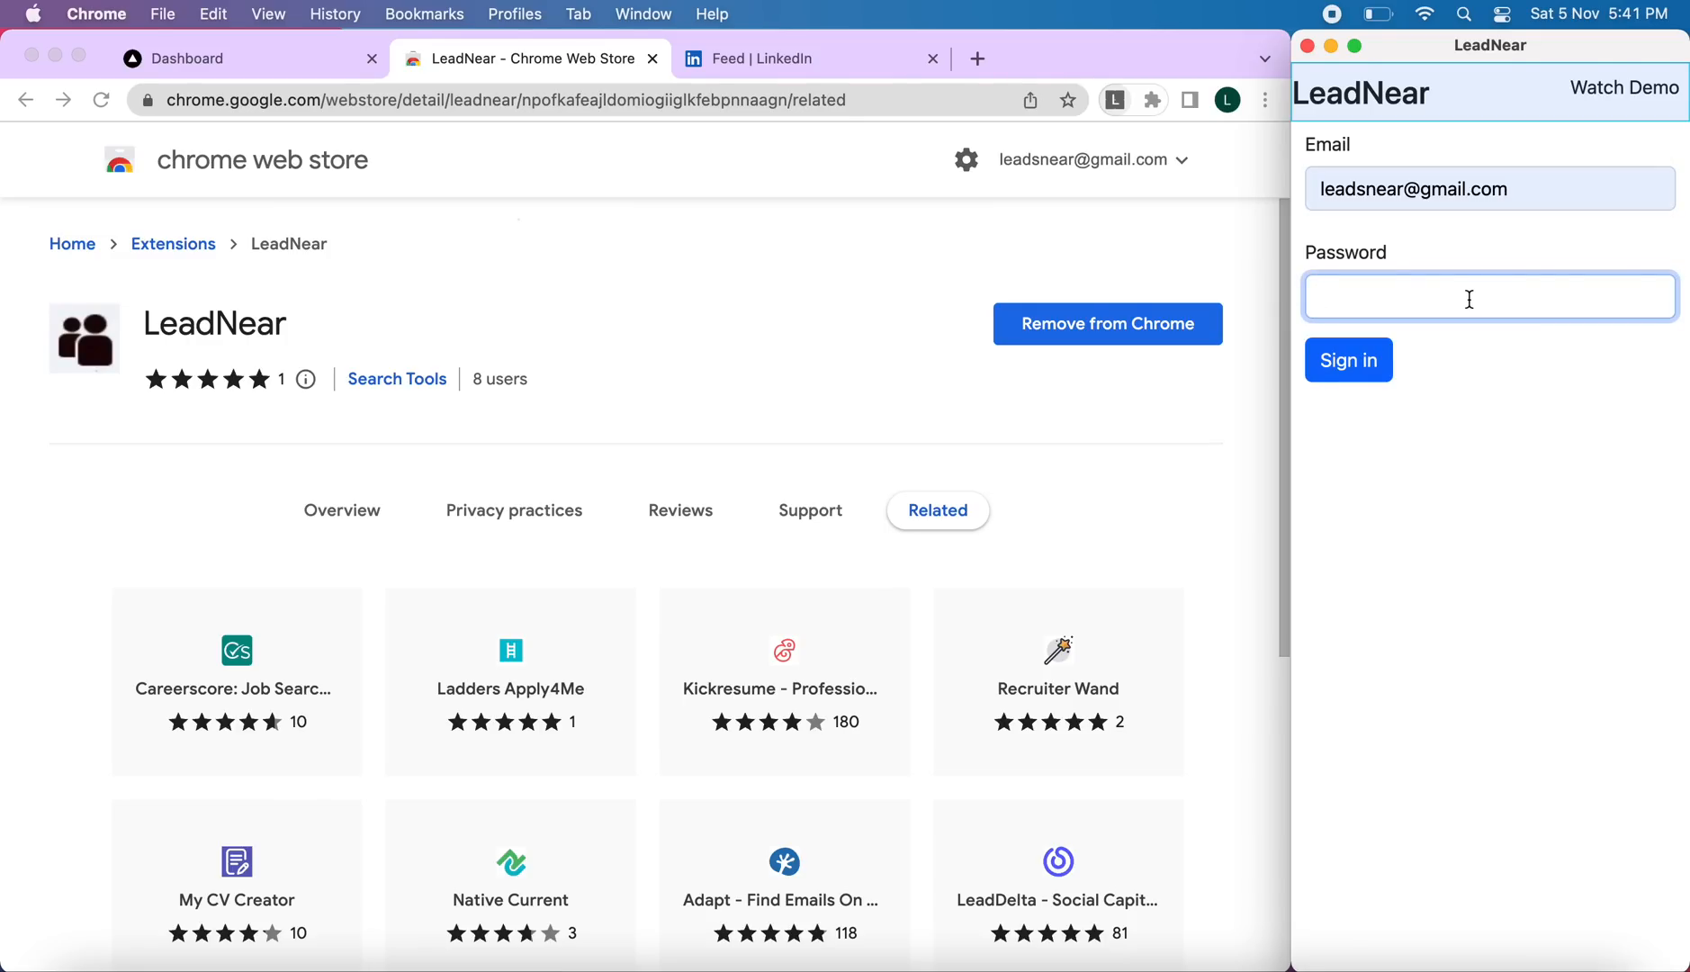
{"action": "type", "text": "••••••"}
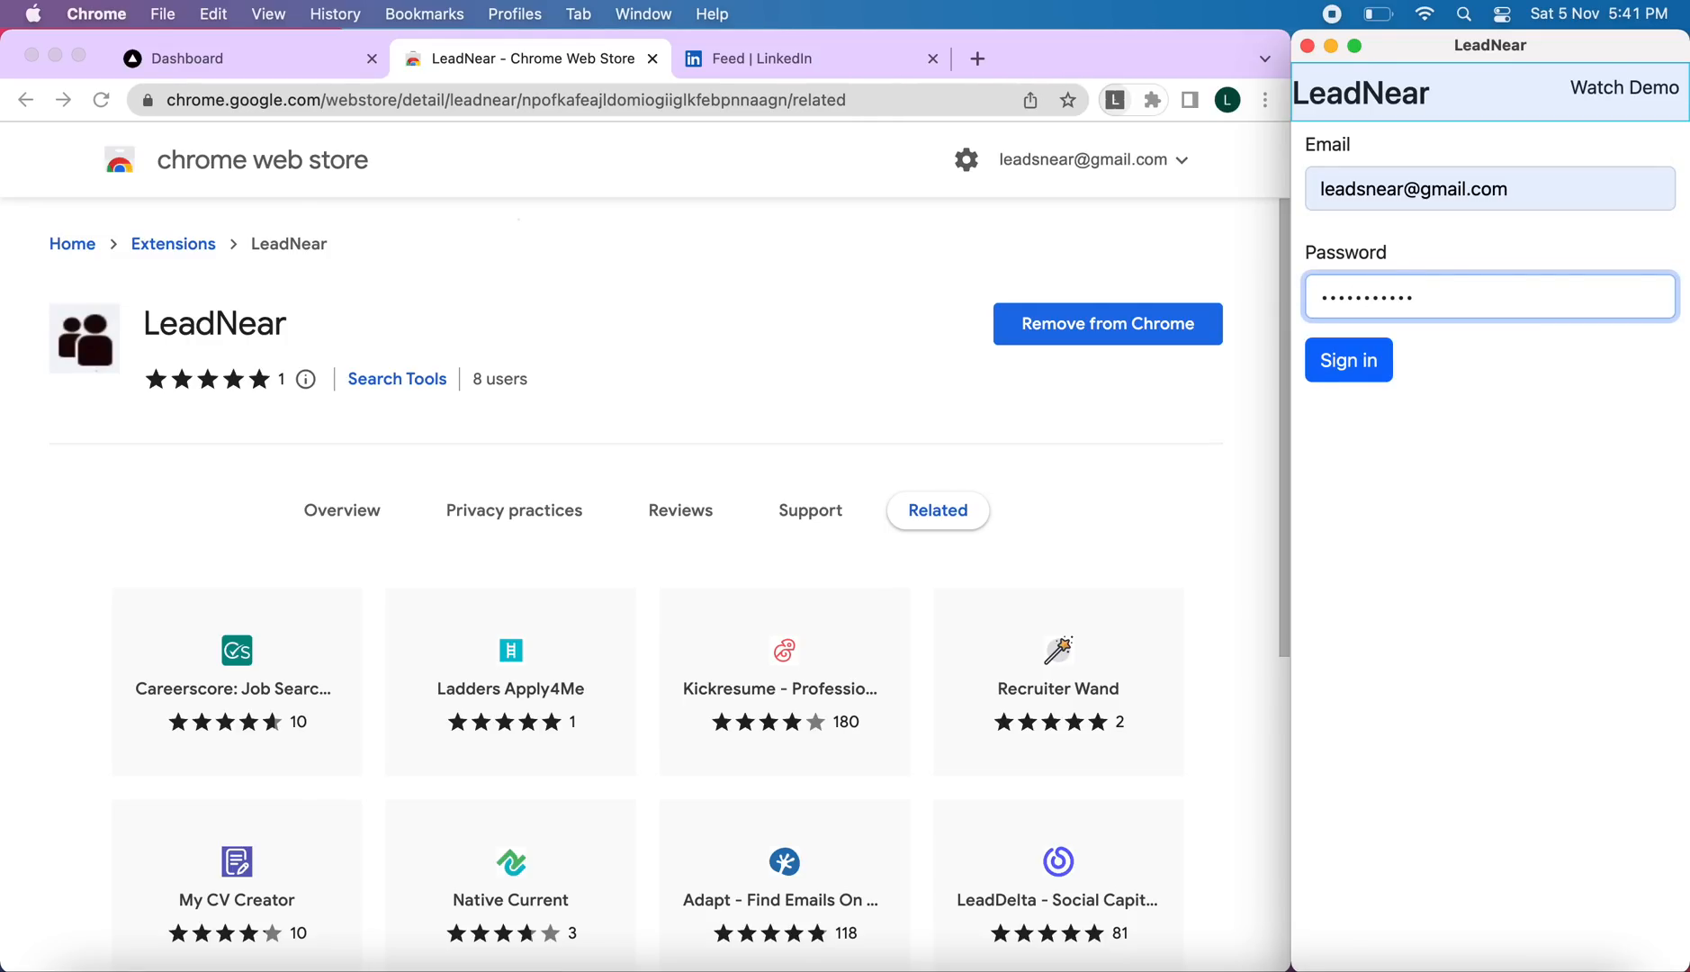
{"action": "left_click", "coordinate": [1347, 360]}
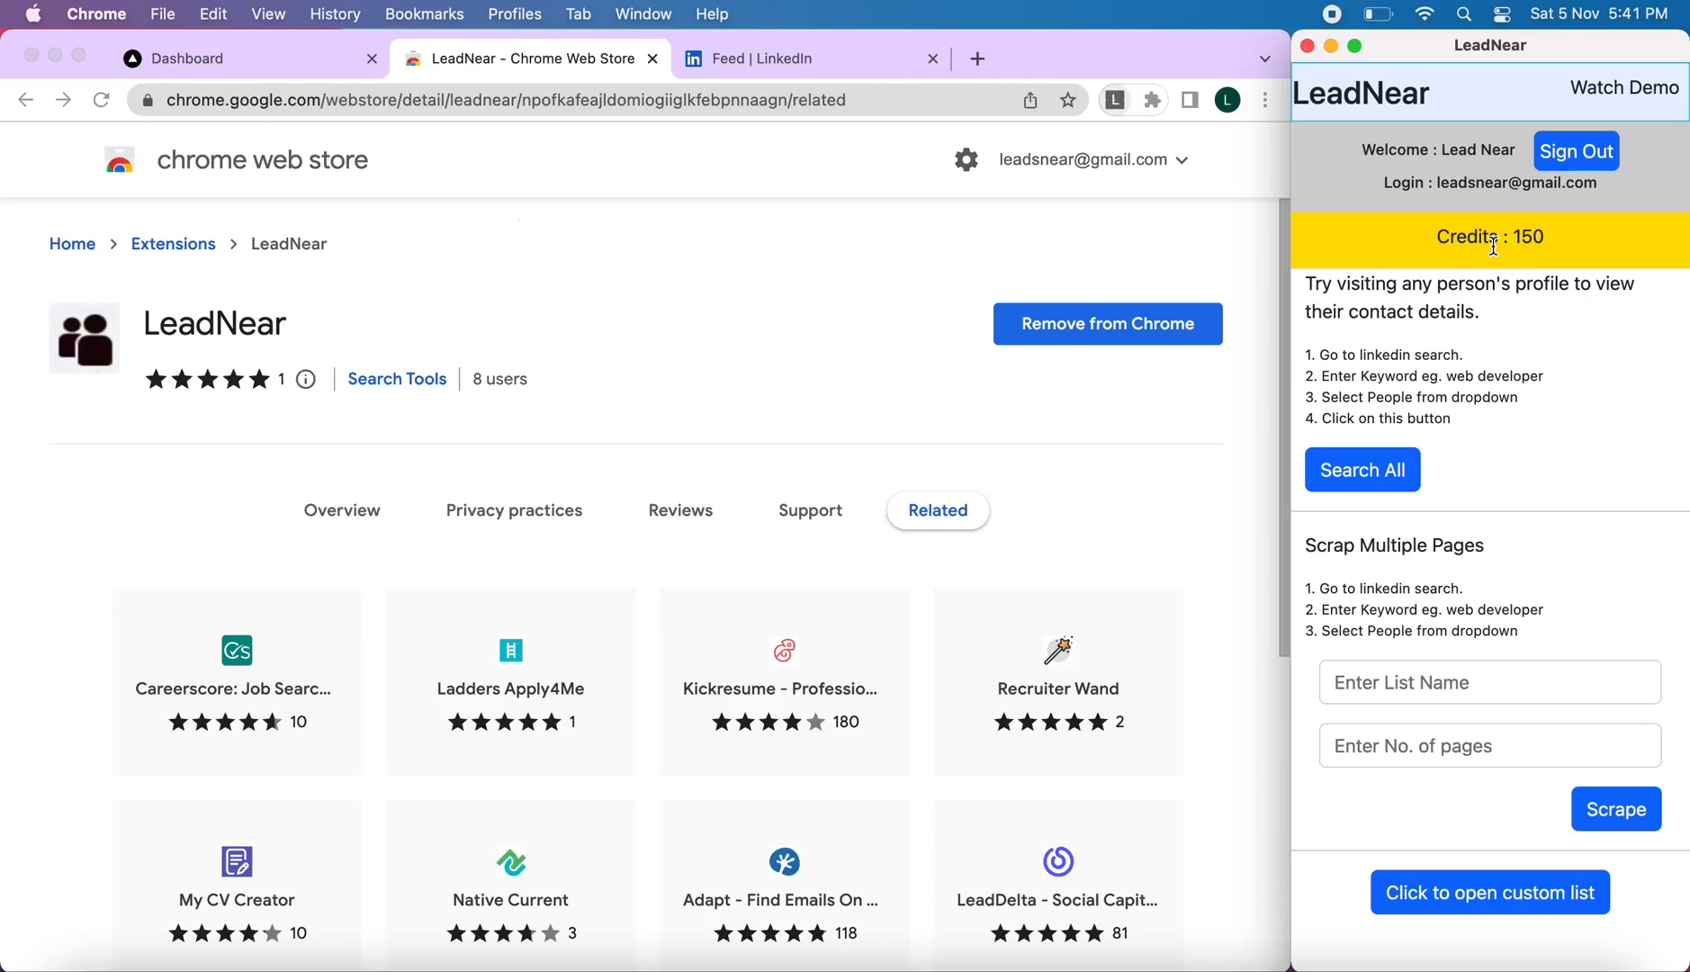
{"action": "mouse_move", "coordinate": [1536, 249]}
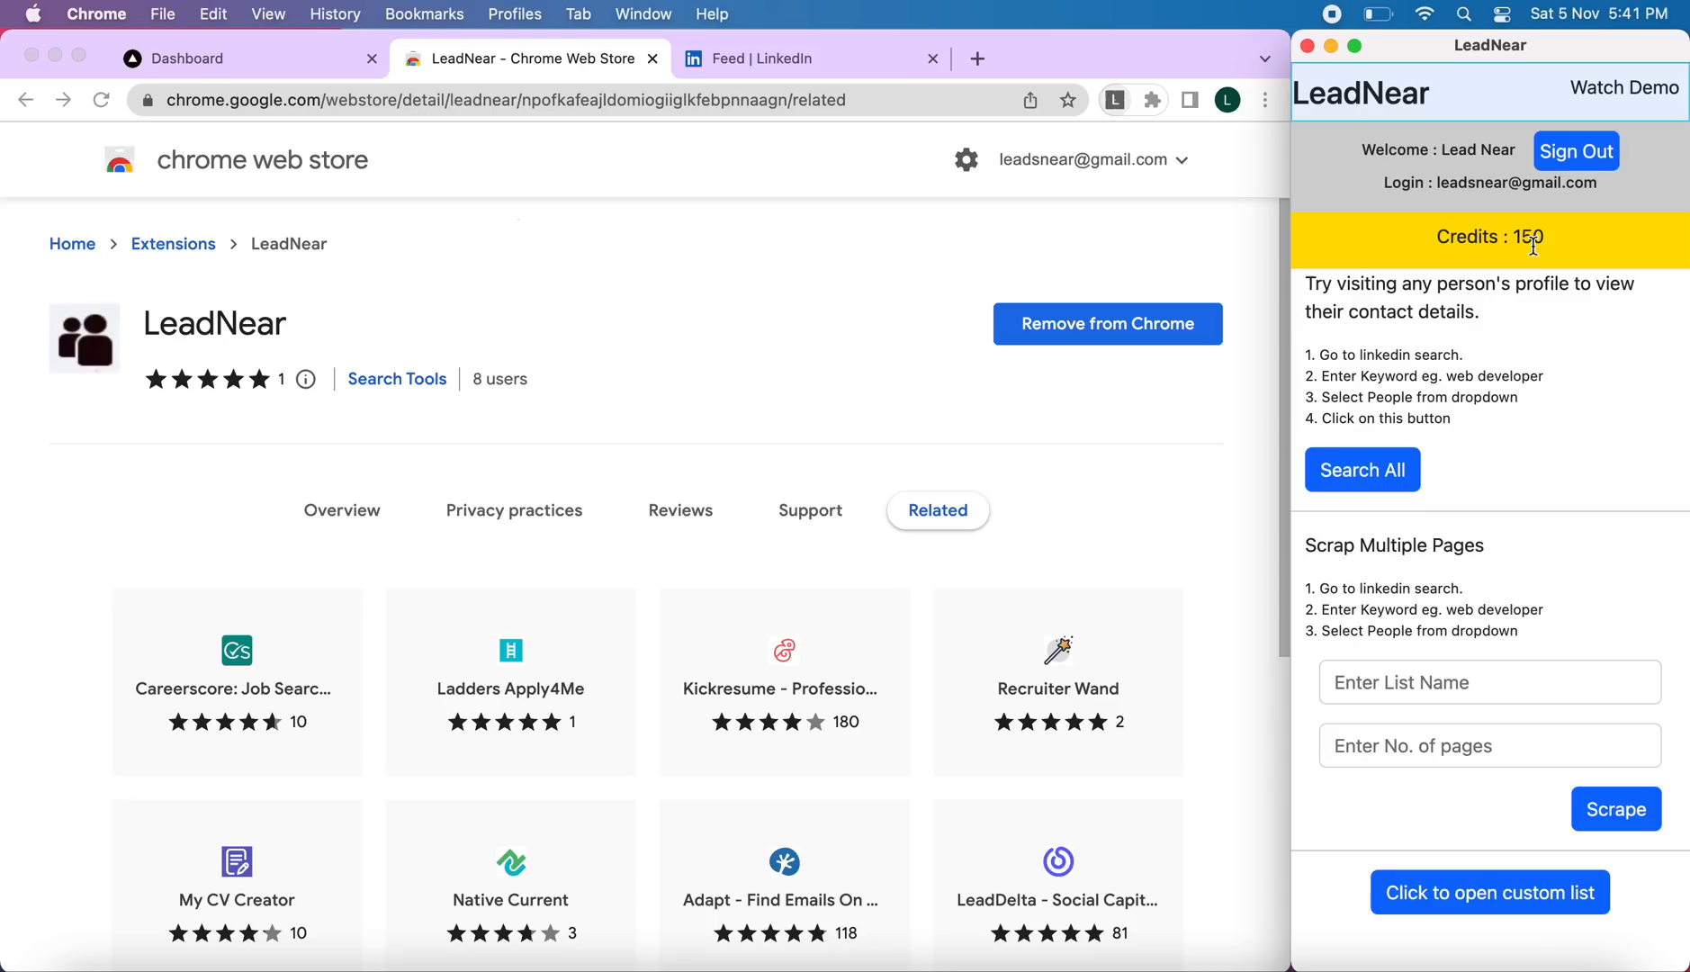
{"action": "mouse_move", "coordinate": [1453, 233]}
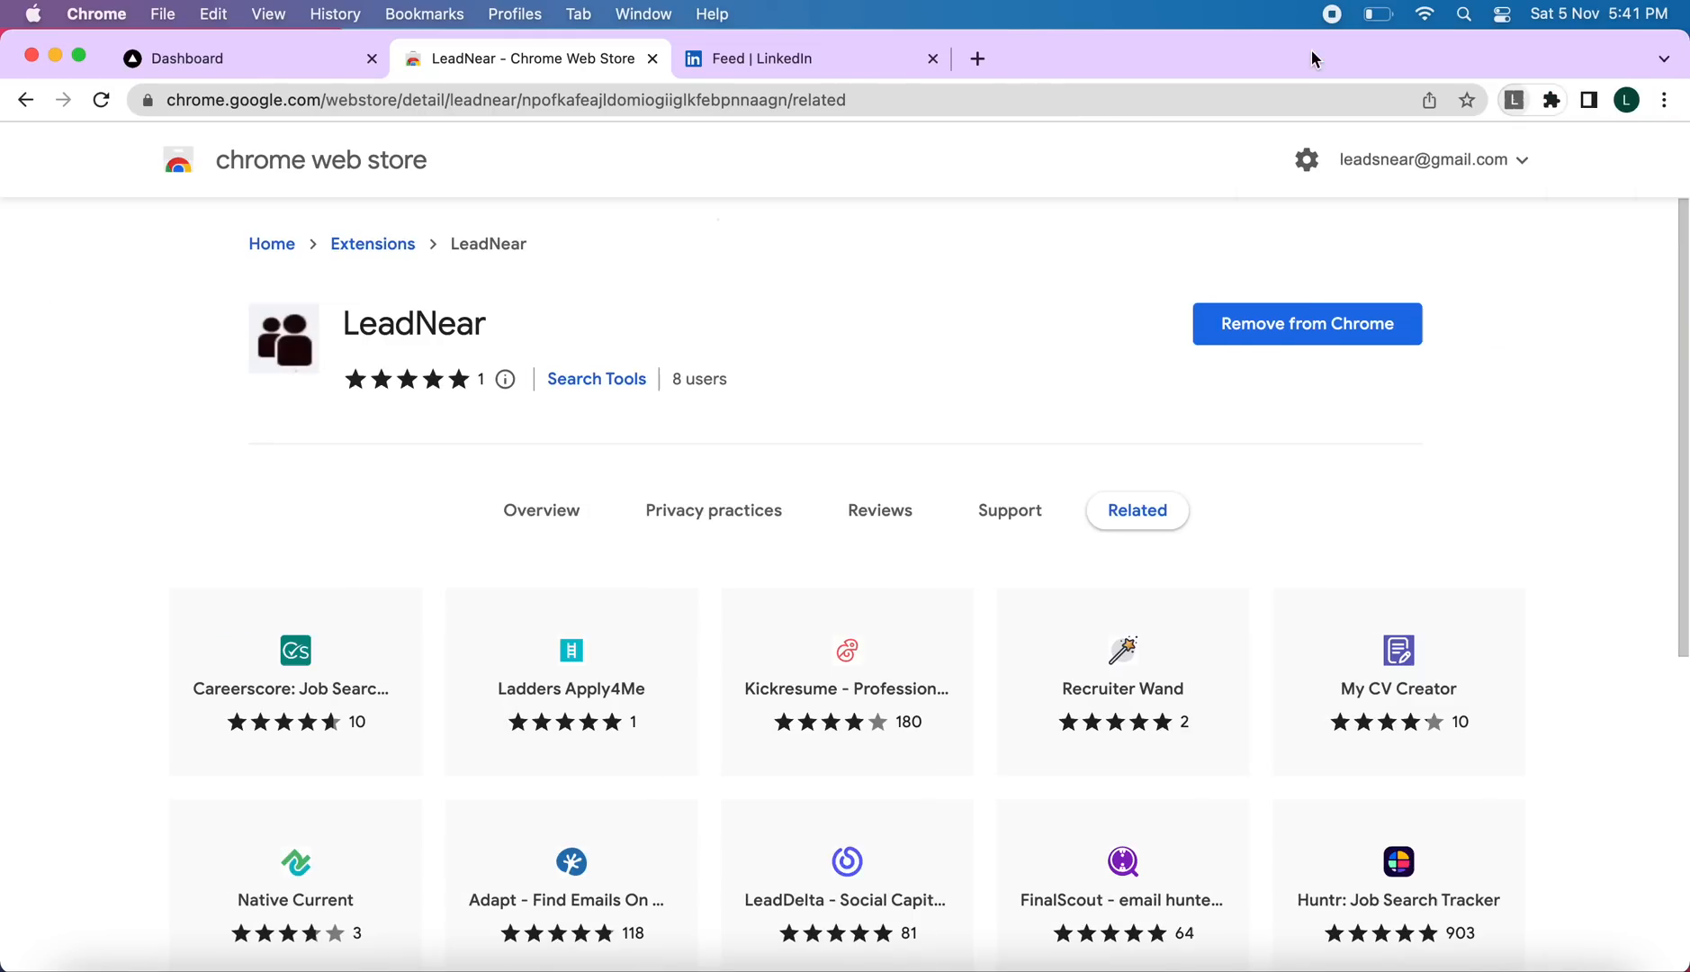
Rerun the recent 'hr director' LinkedIn search and filter it to People
{"action": "left_click", "coordinate": [766, 59]}
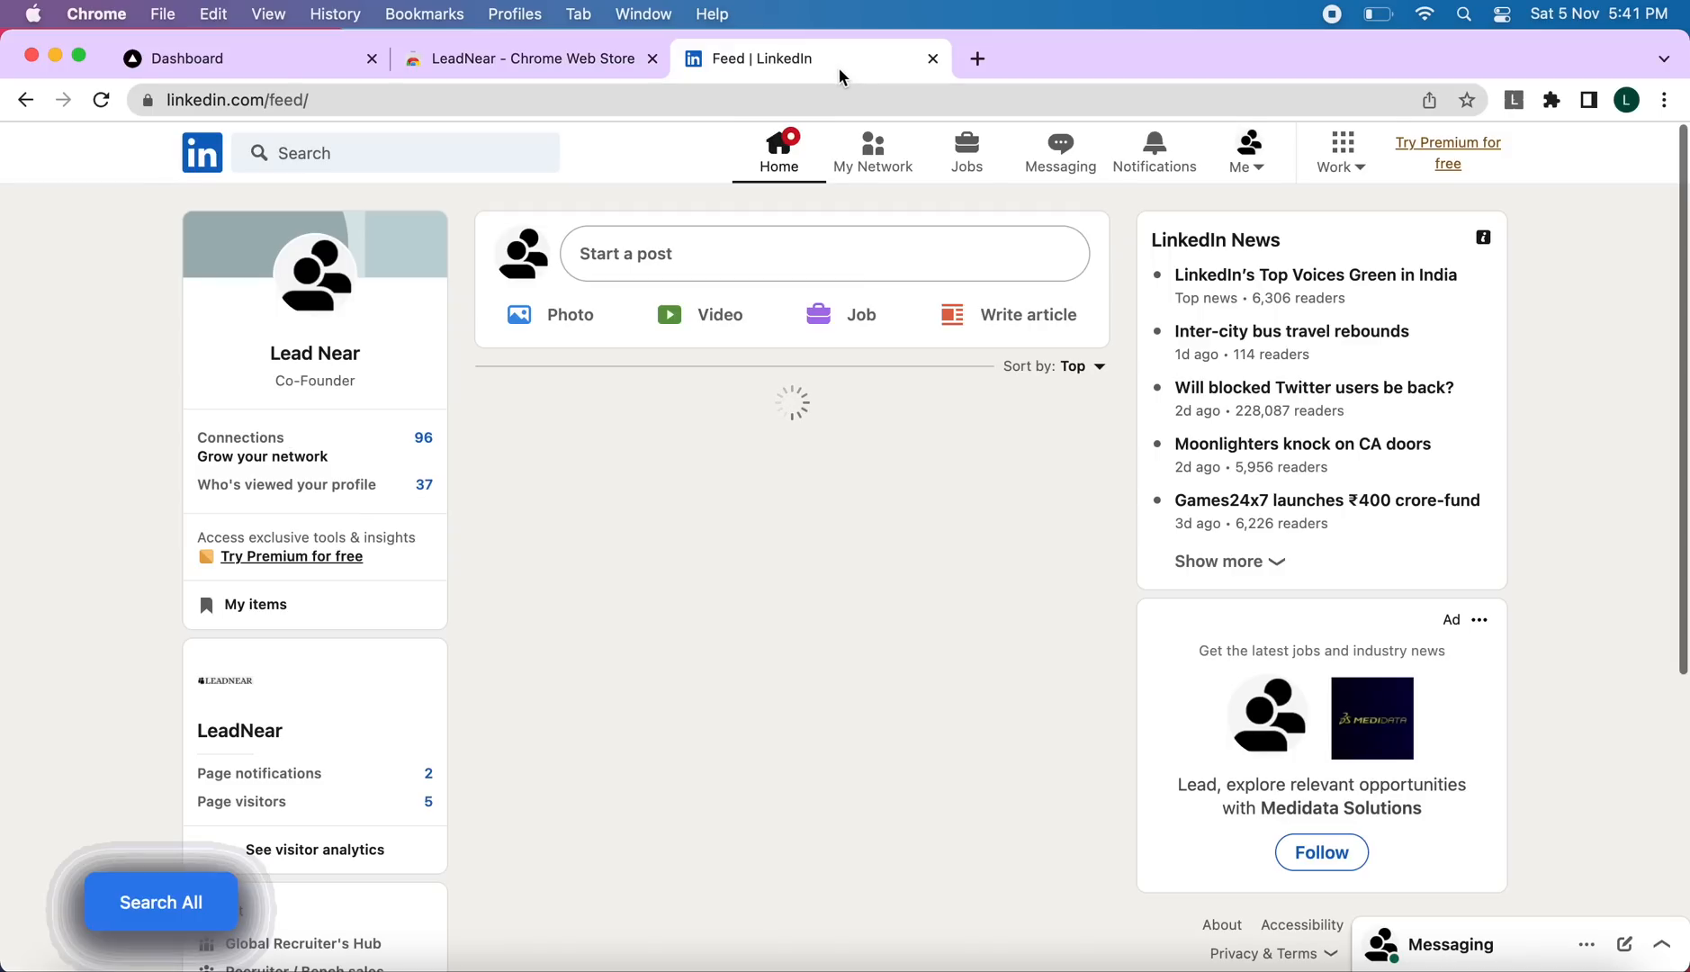
{"action": "left_click", "coordinate": [396, 152]}
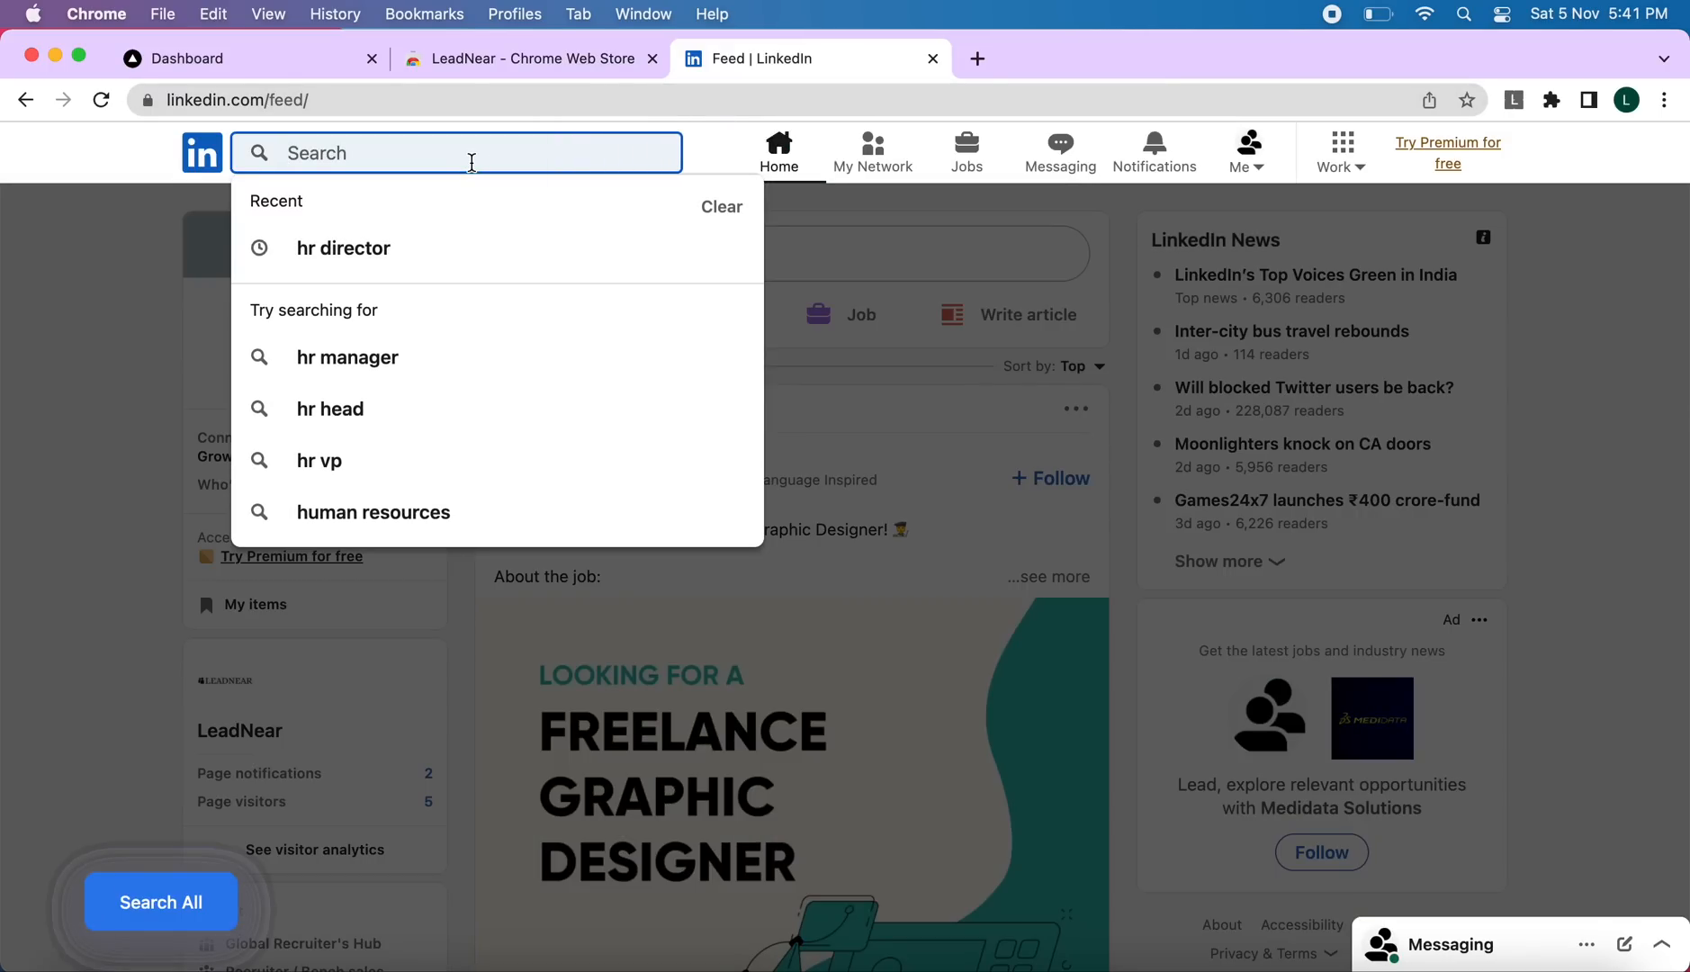
{"action": "mouse_move", "coordinate": [454, 247]}
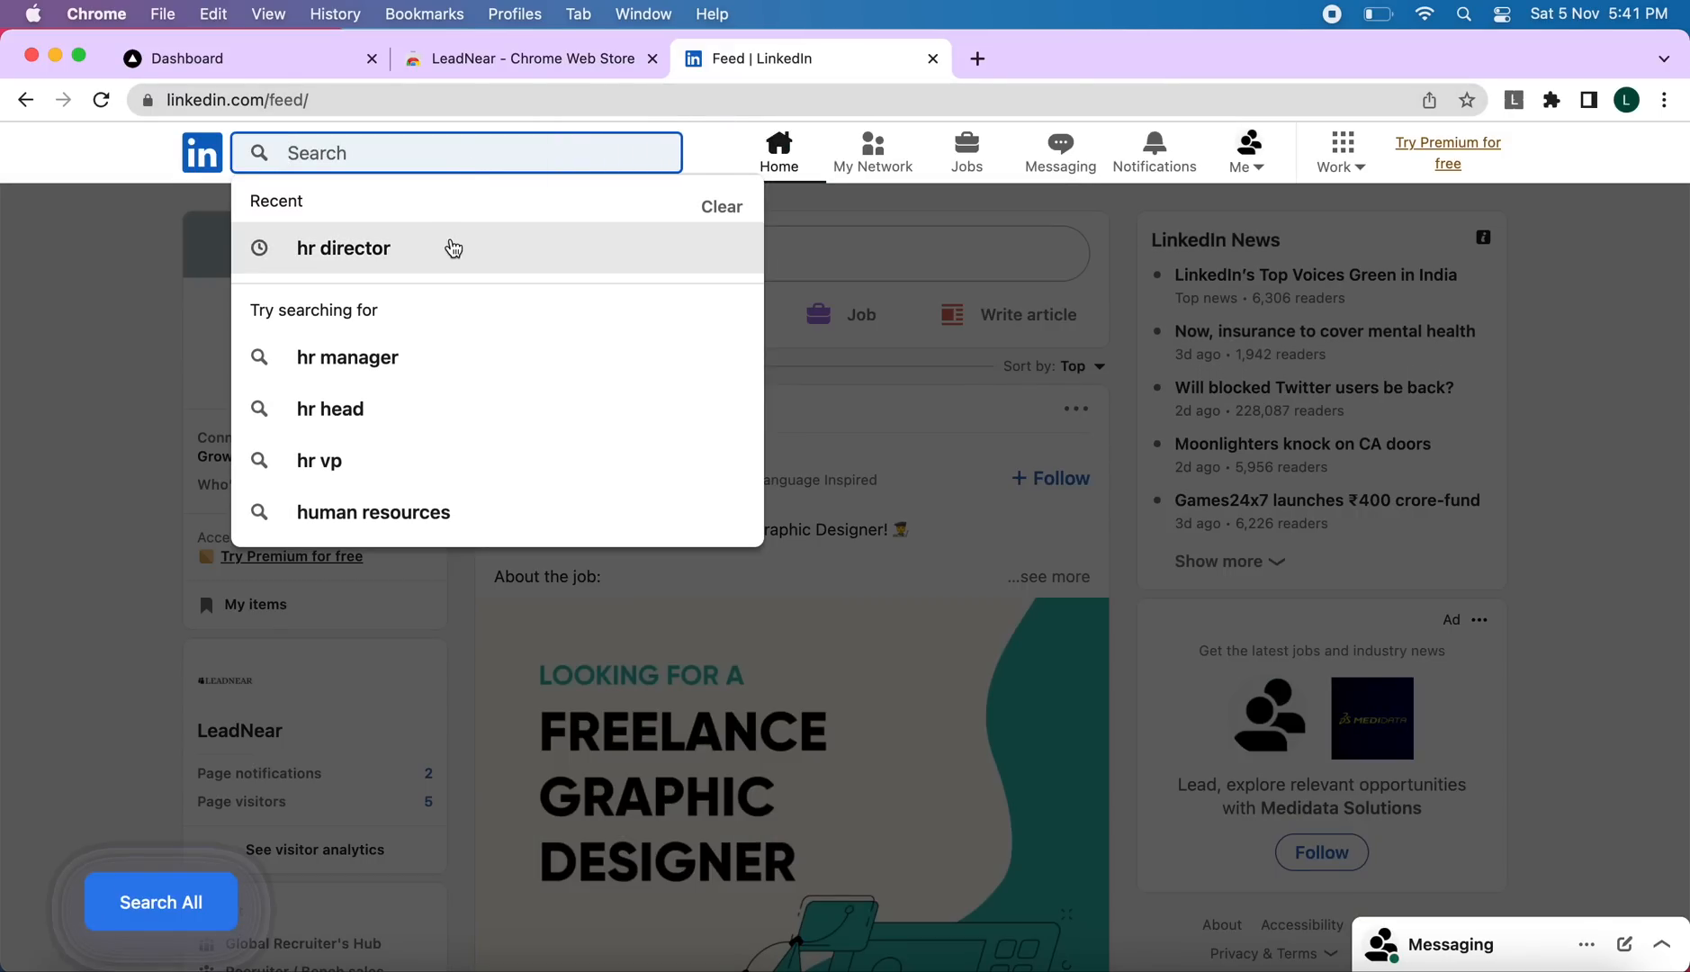
{"action": "left_click", "coordinate": [344, 249]}
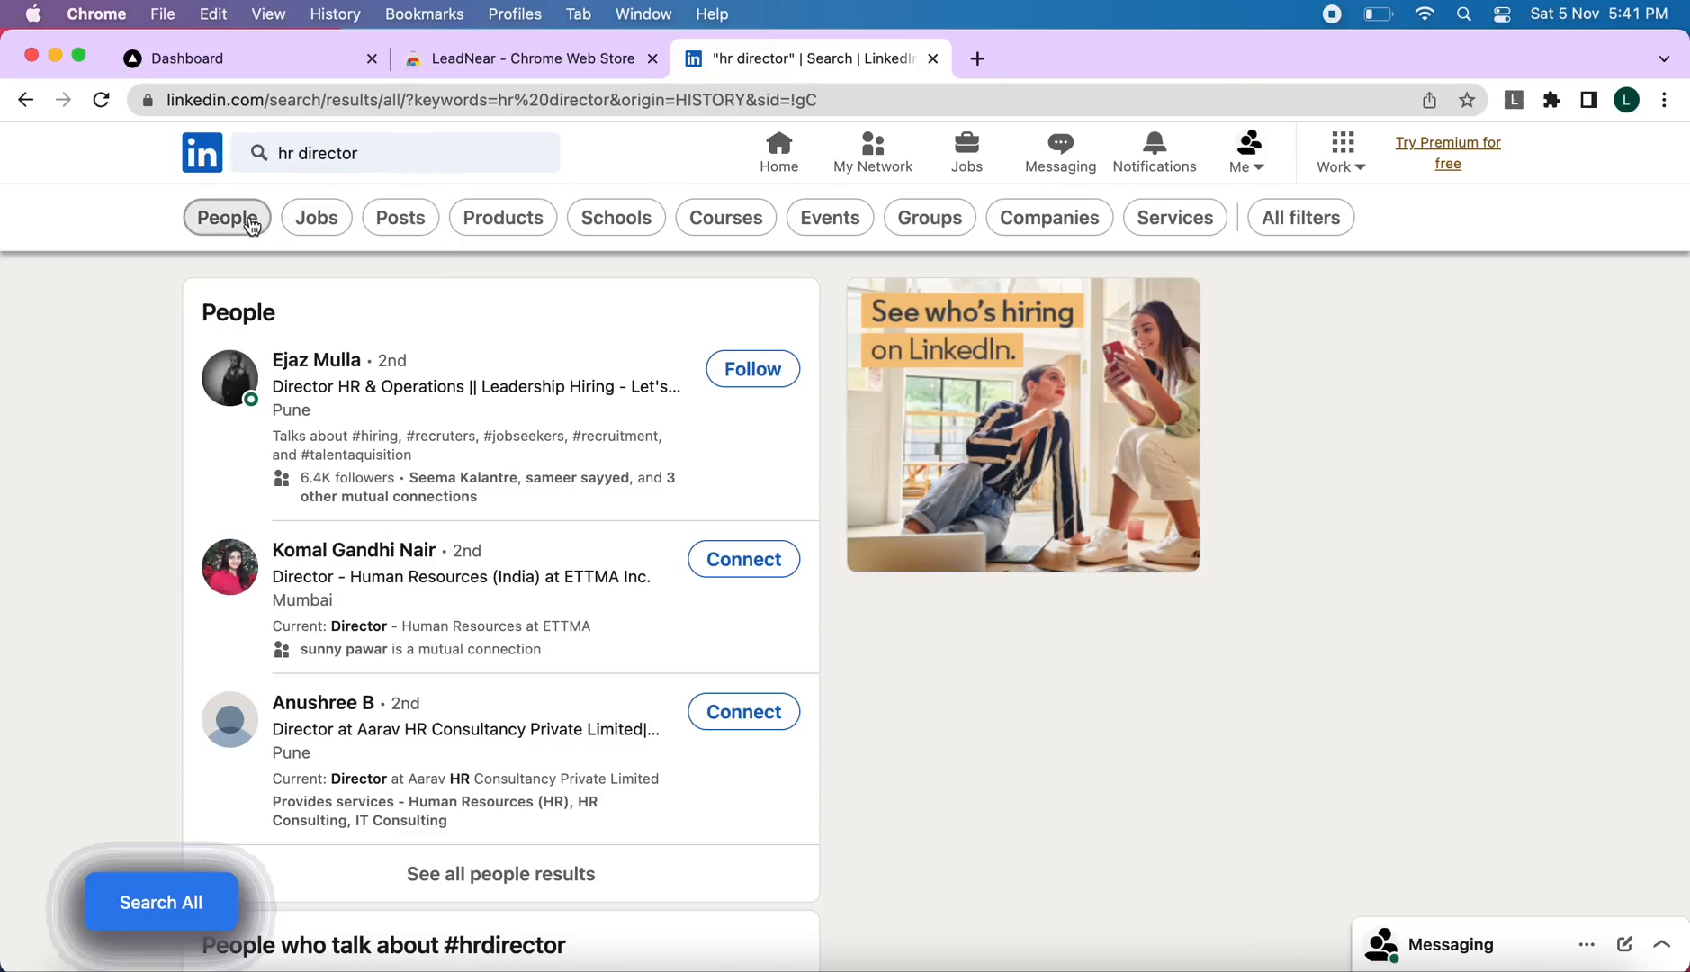
{"action": "left_click", "coordinate": [227, 218]}
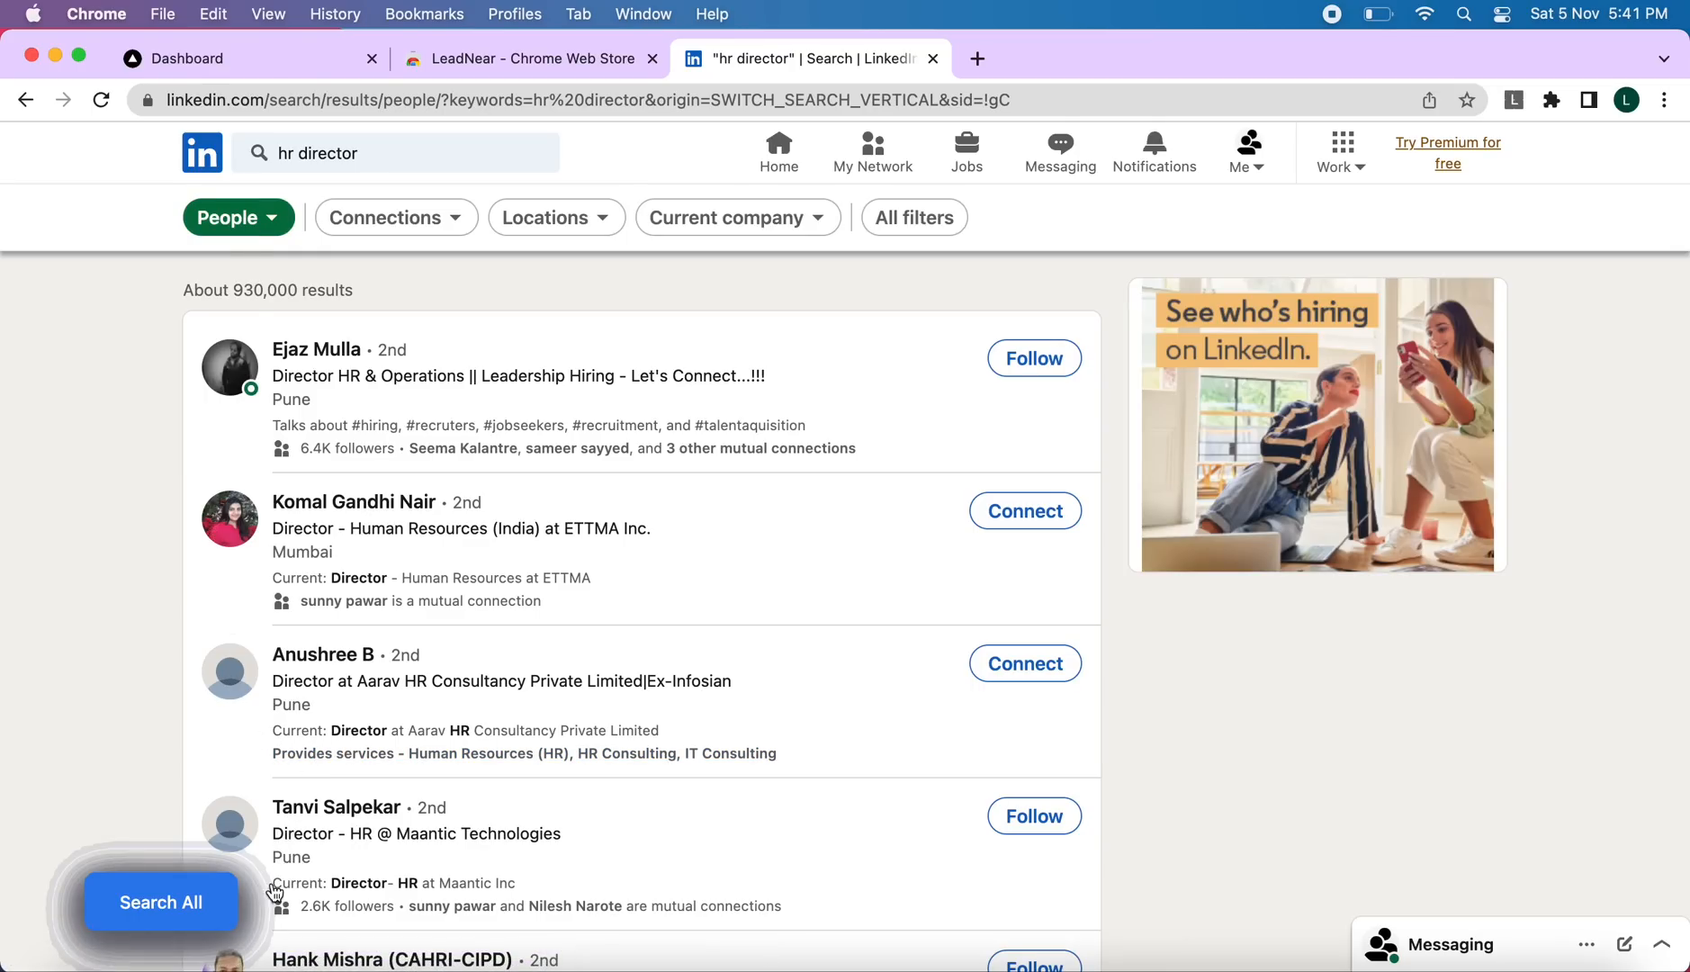
{"action": "mouse_move", "coordinate": [216, 897]}
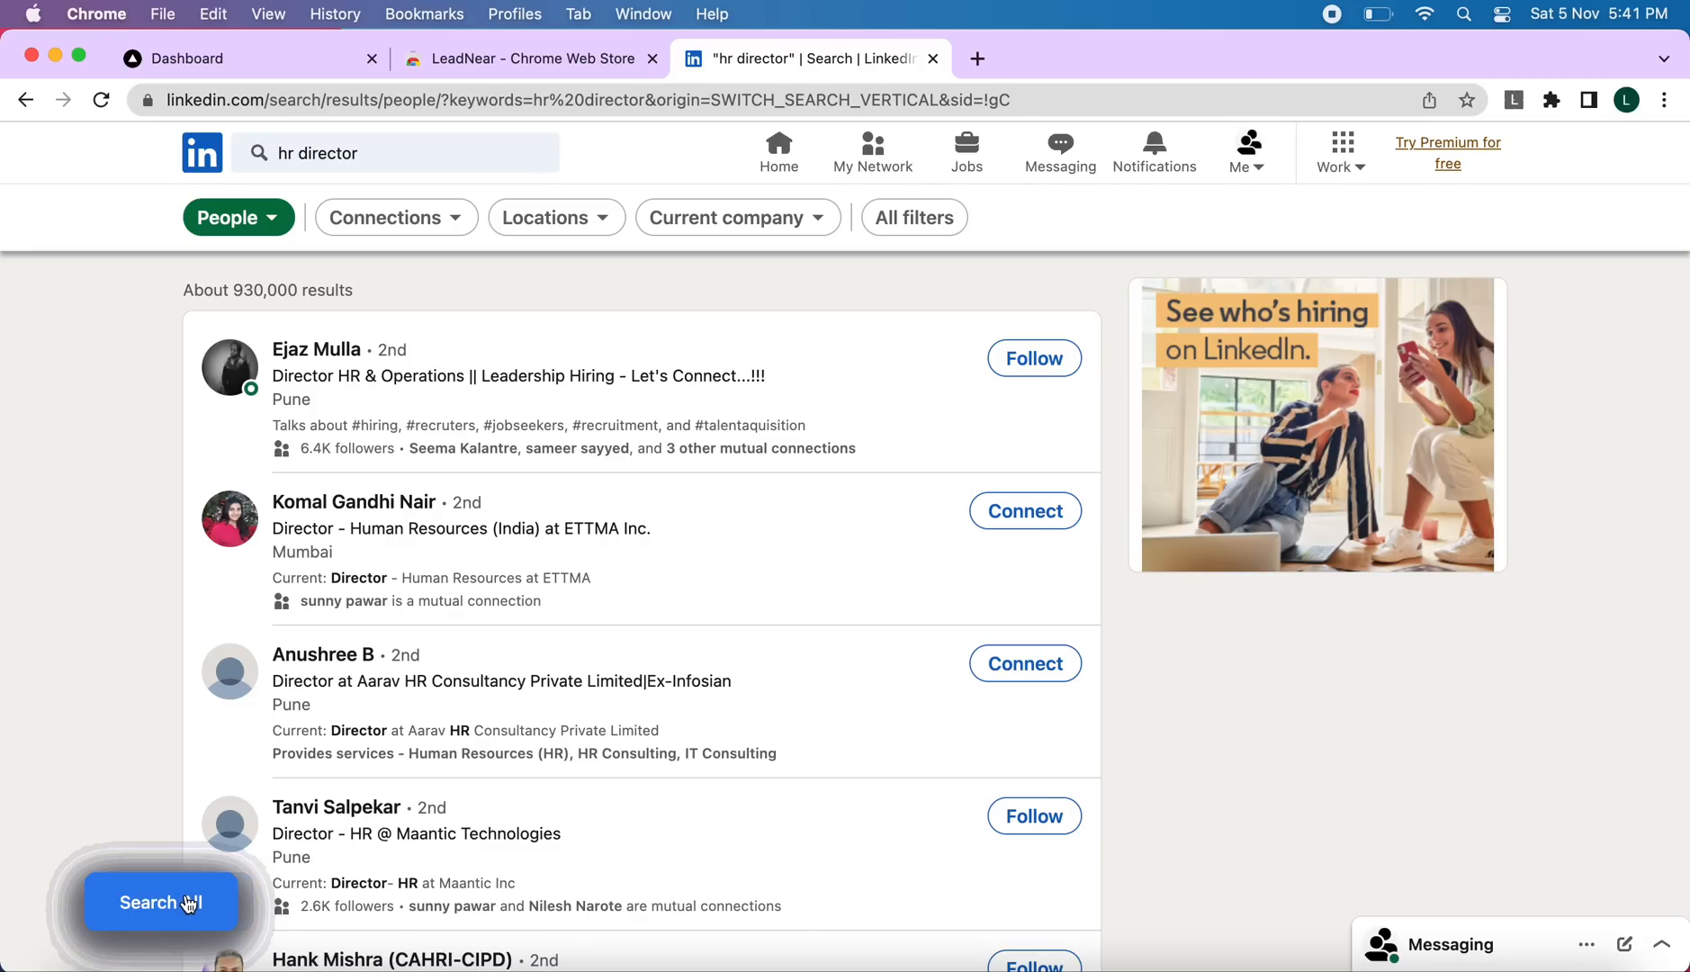
{"action": "left_click", "coordinate": [164, 902]}
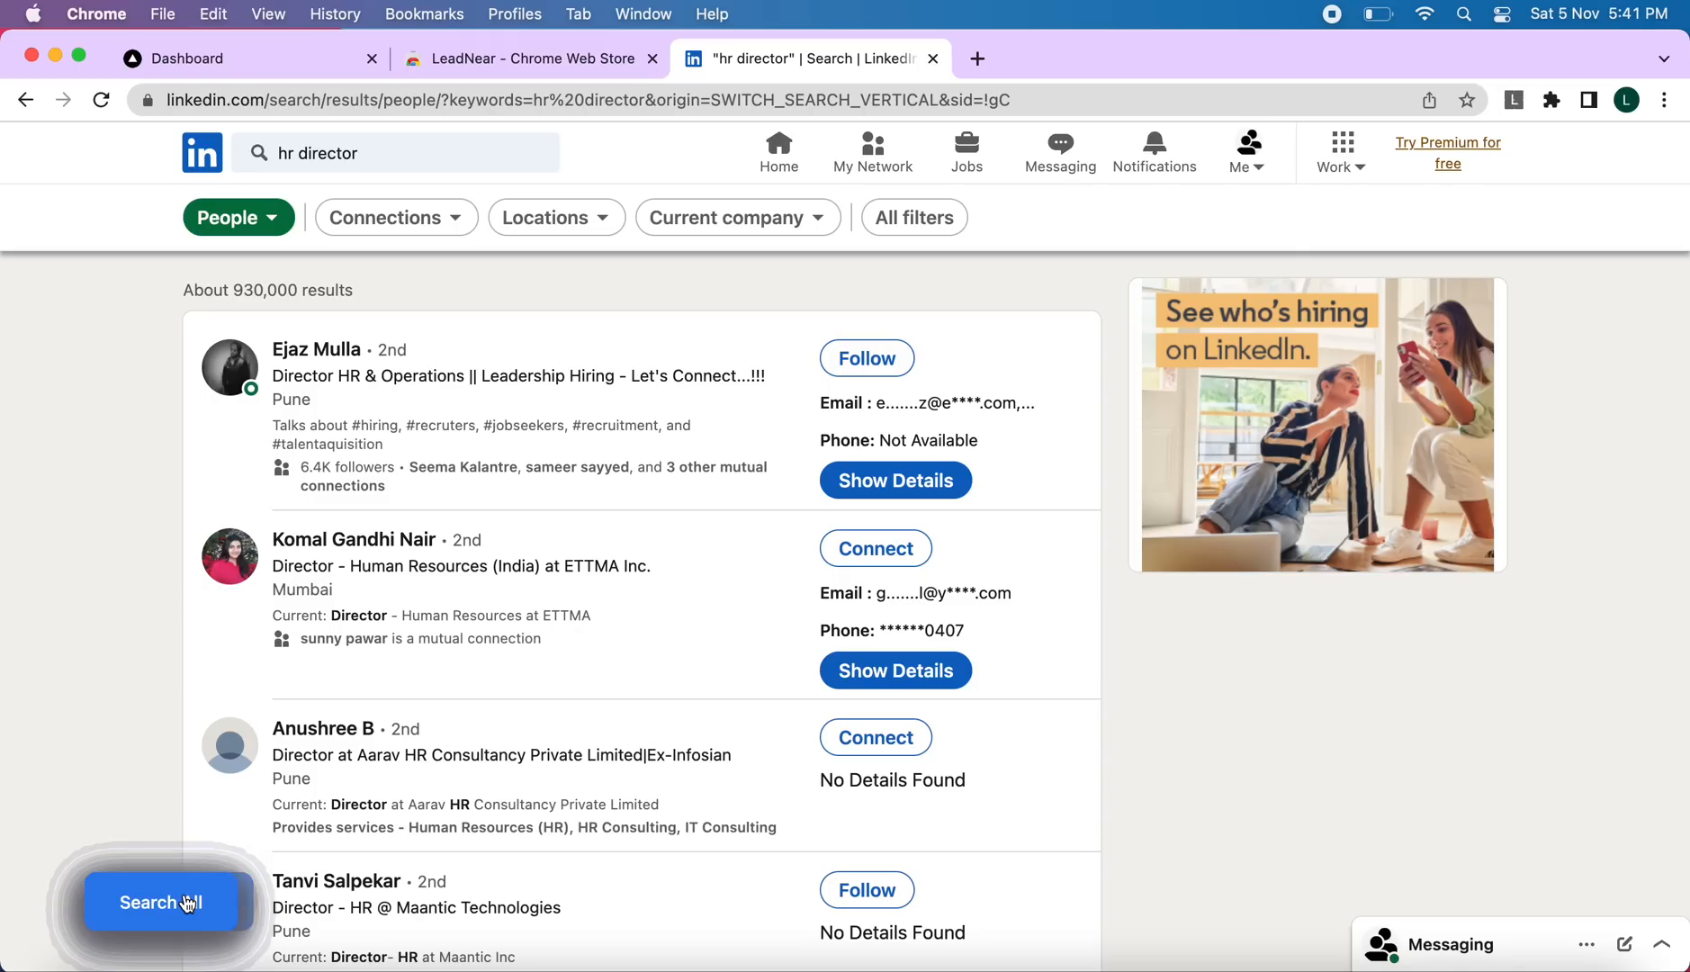
{"action": "mouse_move", "coordinate": [515, 666]}
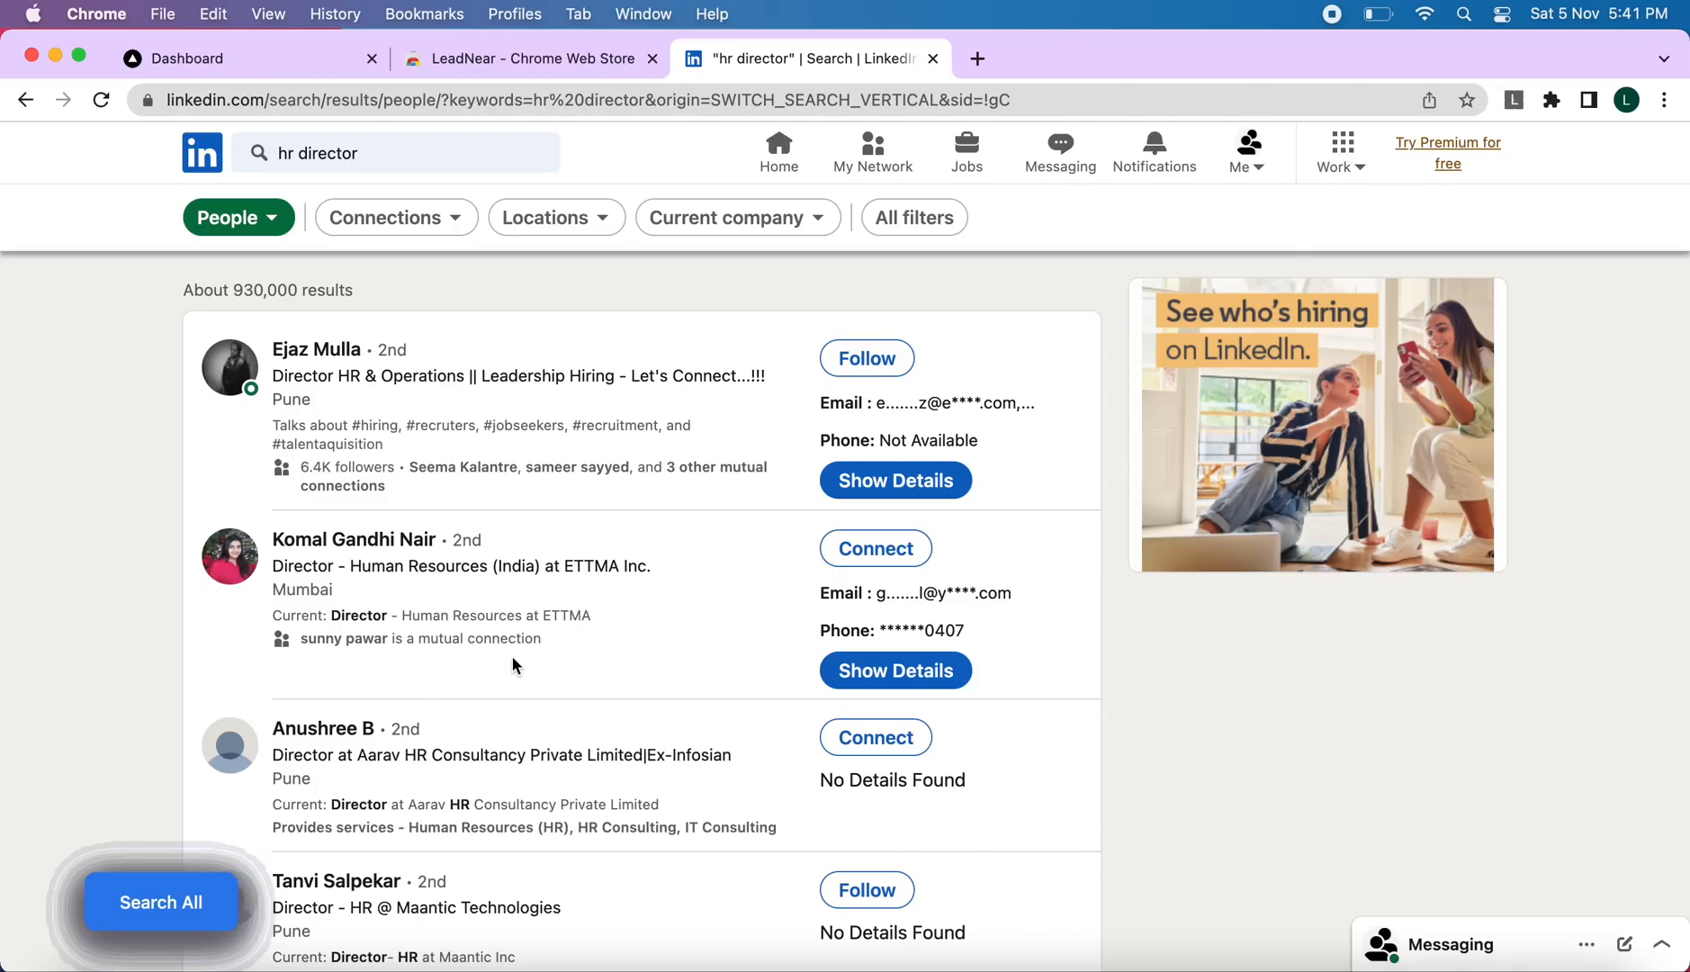
{"action": "scroll", "scroll_direction": "down", "scroll_amount": 3}
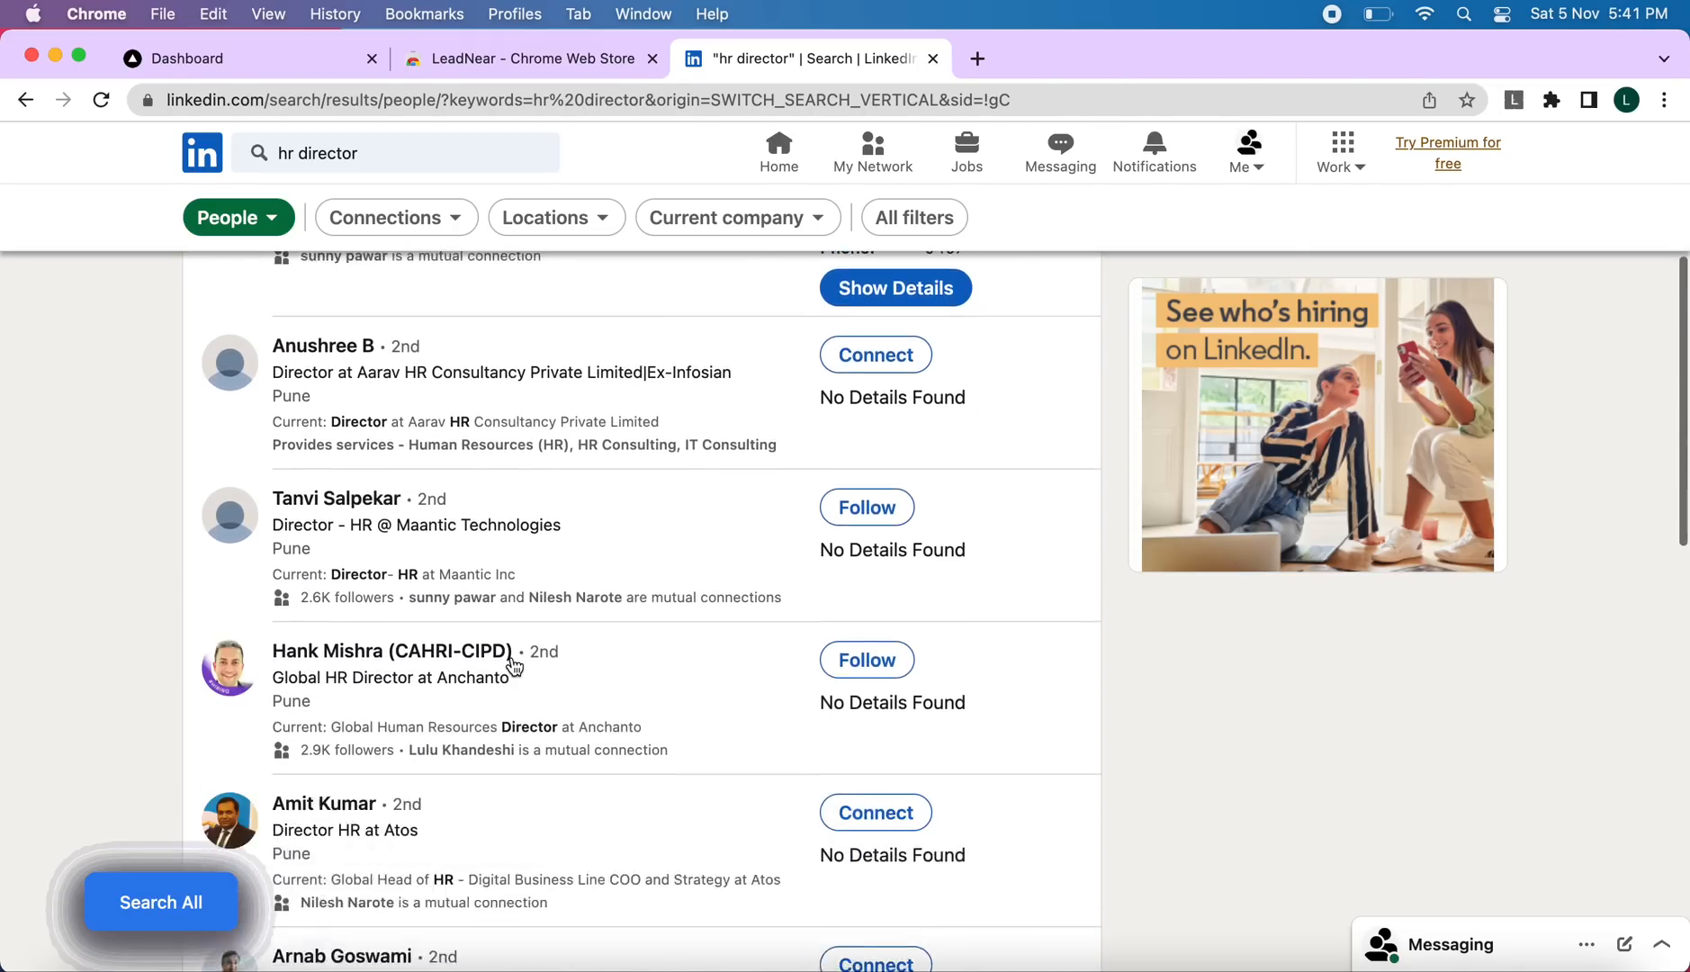
{"action": "scroll", "scroll_direction": "up", "scroll_amount": 3}
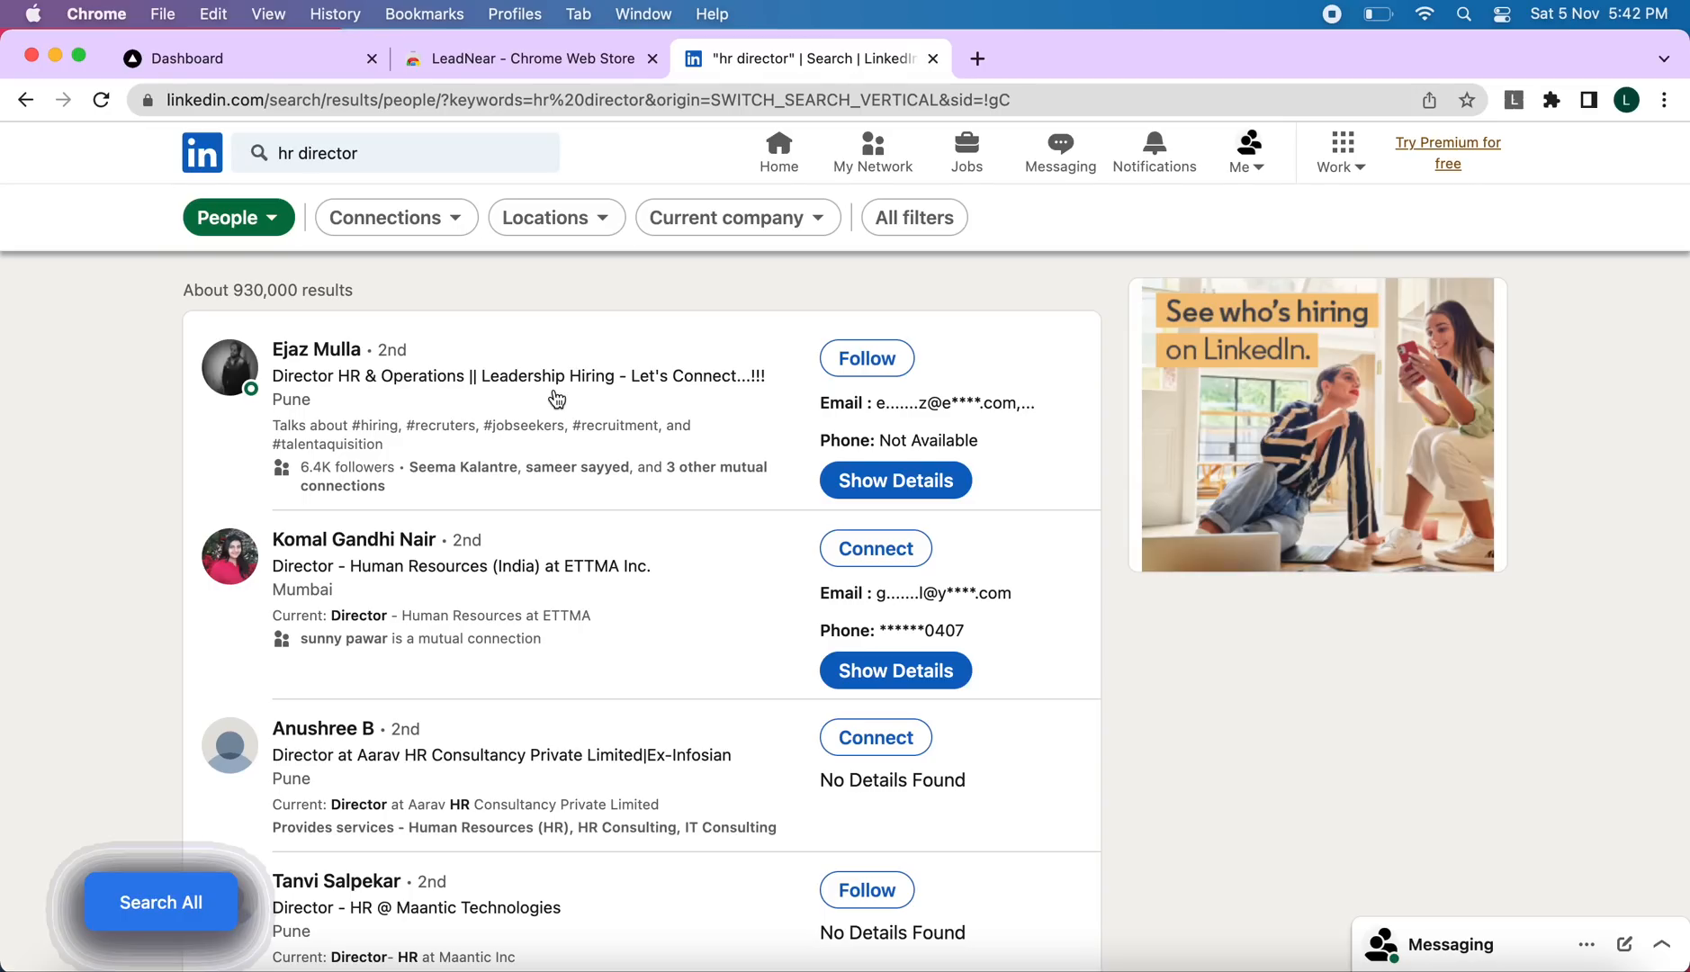
{"action": "mouse_move", "coordinate": [449, 399]}
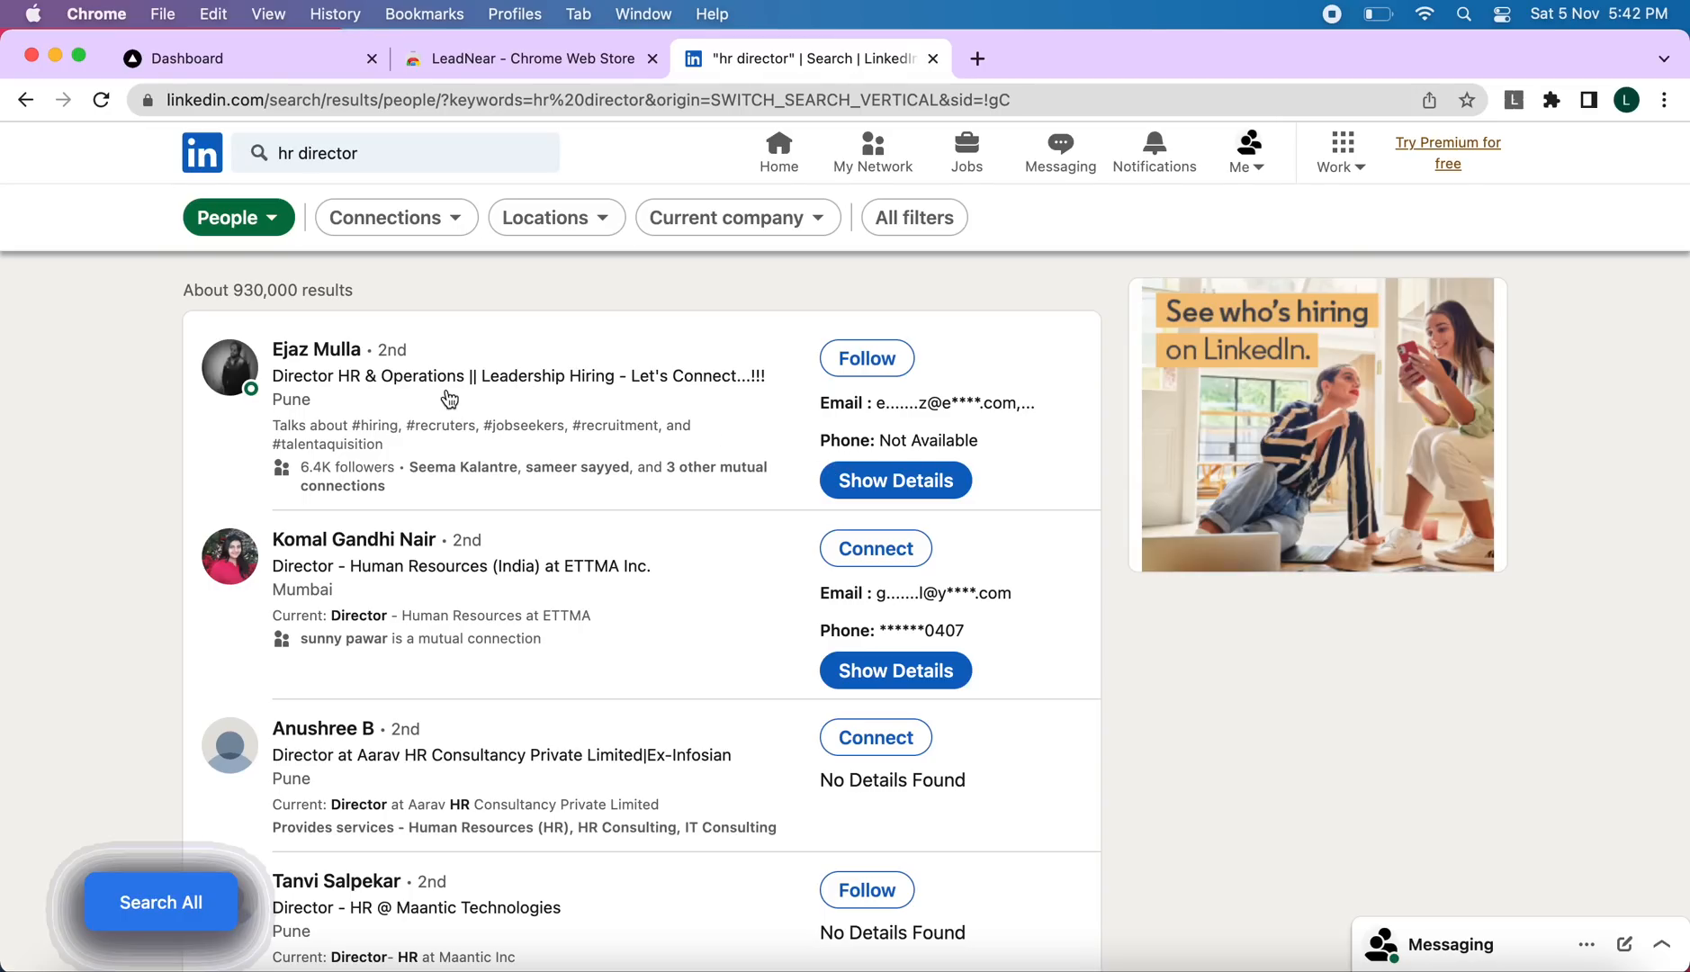
{"action": "mouse_move", "coordinate": [327, 356]}
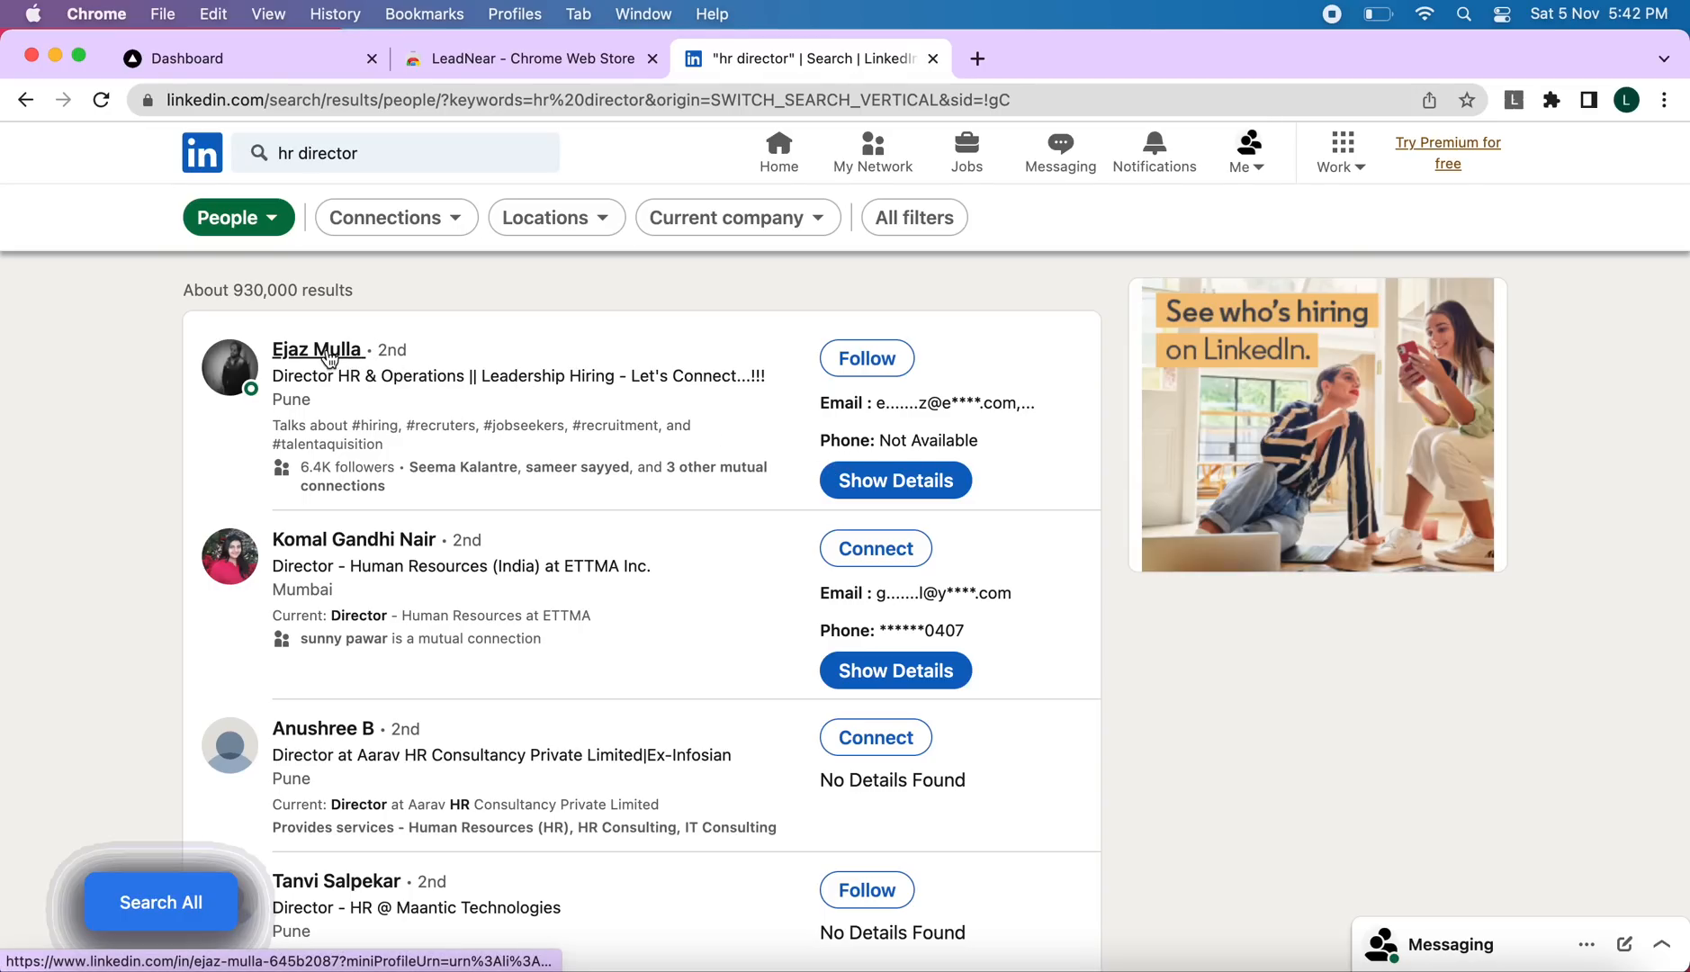
{"action": "left_click", "coordinate": [317, 350]}
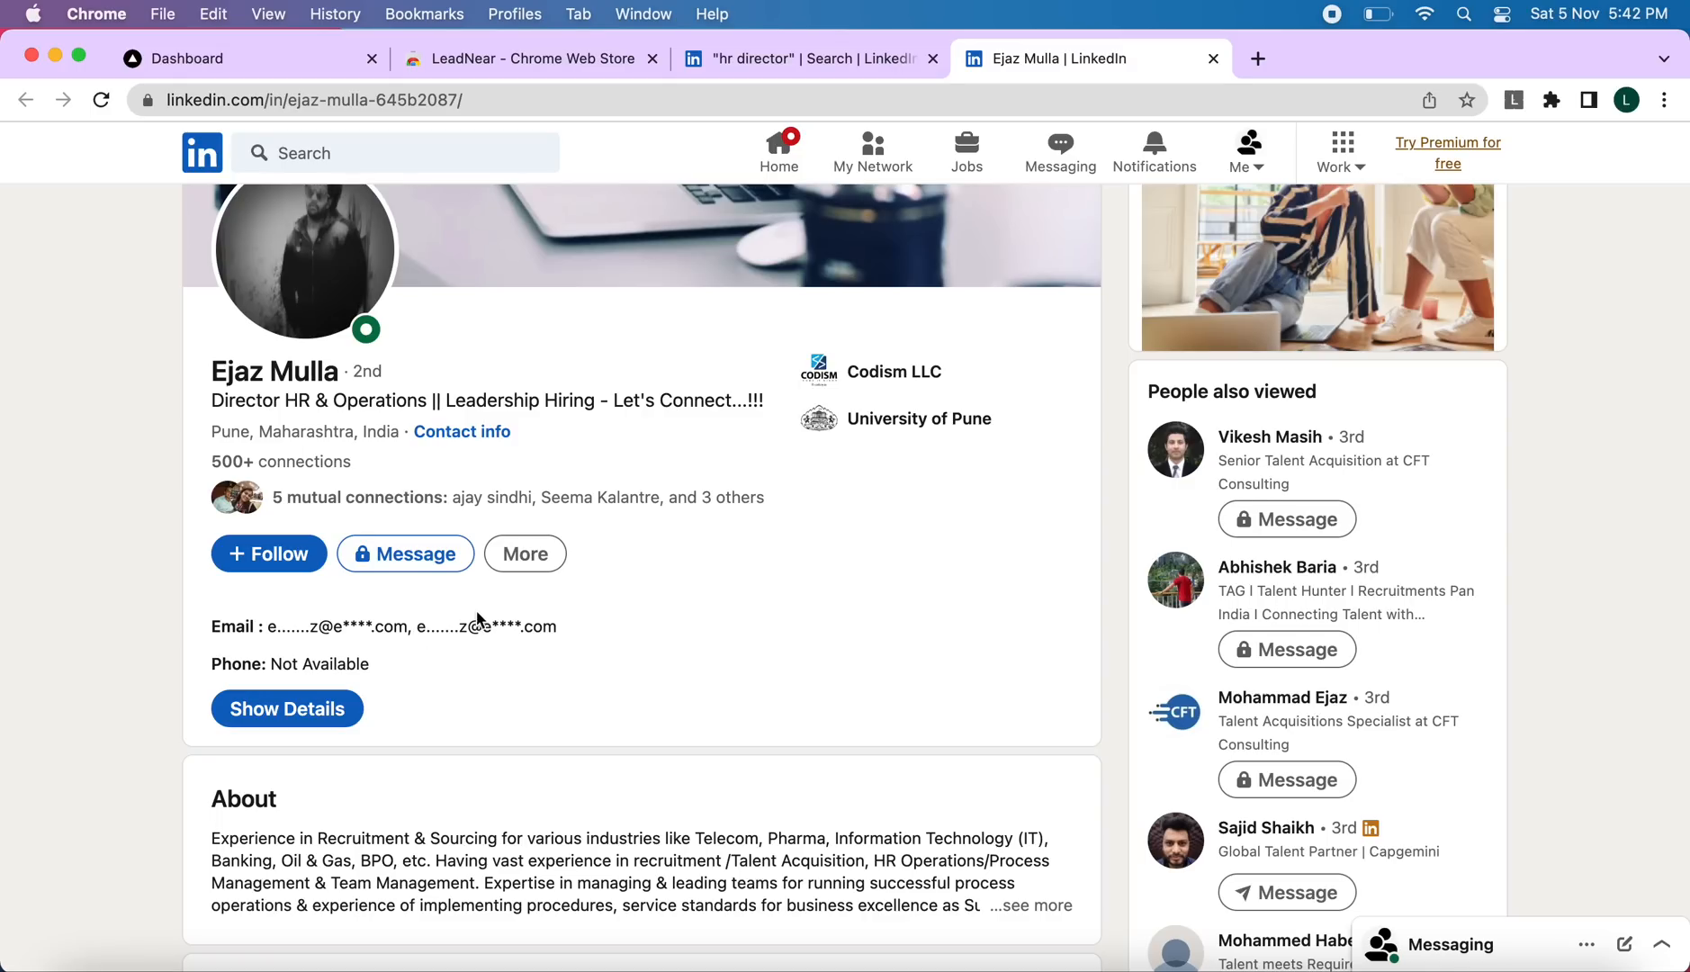
{"action": "mouse_move", "coordinate": [562, 581]}
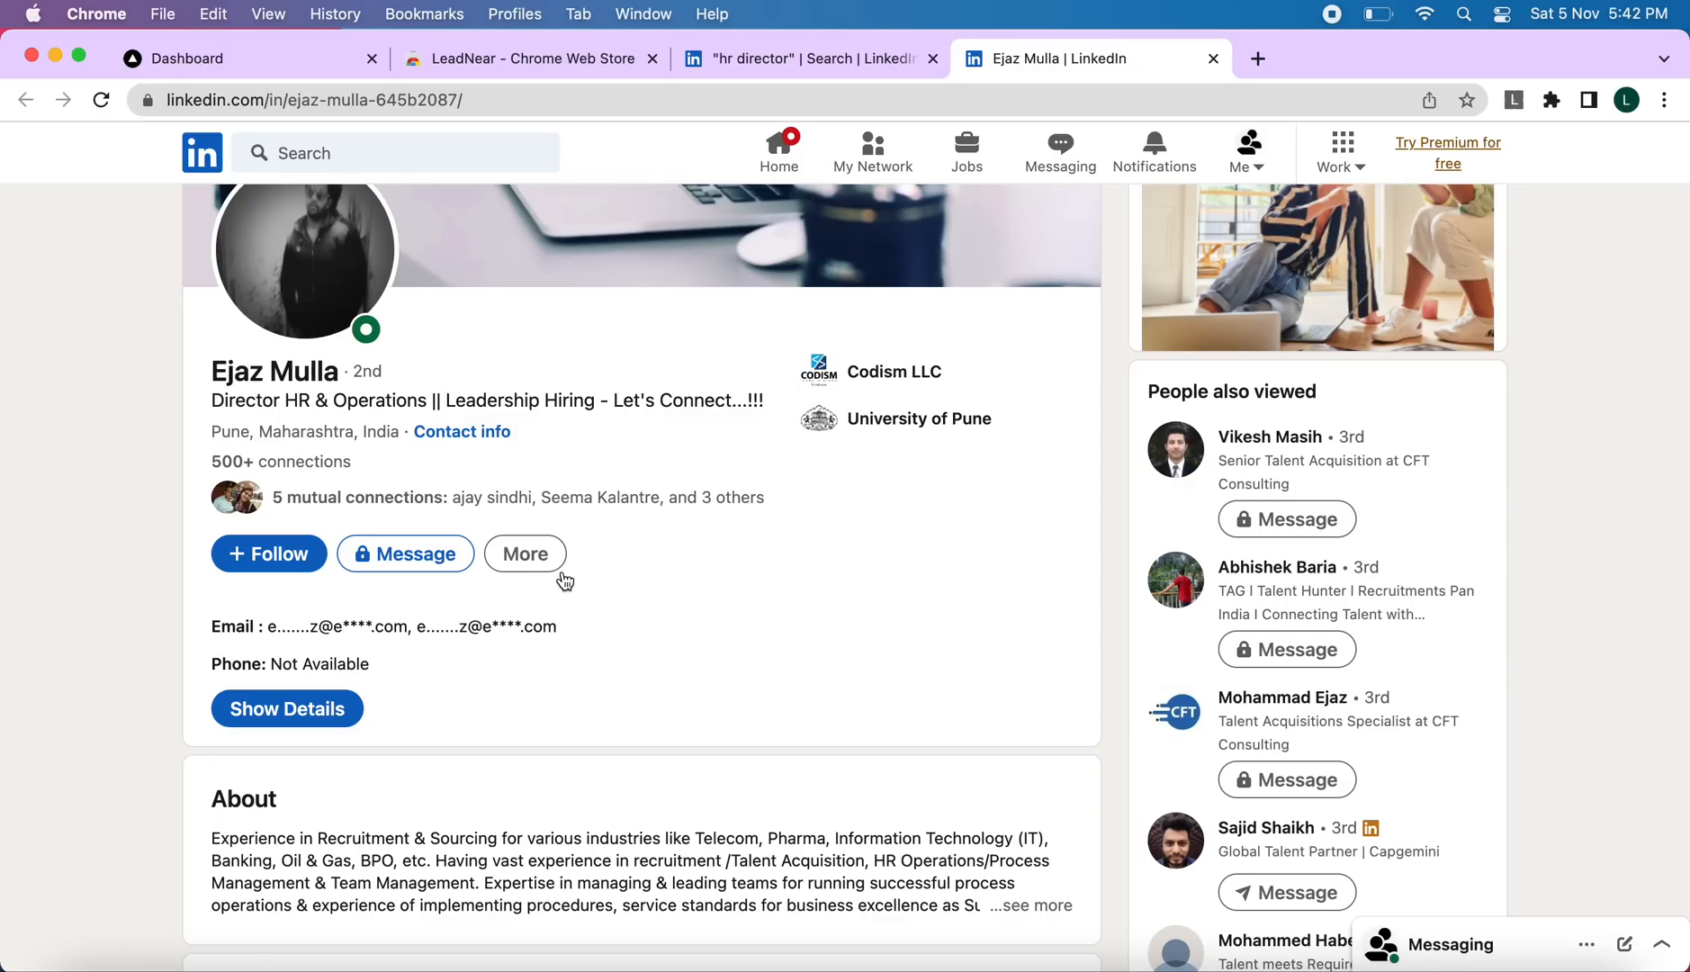
{"action": "mouse_move", "coordinate": [1080, 148]}
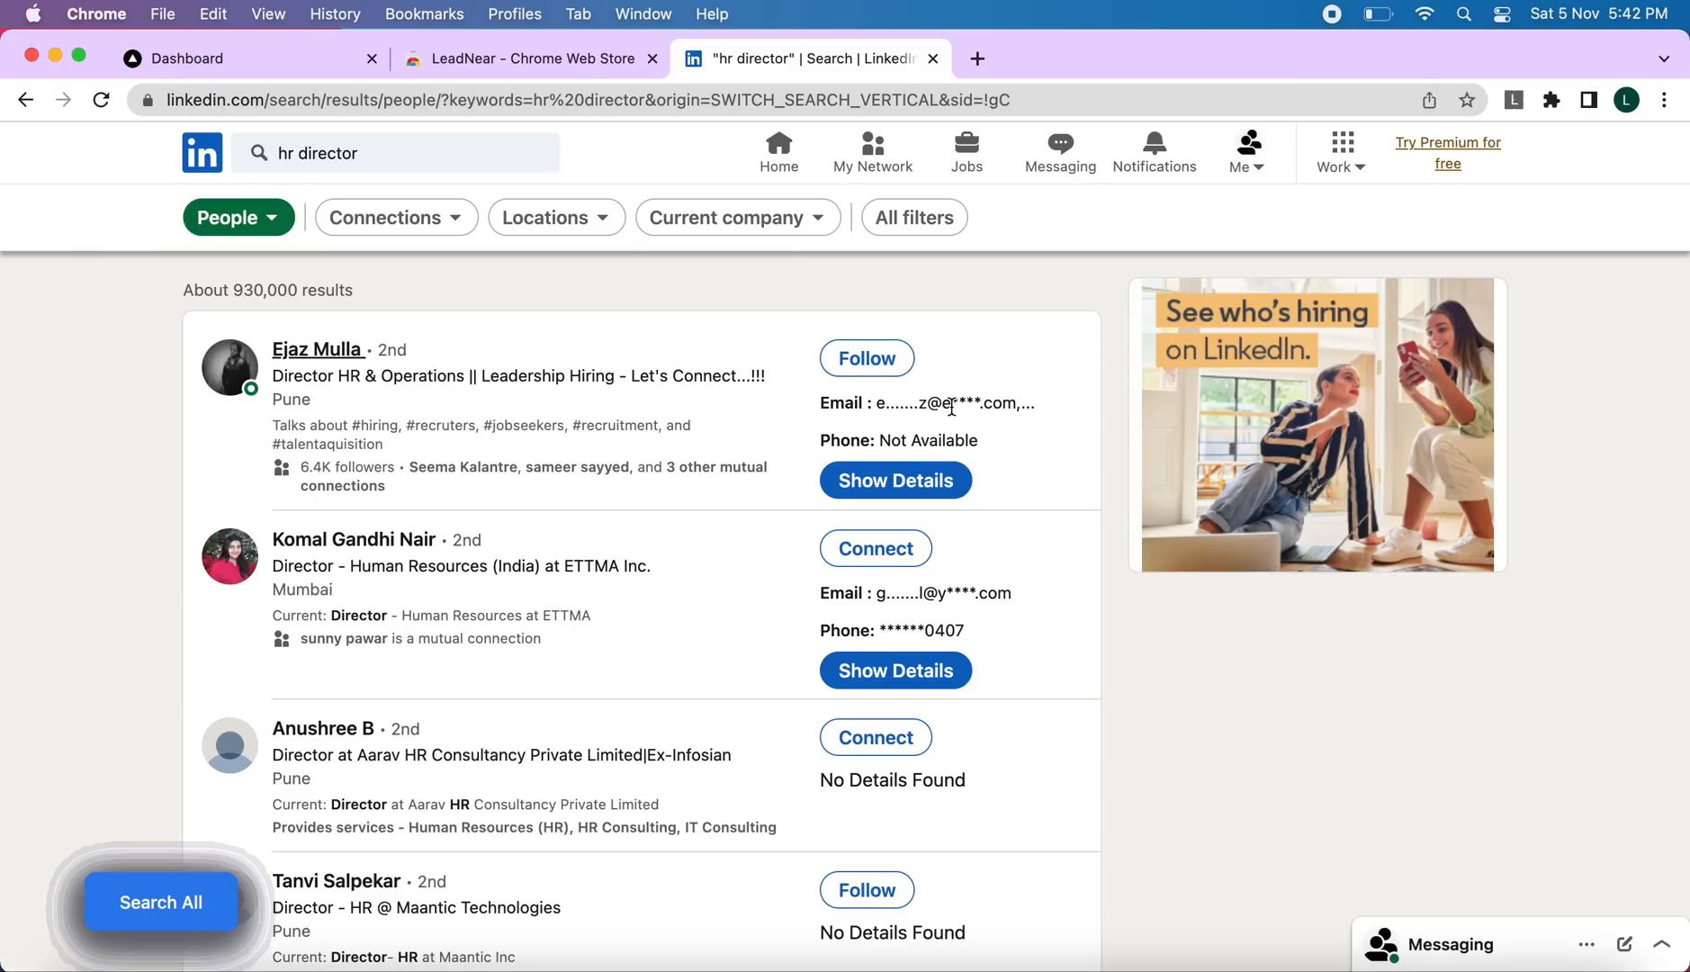
{"action": "mouse_move", "coordinate": [1367, 220]}
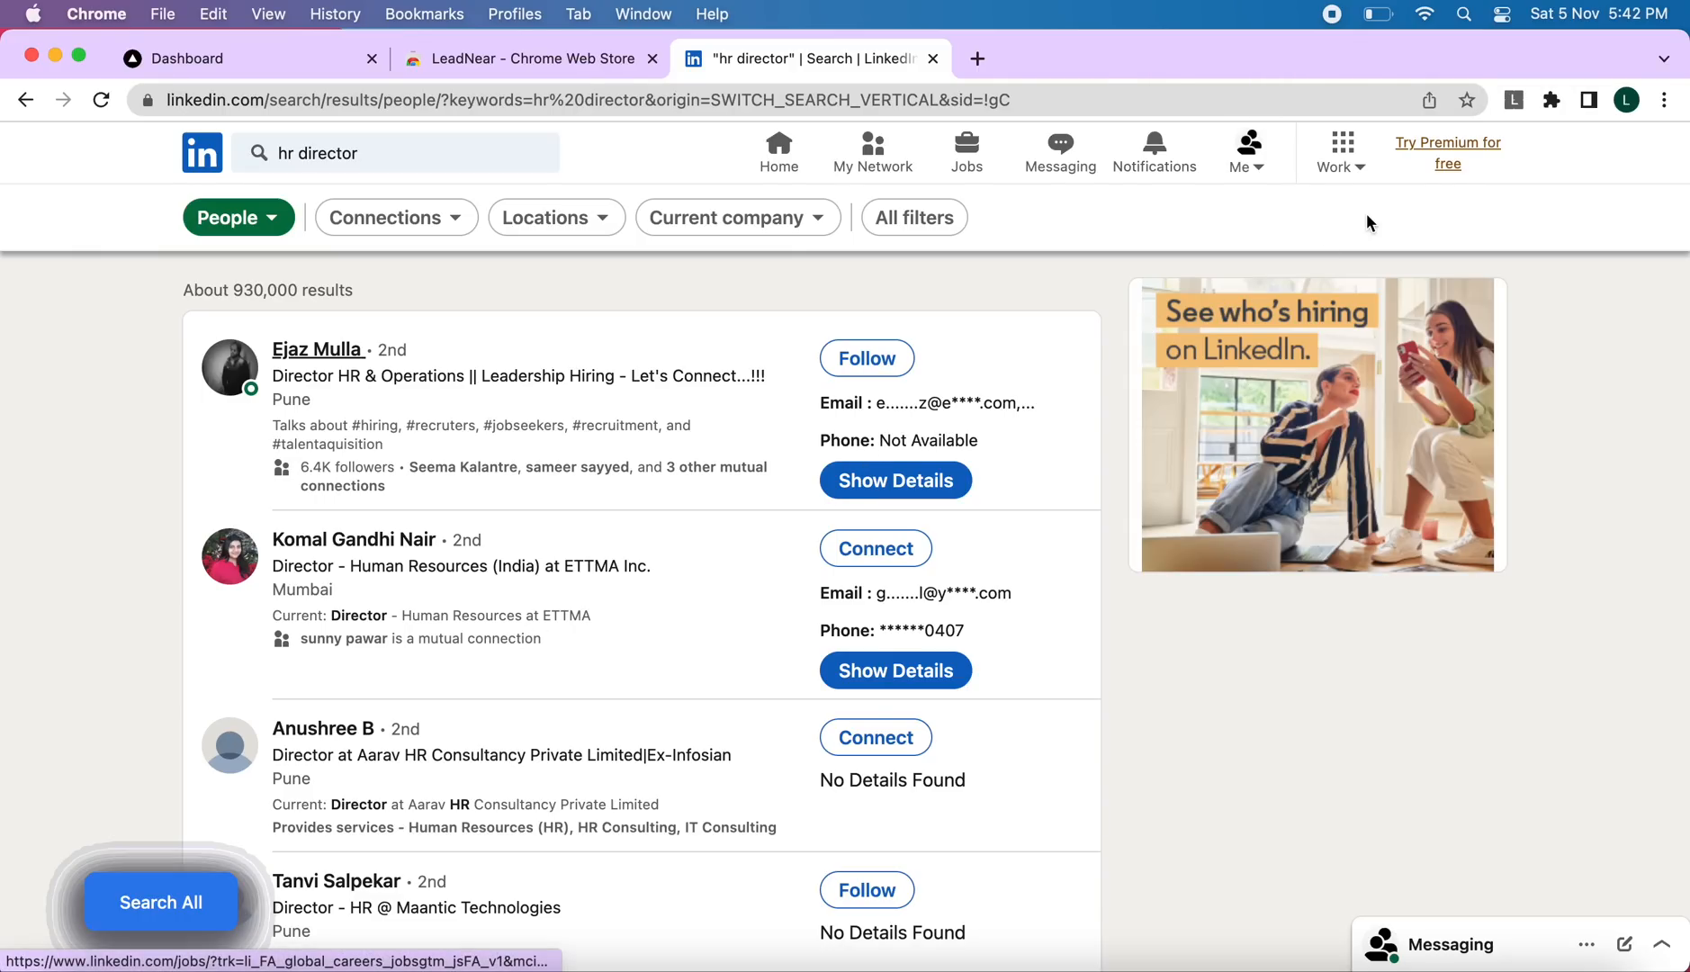
{"action": "mouse_move", "coordinate": [1092, 579]}
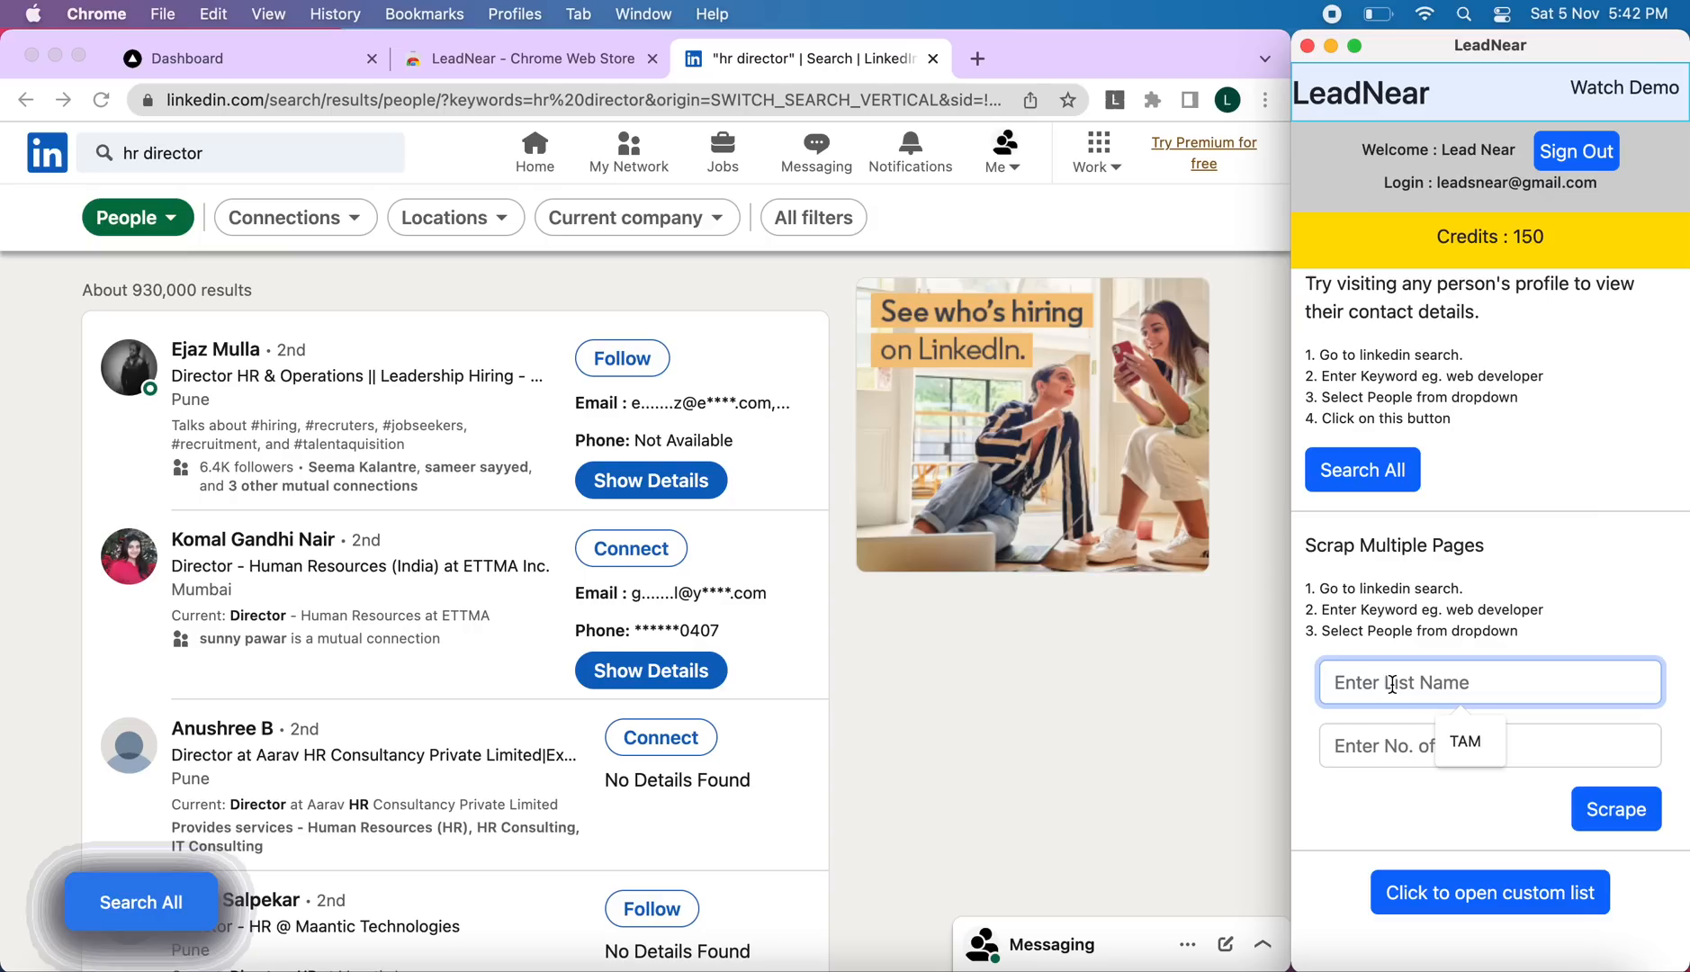
Name the list 'hr director', set 2 pages, and start scraping
{"action": "type", "text": "he"}
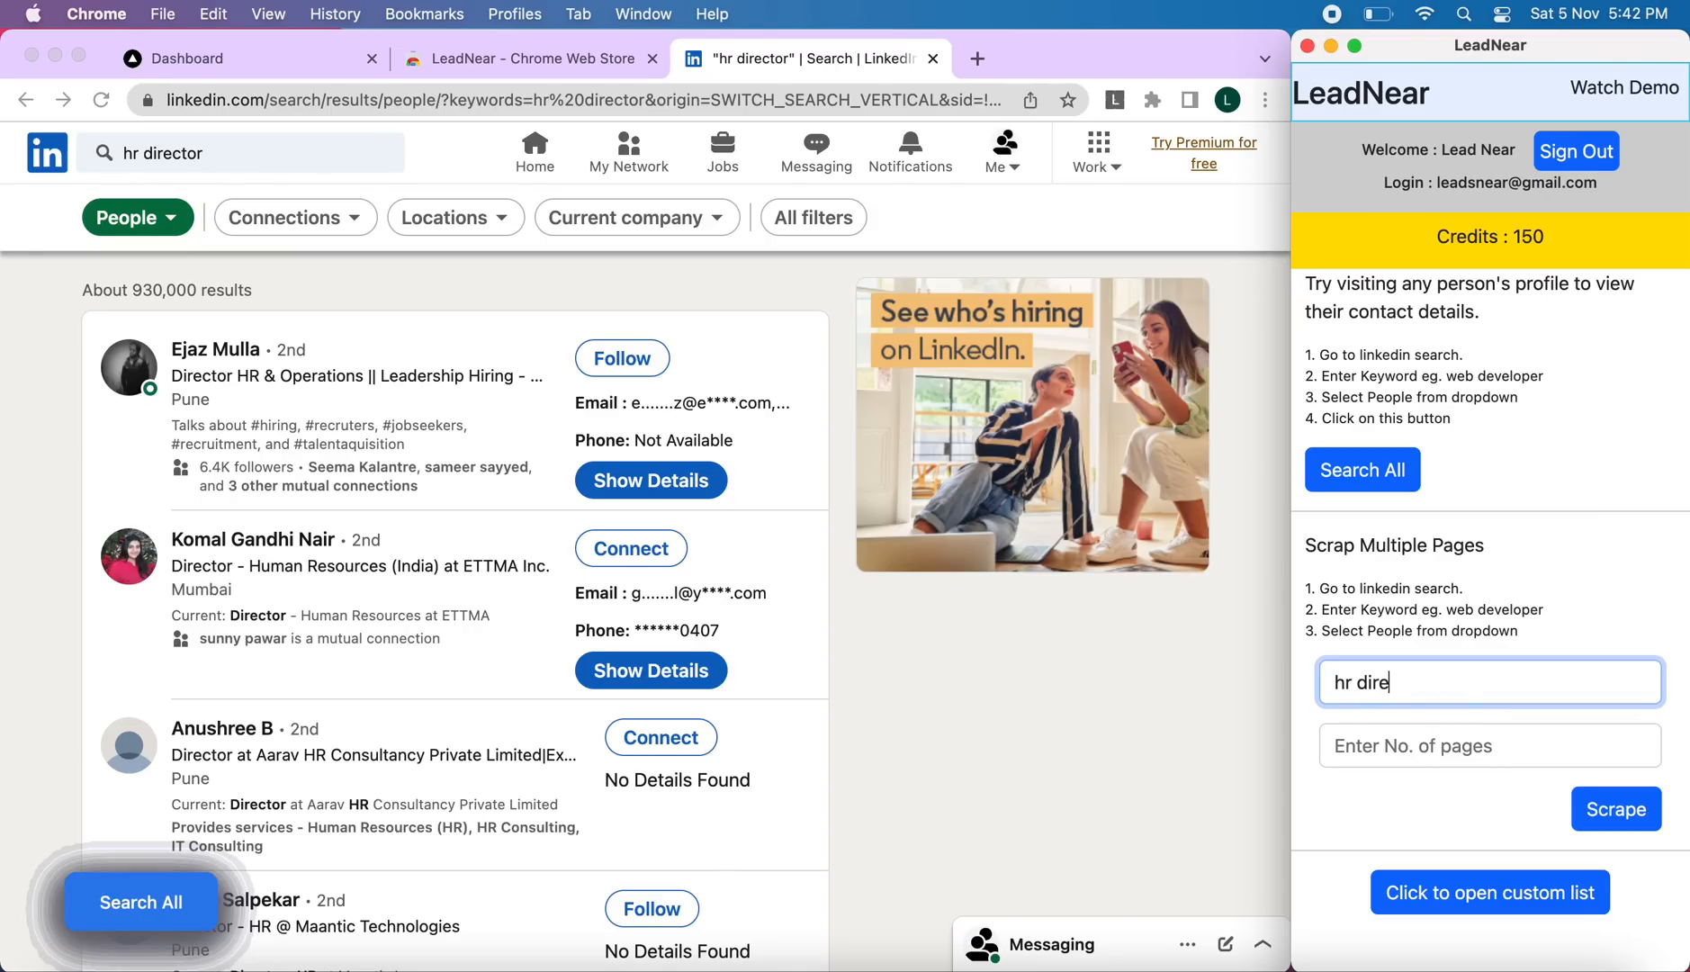
{"action": "type", "text": "ctor"}
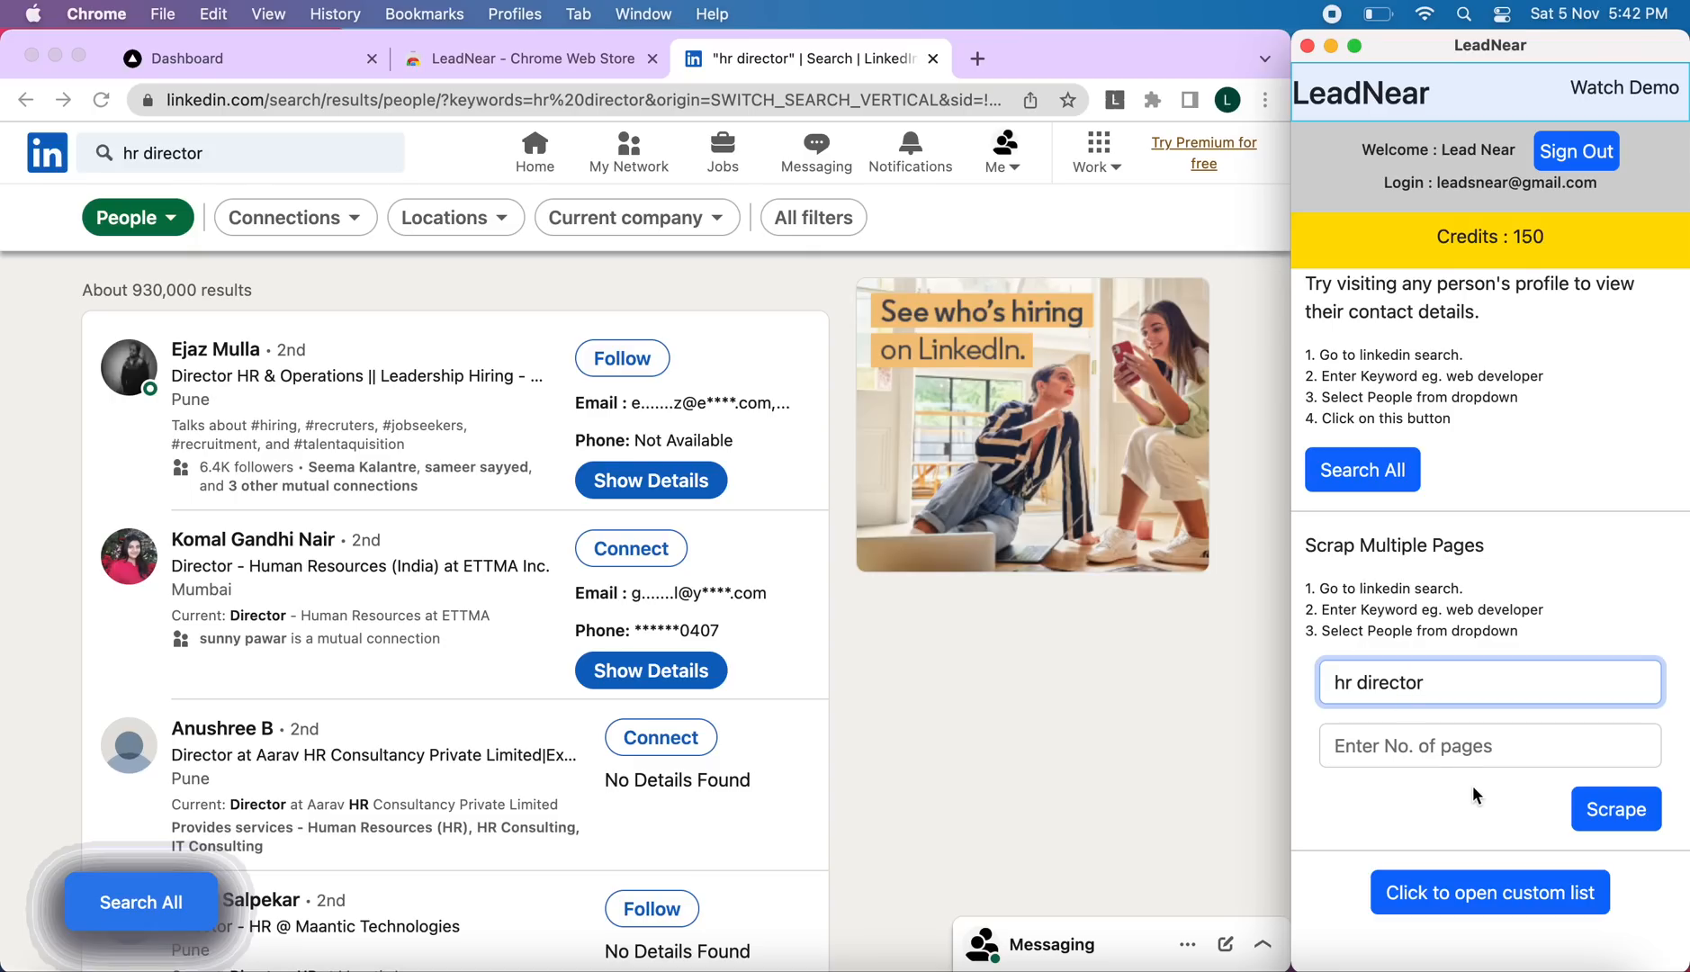
{"action": "left_click", "coordinate": [1490, 745]}
{"action": "type", "text": "2"}
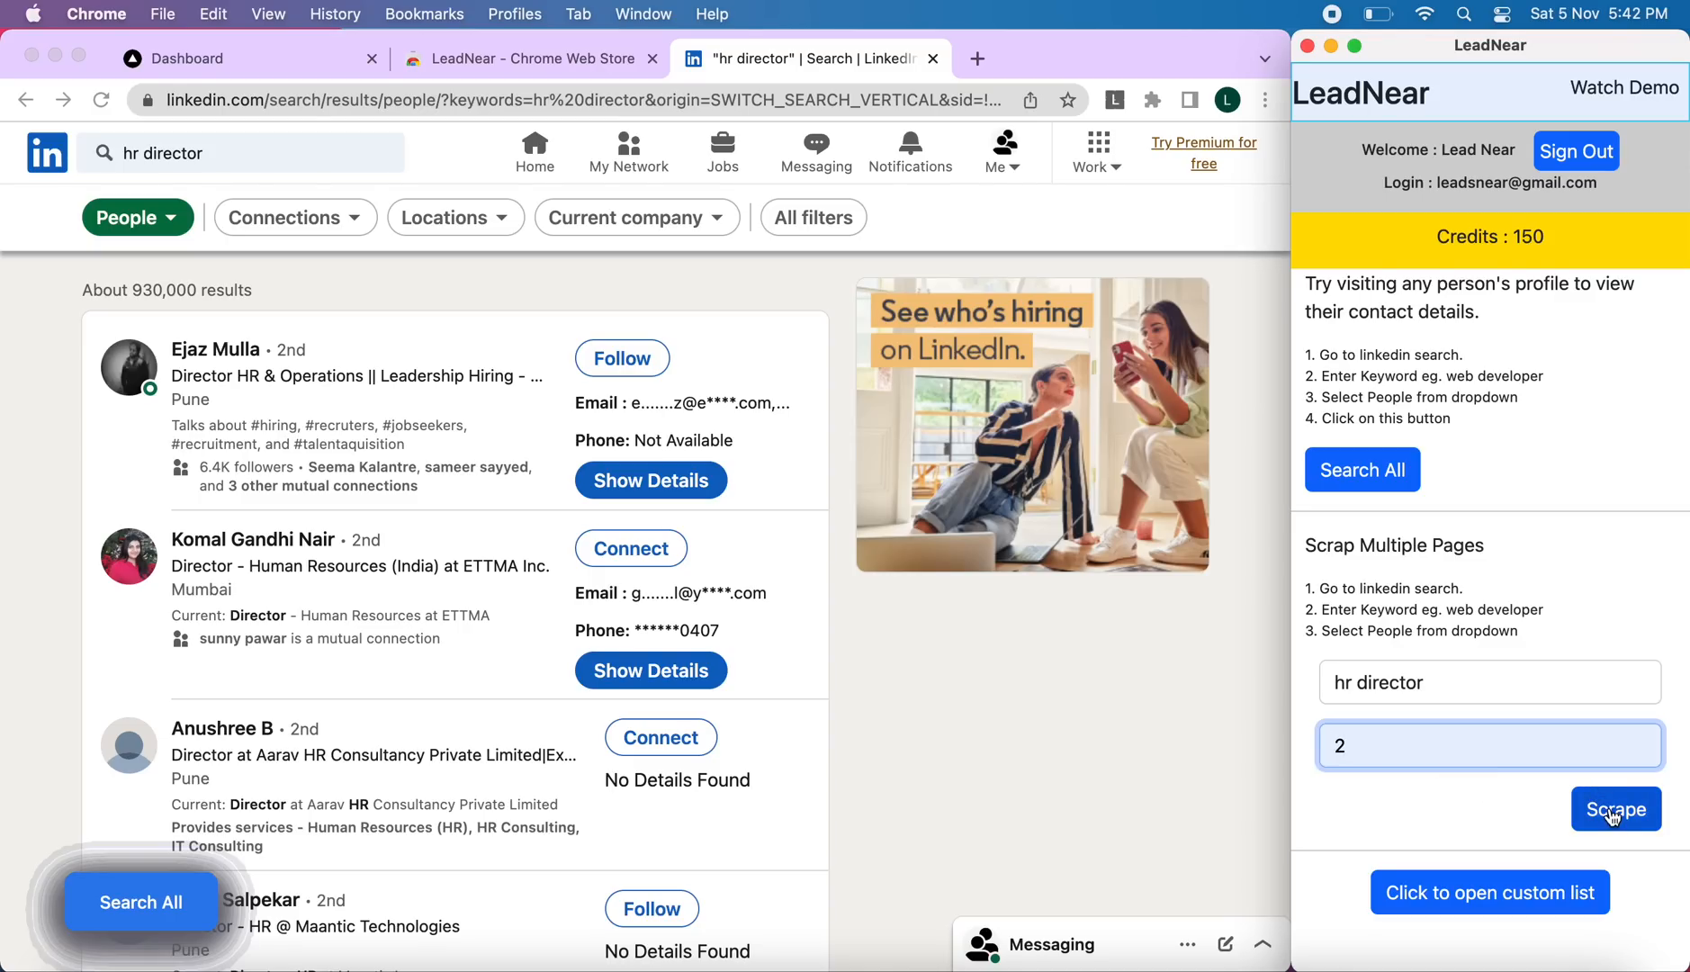
{"action": "left_click", "coordinate": [1615, 808]}
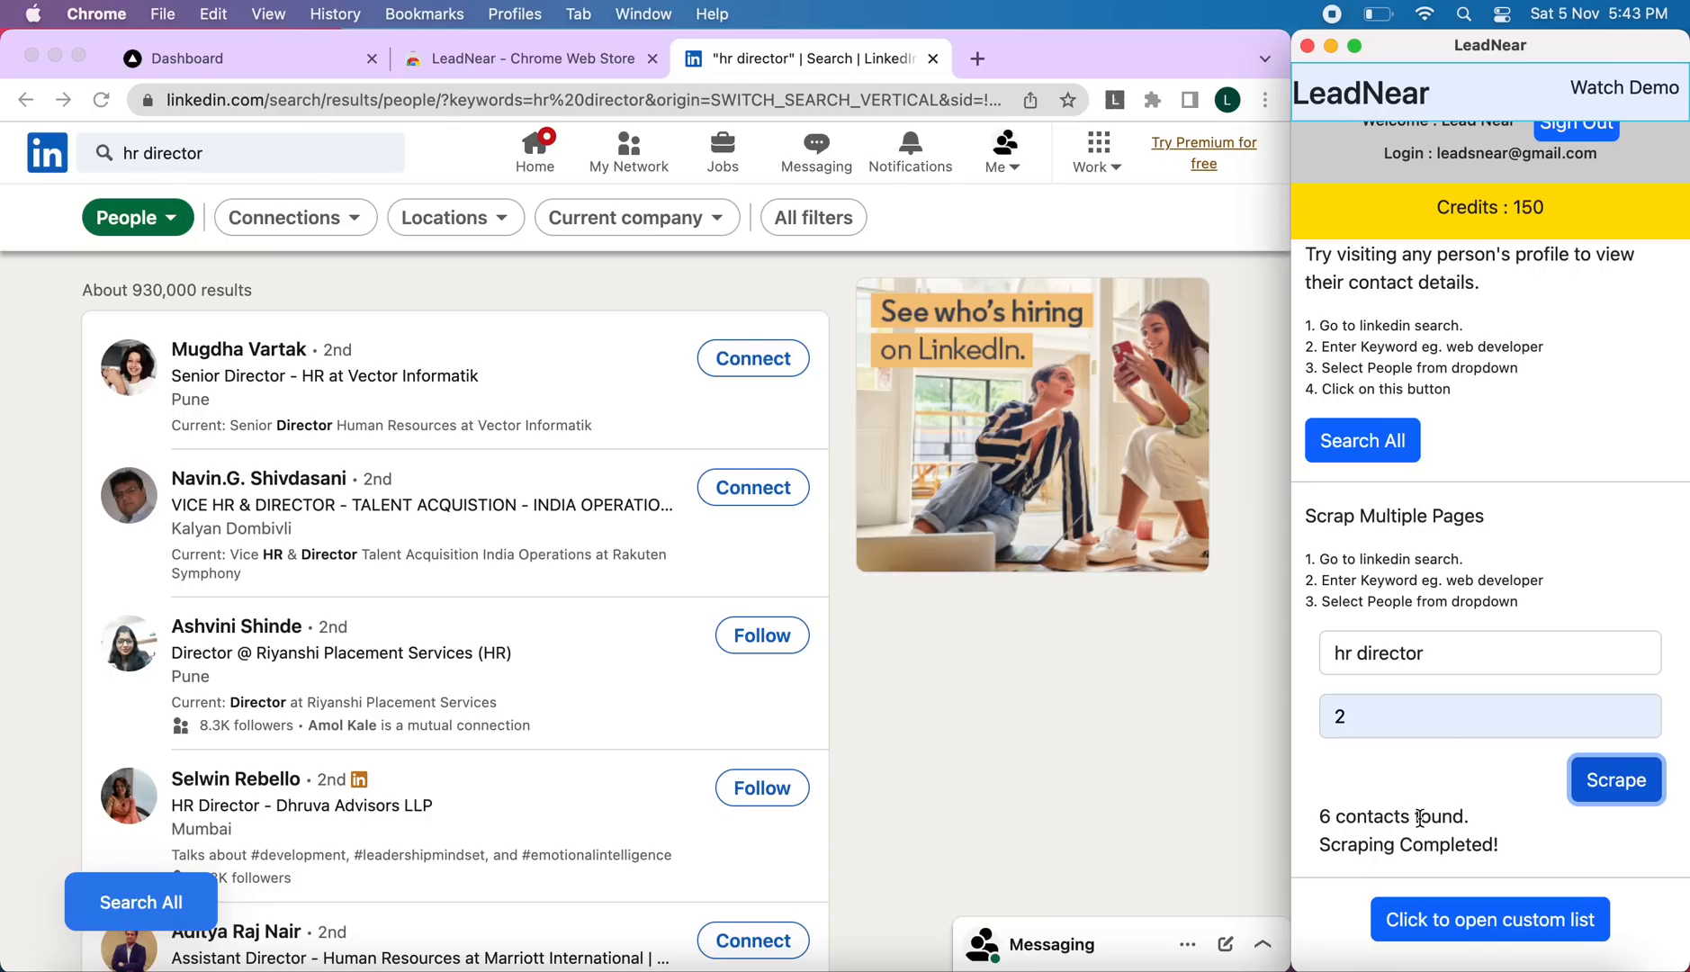
{"action": "mouse_move", "coordinate": [1495, 907]}
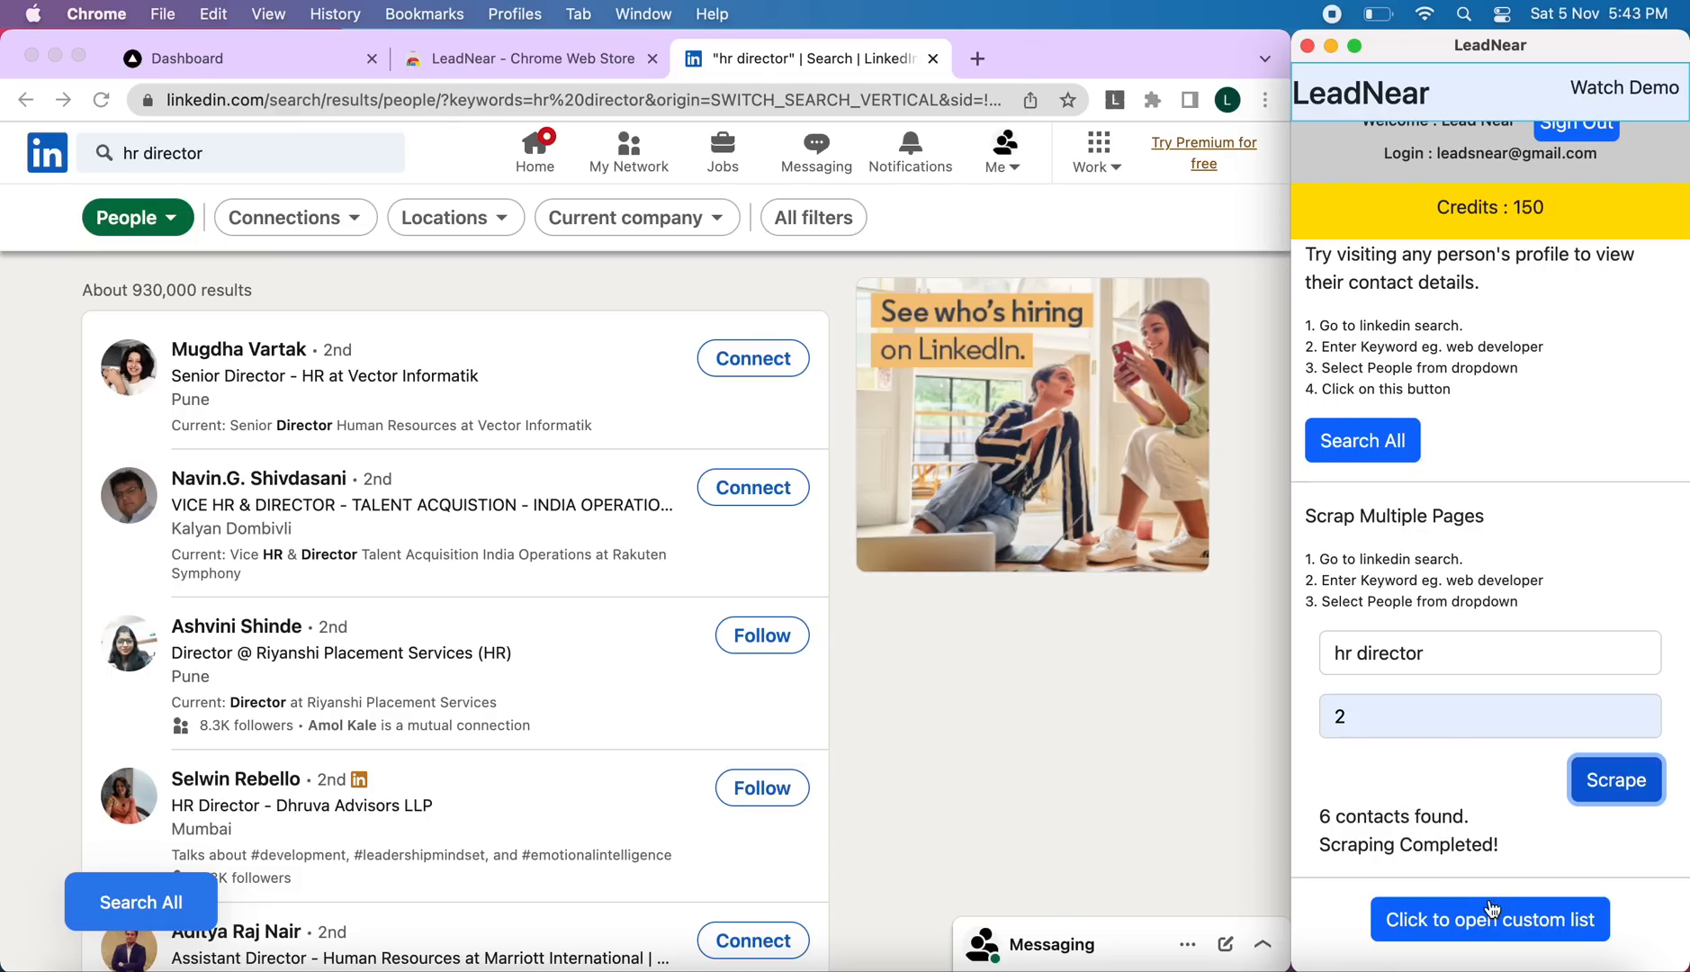
{"action": "mouse_move", "coordinate": [1494, 926]}
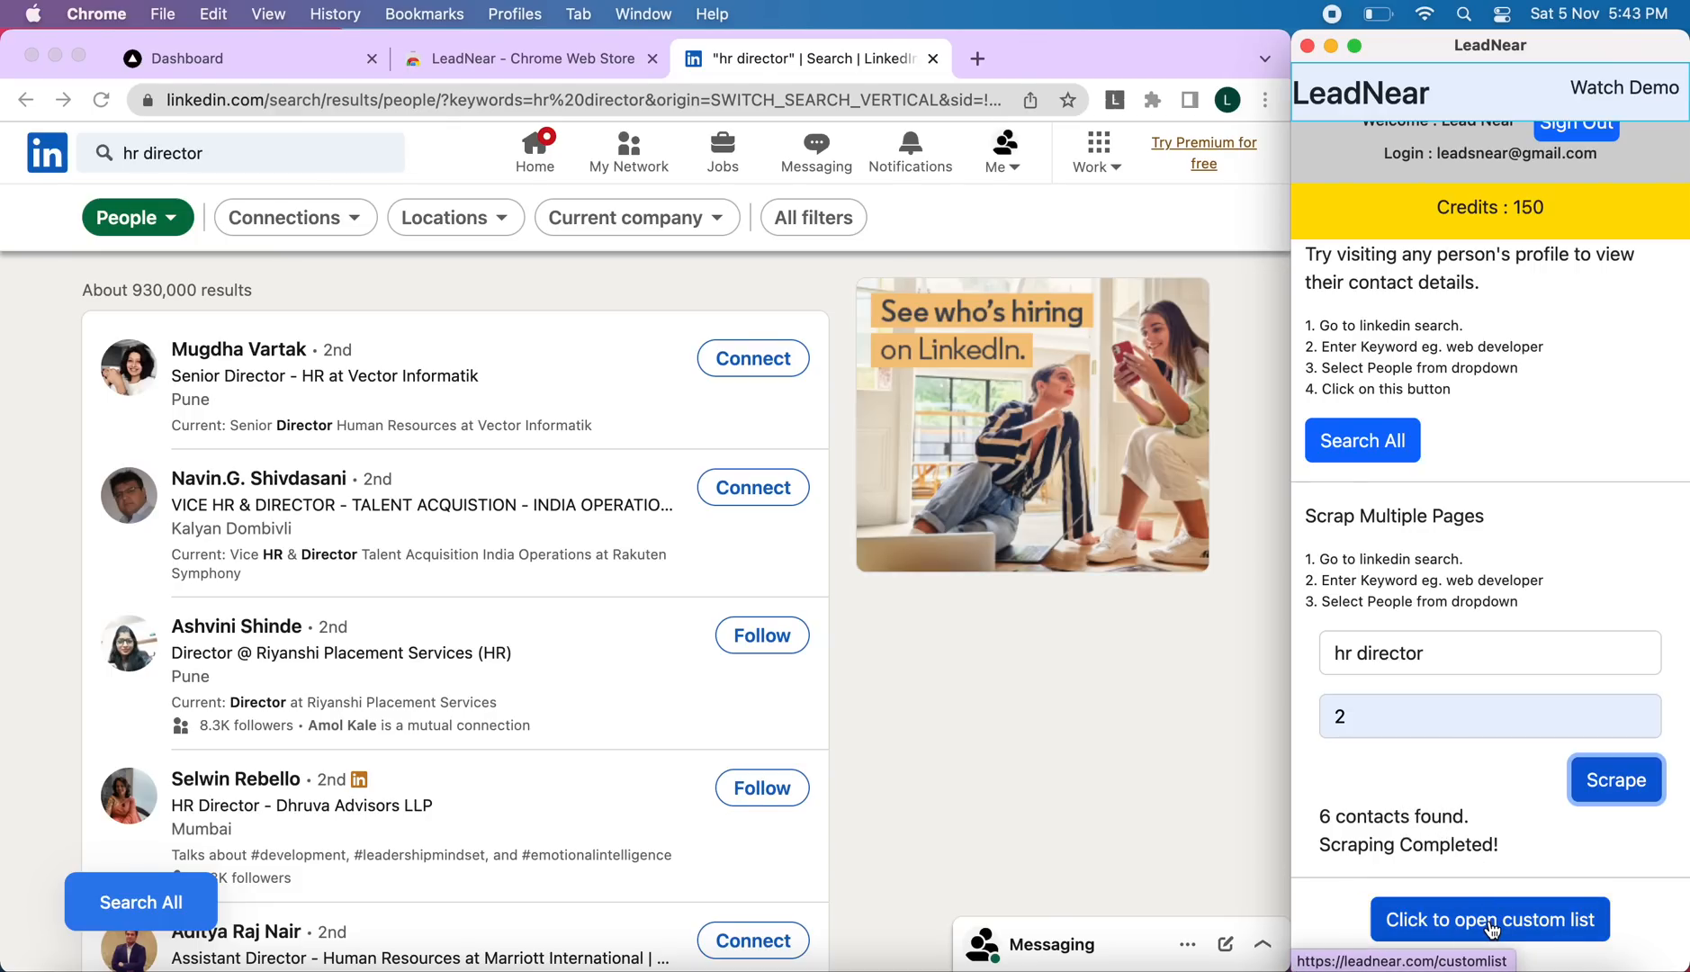
Open the custom lists, the November folder, then the 'hr director' list
{"action": "left_click", "coordinate": [1489, 919]}
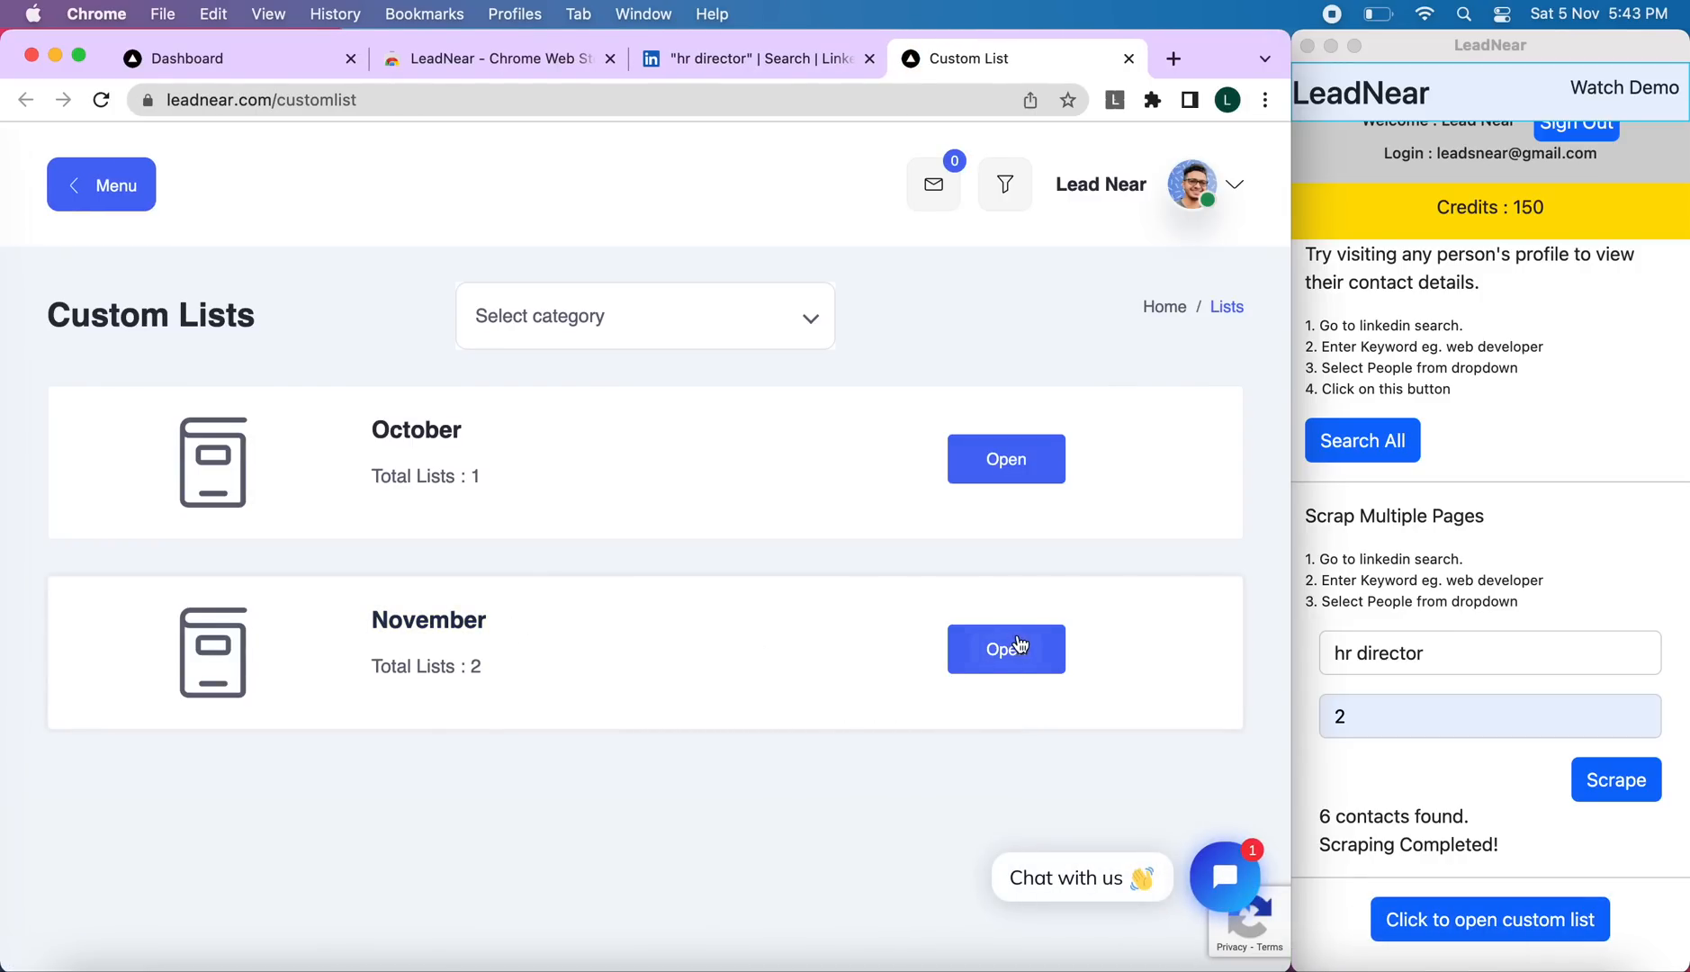
{"action": "left_click", "coordinate": [1005, 648]}
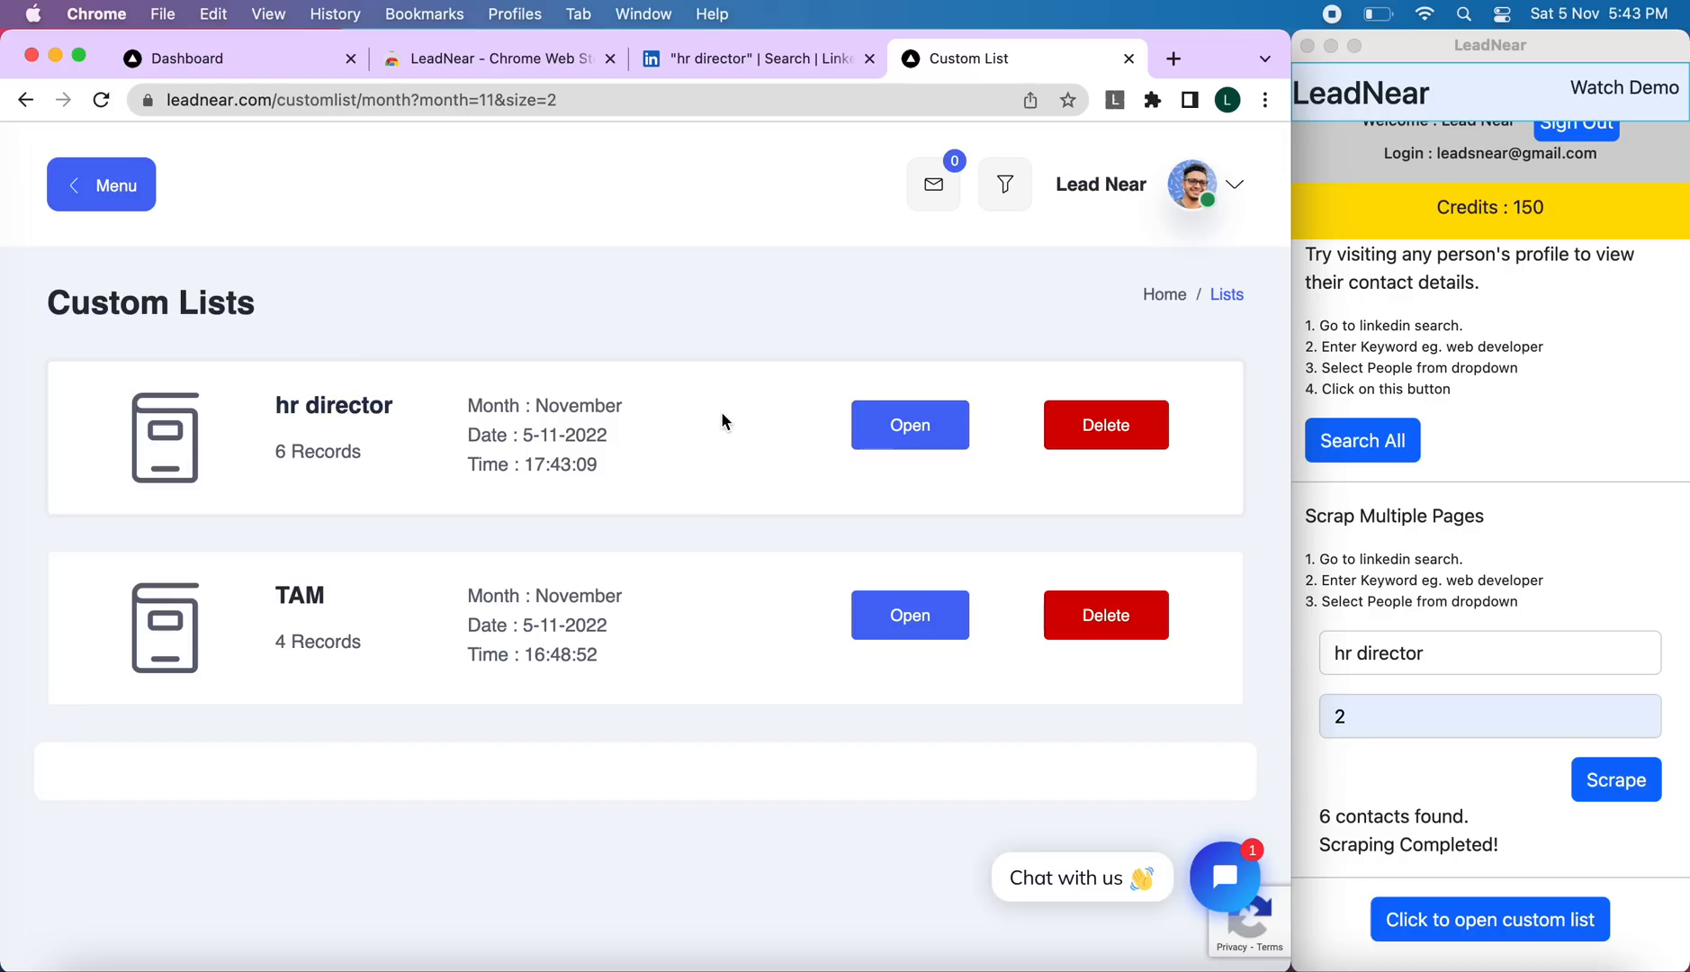
{"action": "mouse_move", "coordinate": [900, 430]}
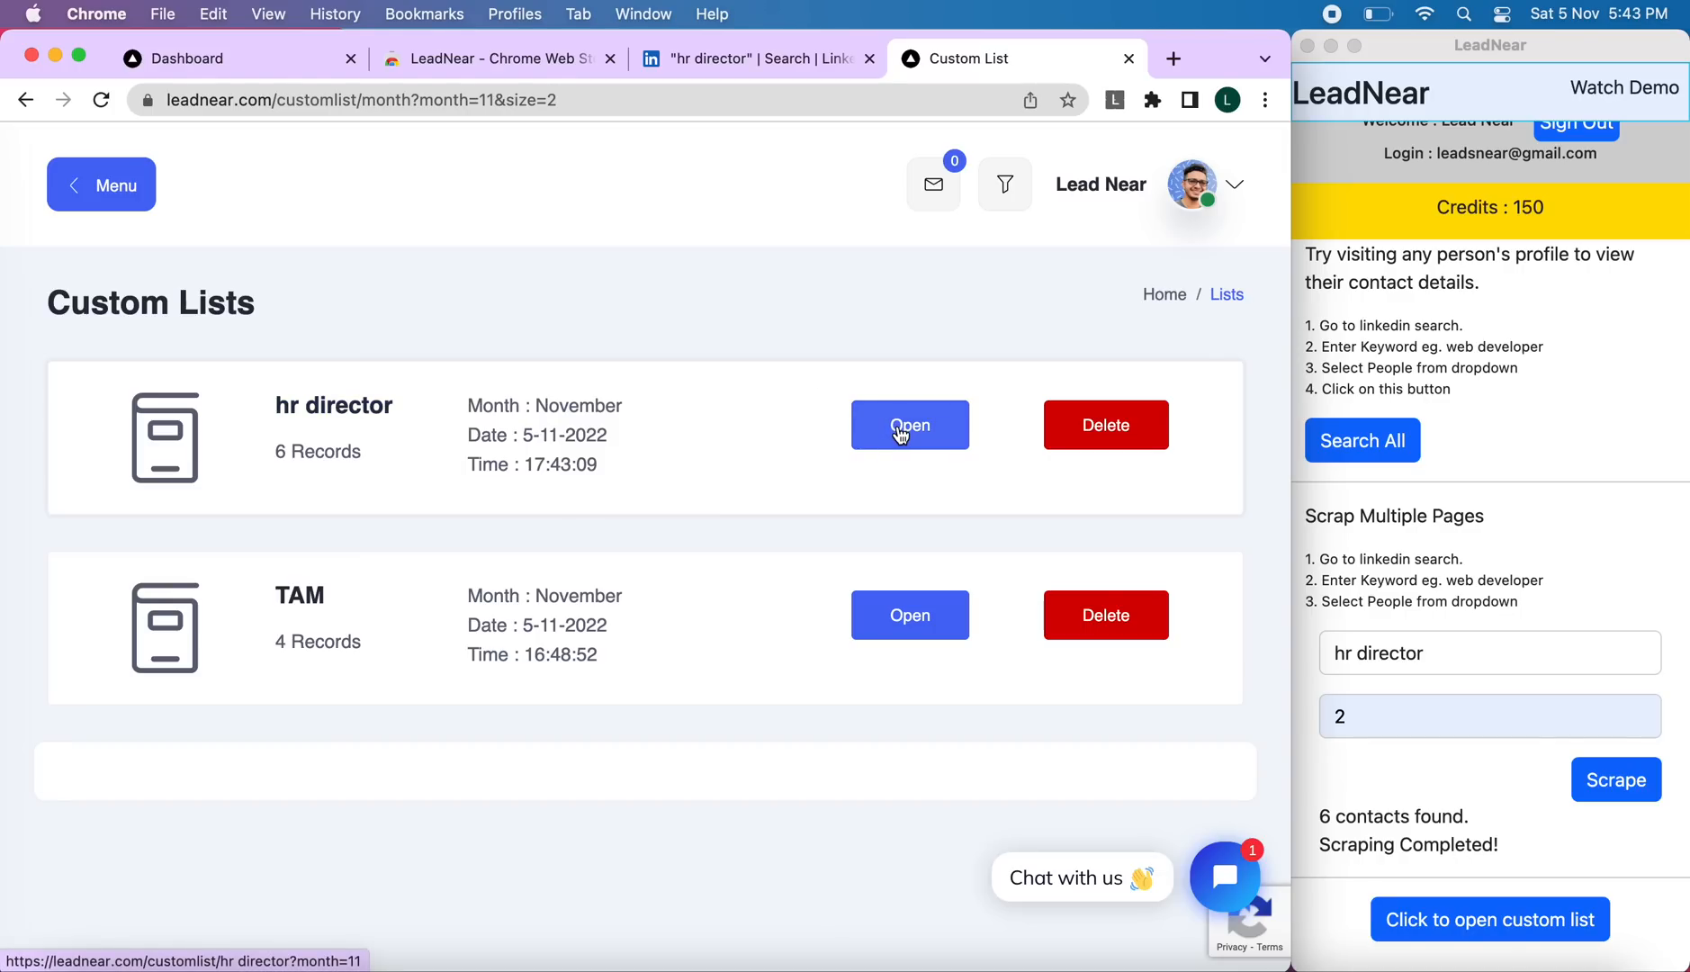
{"action": "left_click", "coordinate": [909, 425]}
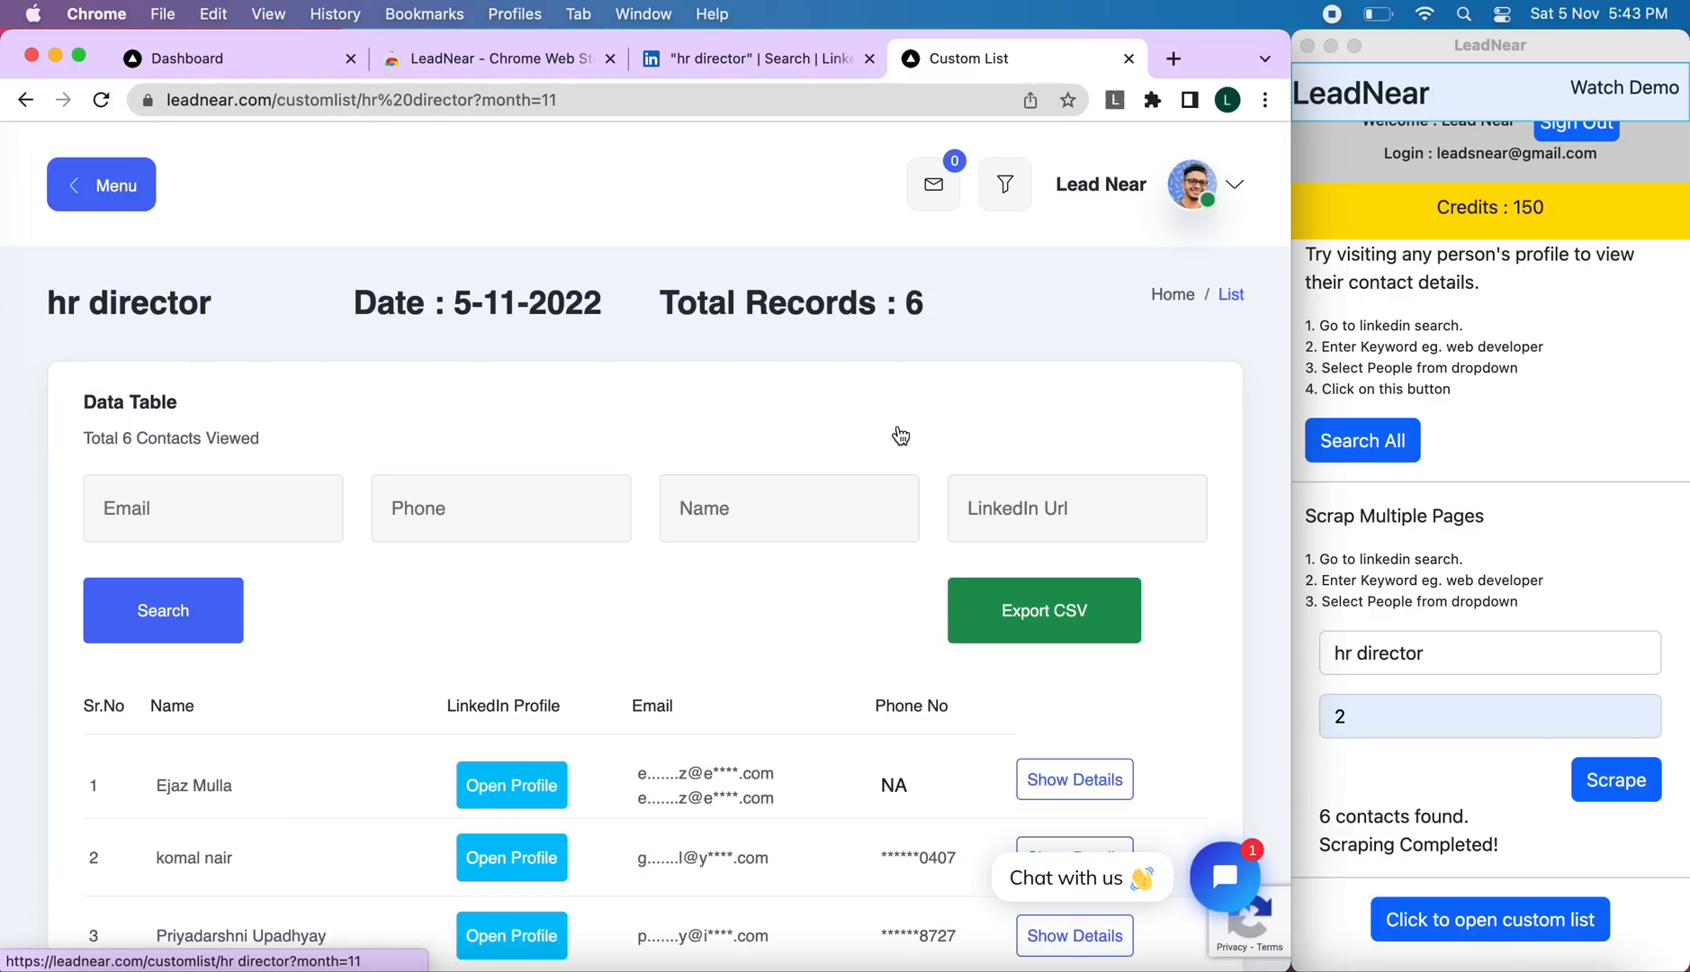
{"action": "scroll", "scroll_direction": "down", "scroll_amount": 3}
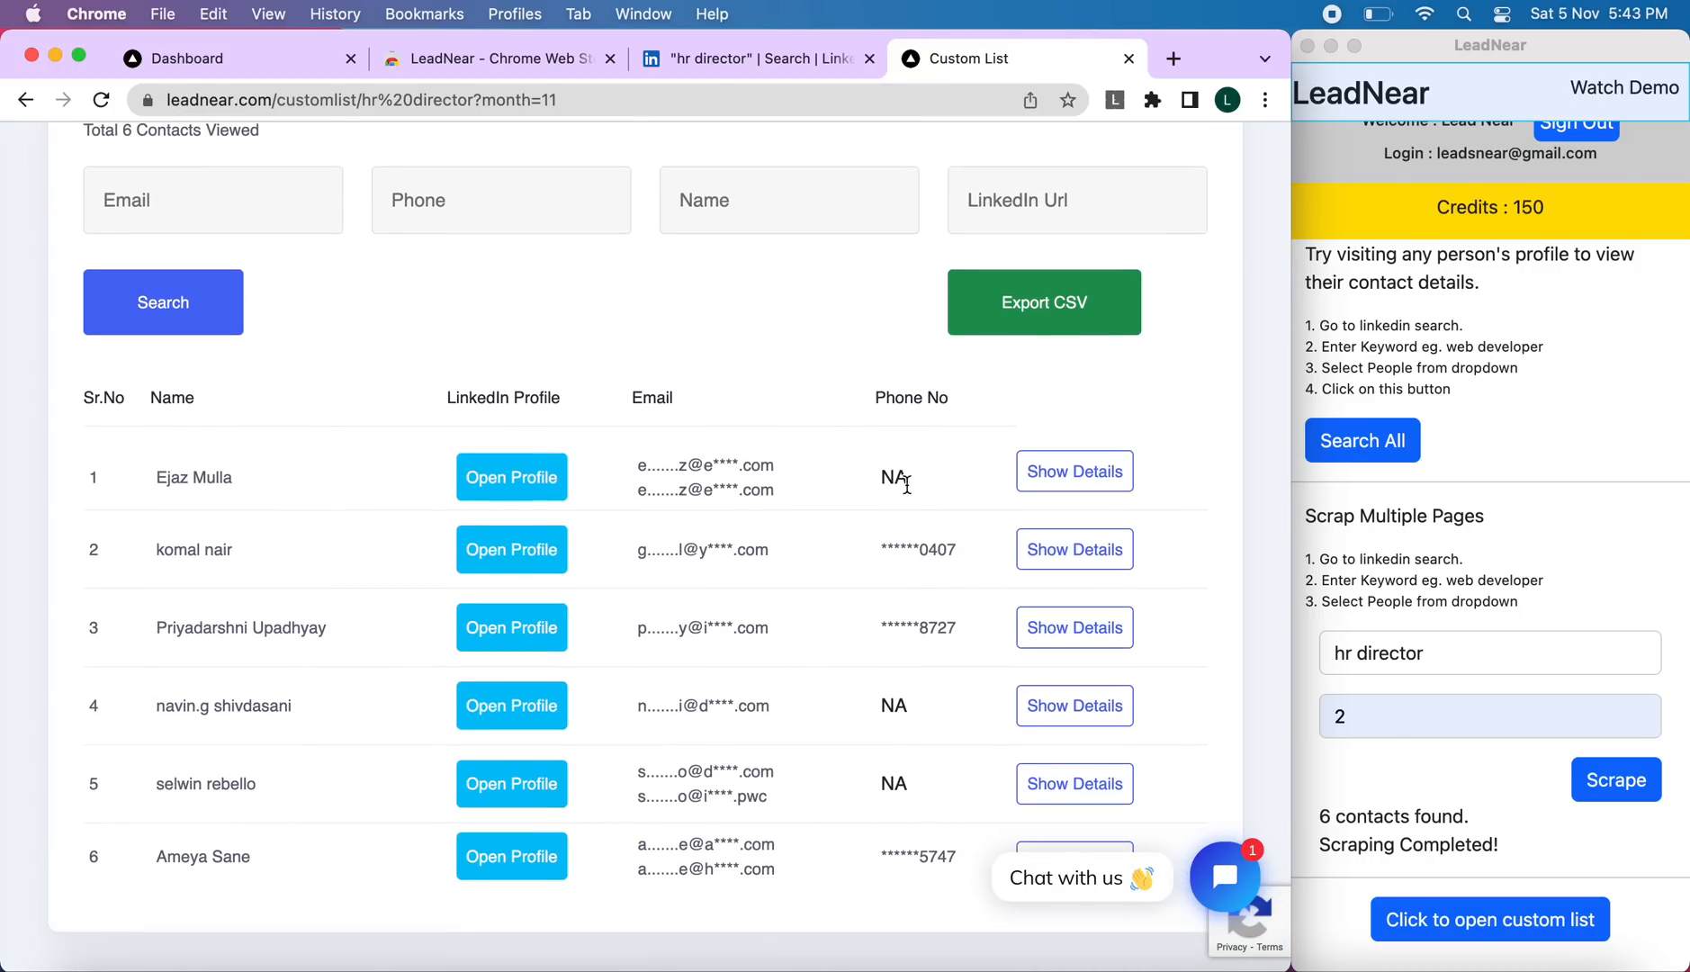
{"action": "mouse_move", "coordinate": [1041, 481]}
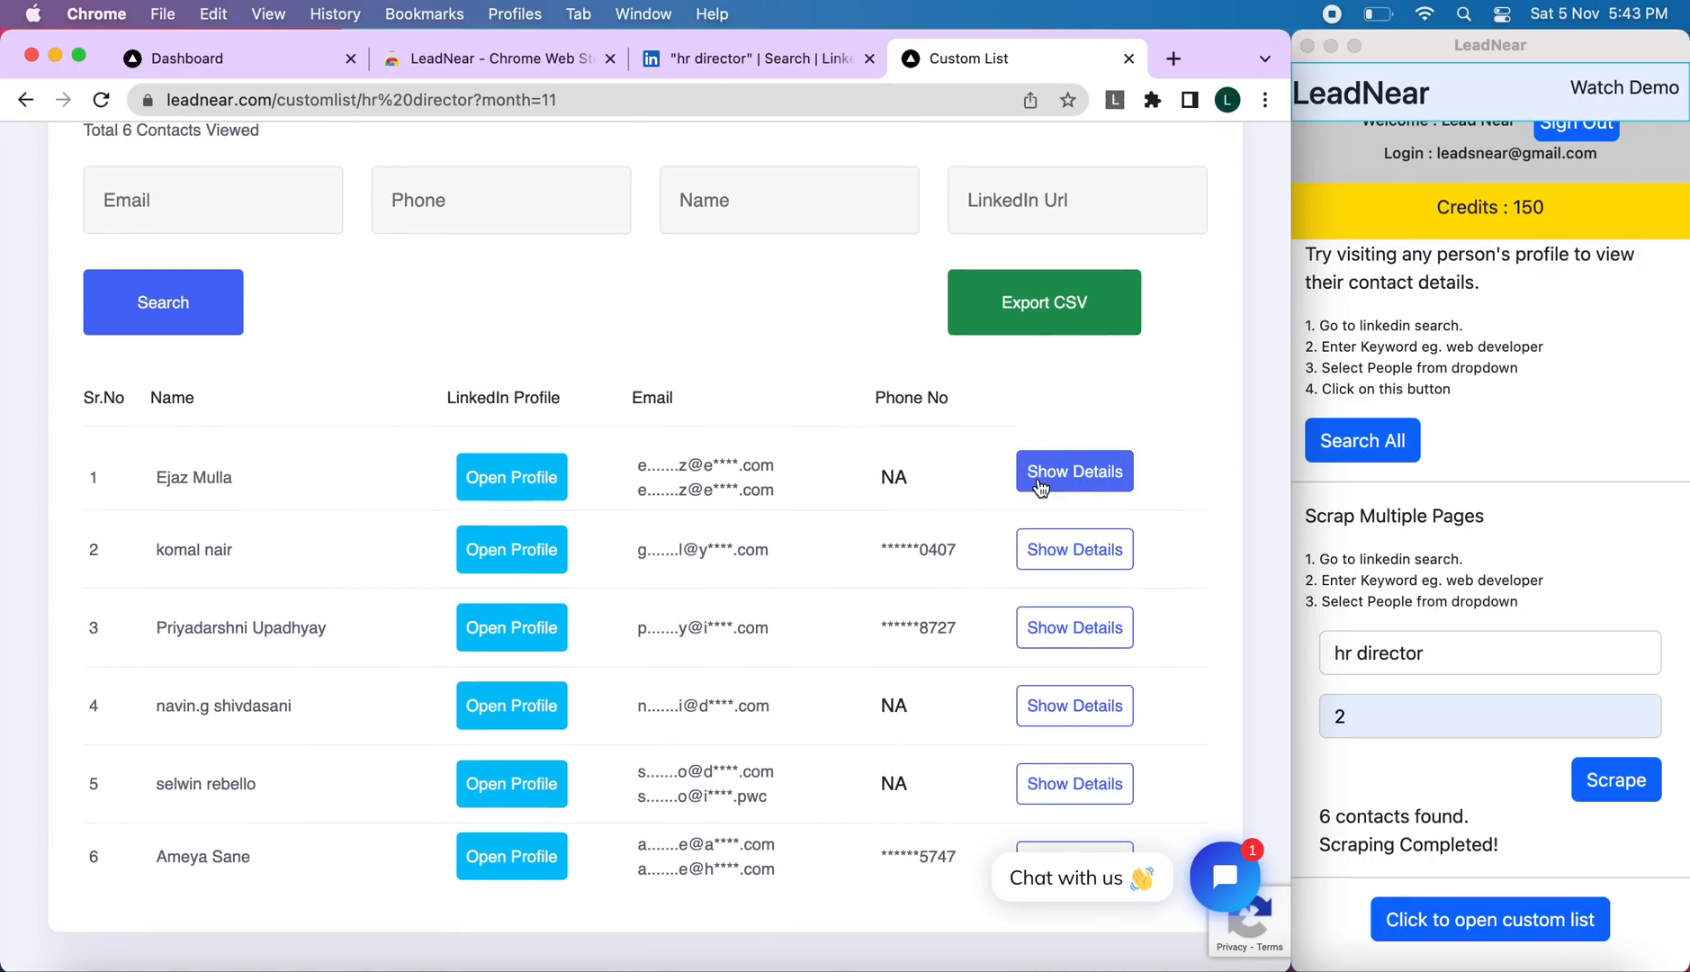
{"action": "mouse_move", "coordinate": [978, 493]}
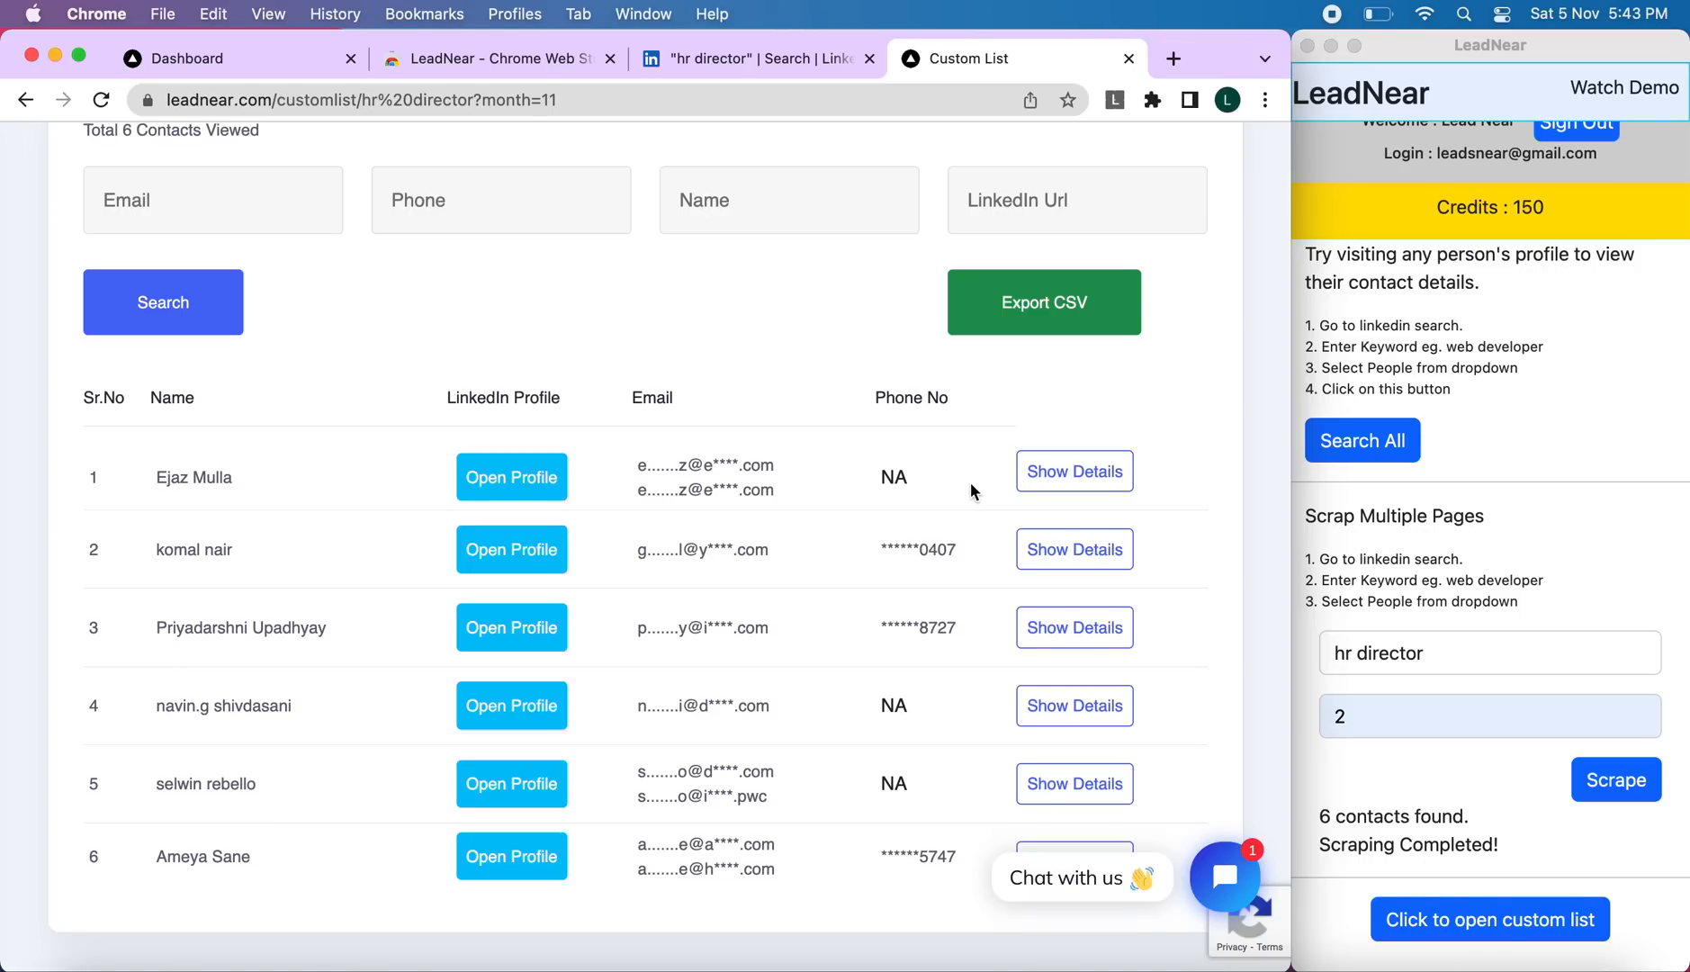
{"action": "mouse_move", "coordinate": [687, 498]}
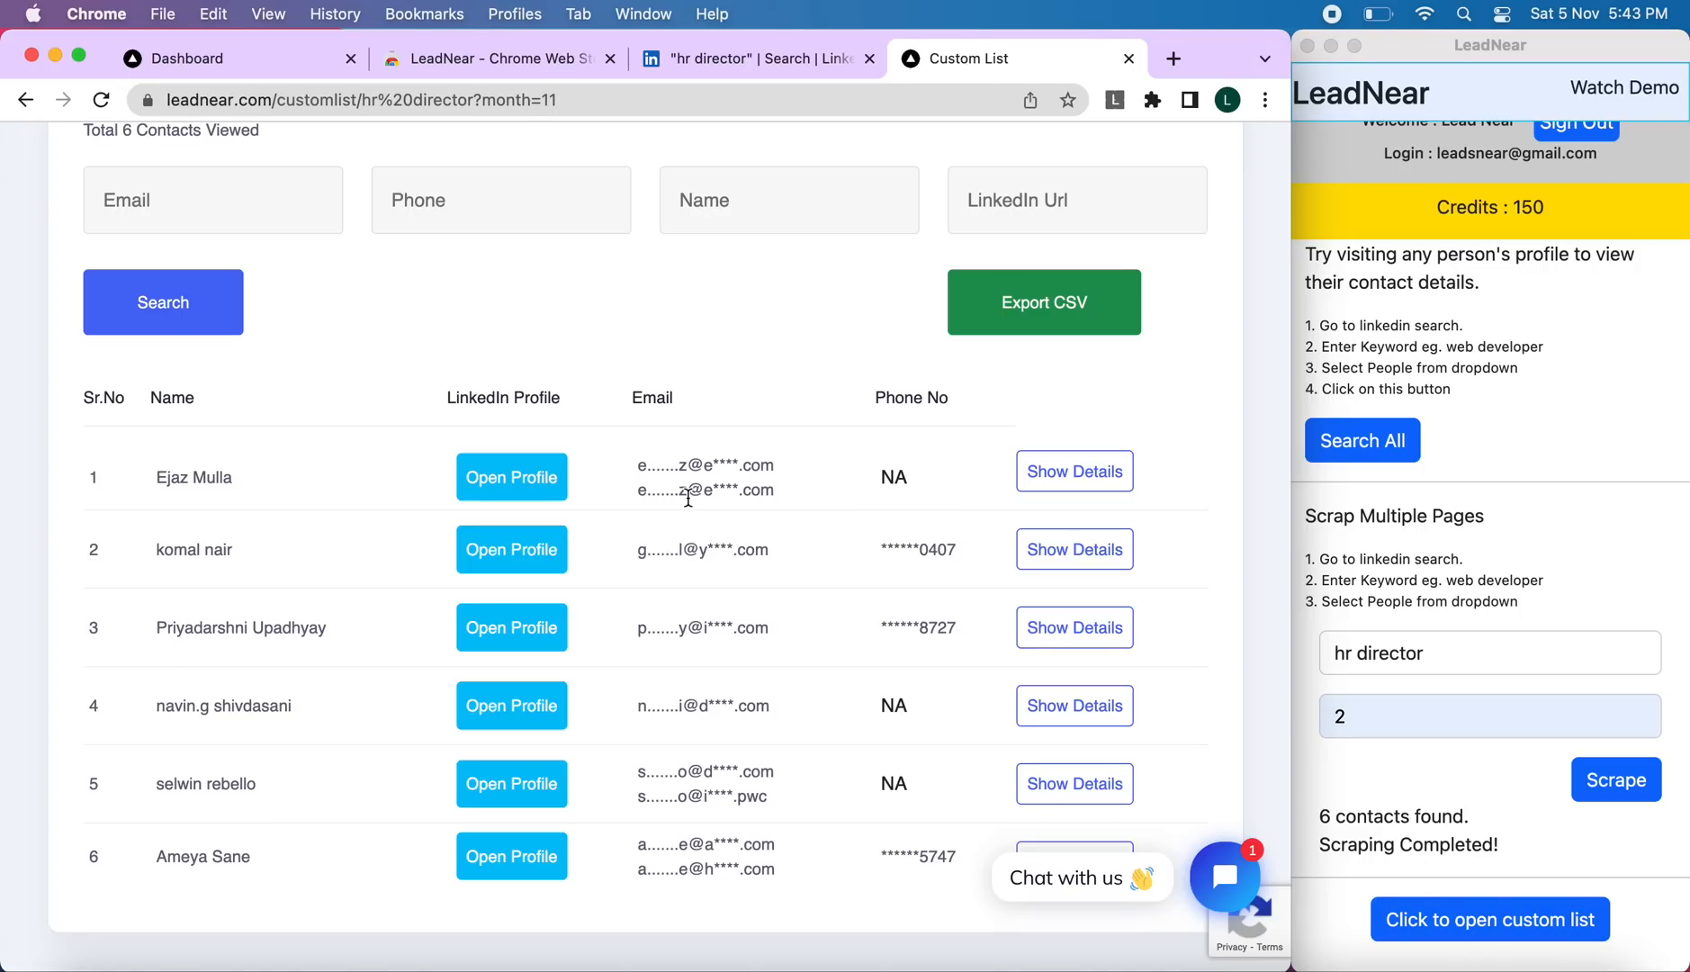
{"action": "mouse_move", "coordinate": [535, 495]}
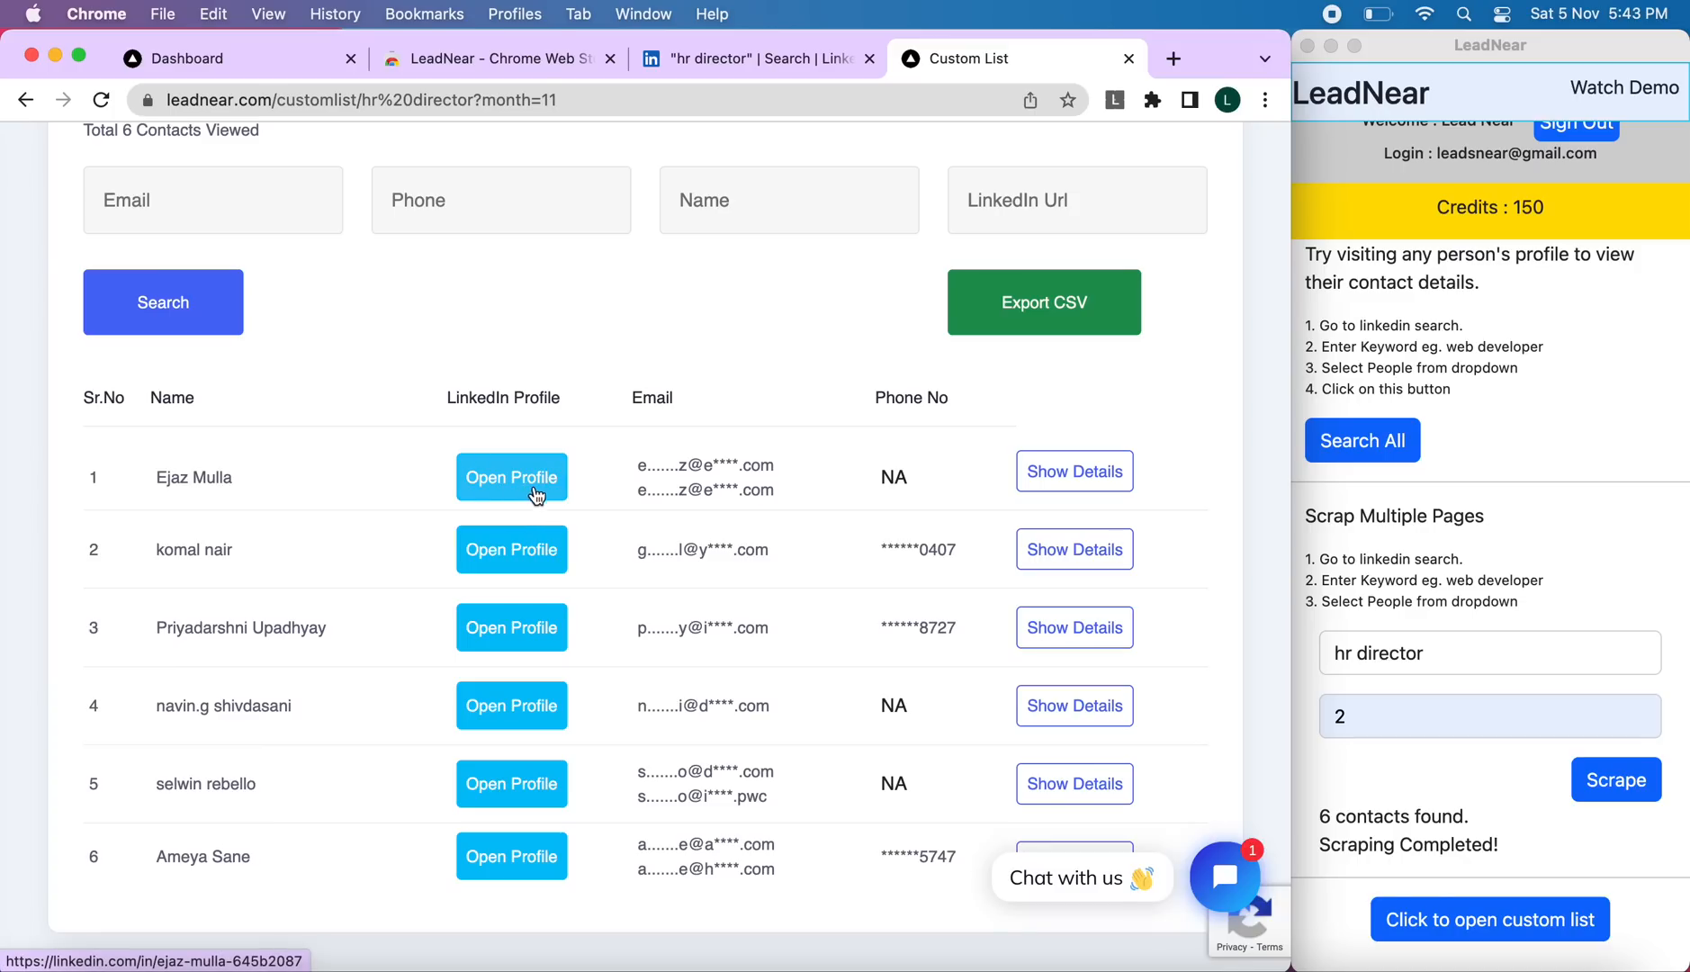
{"action": "mouse_move", "coordinate": [1031, 479]}
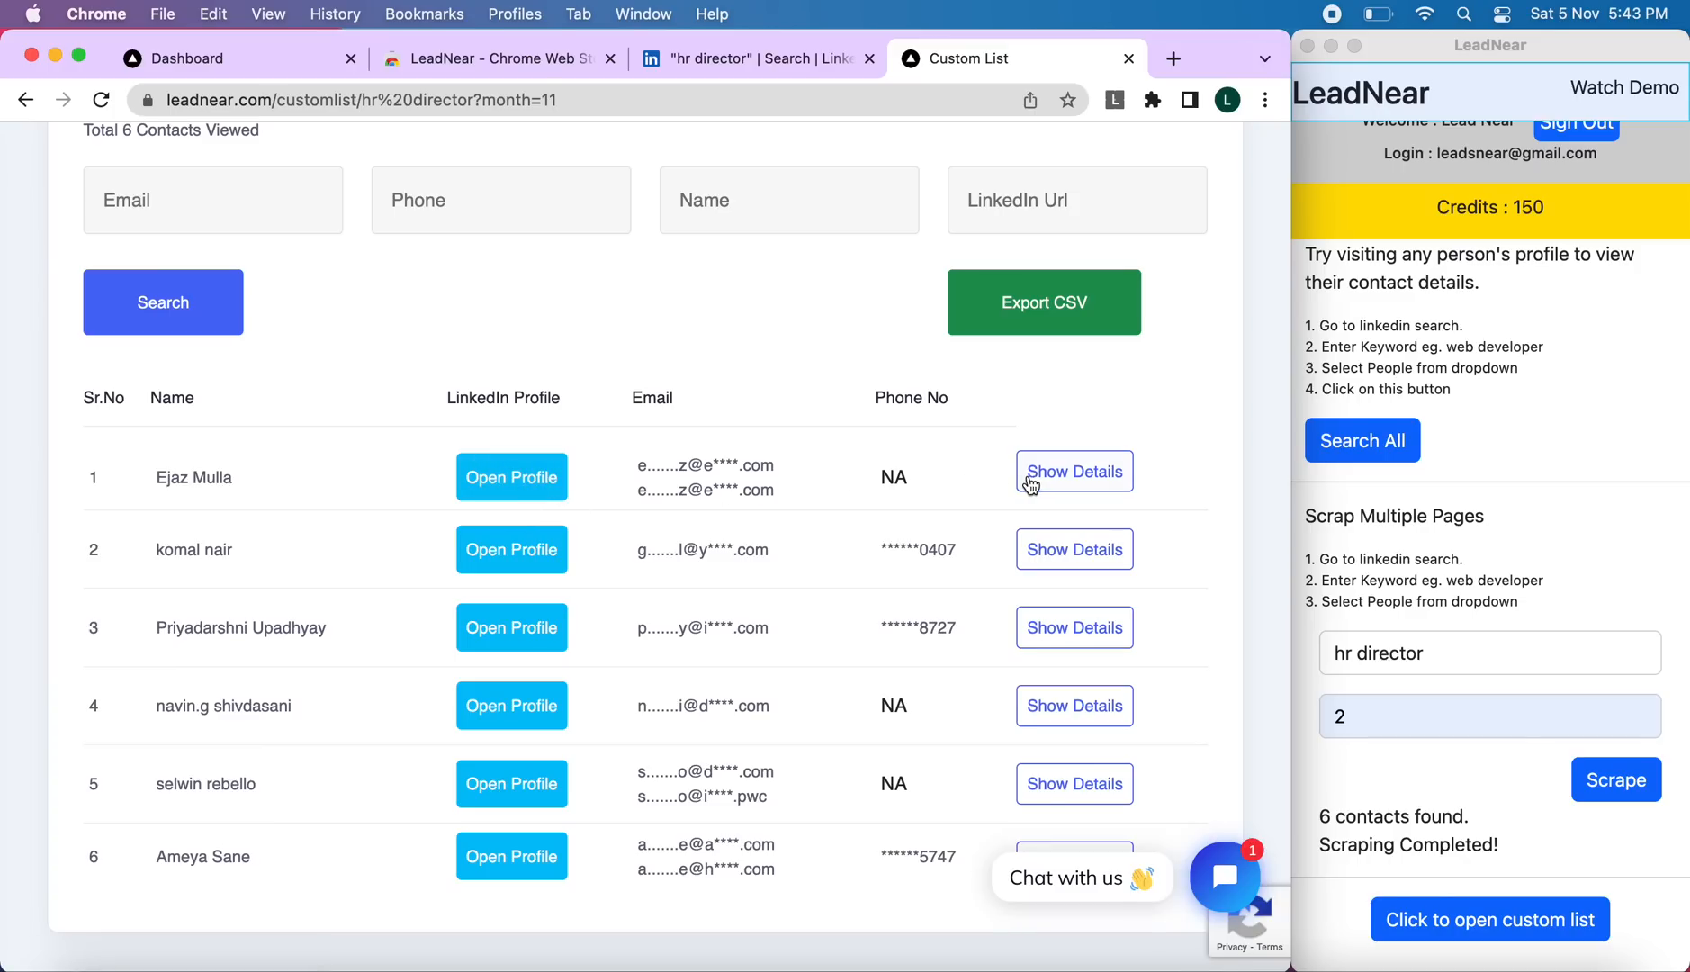
{"action": "mouse_move", "coordinate": [995, 448]}
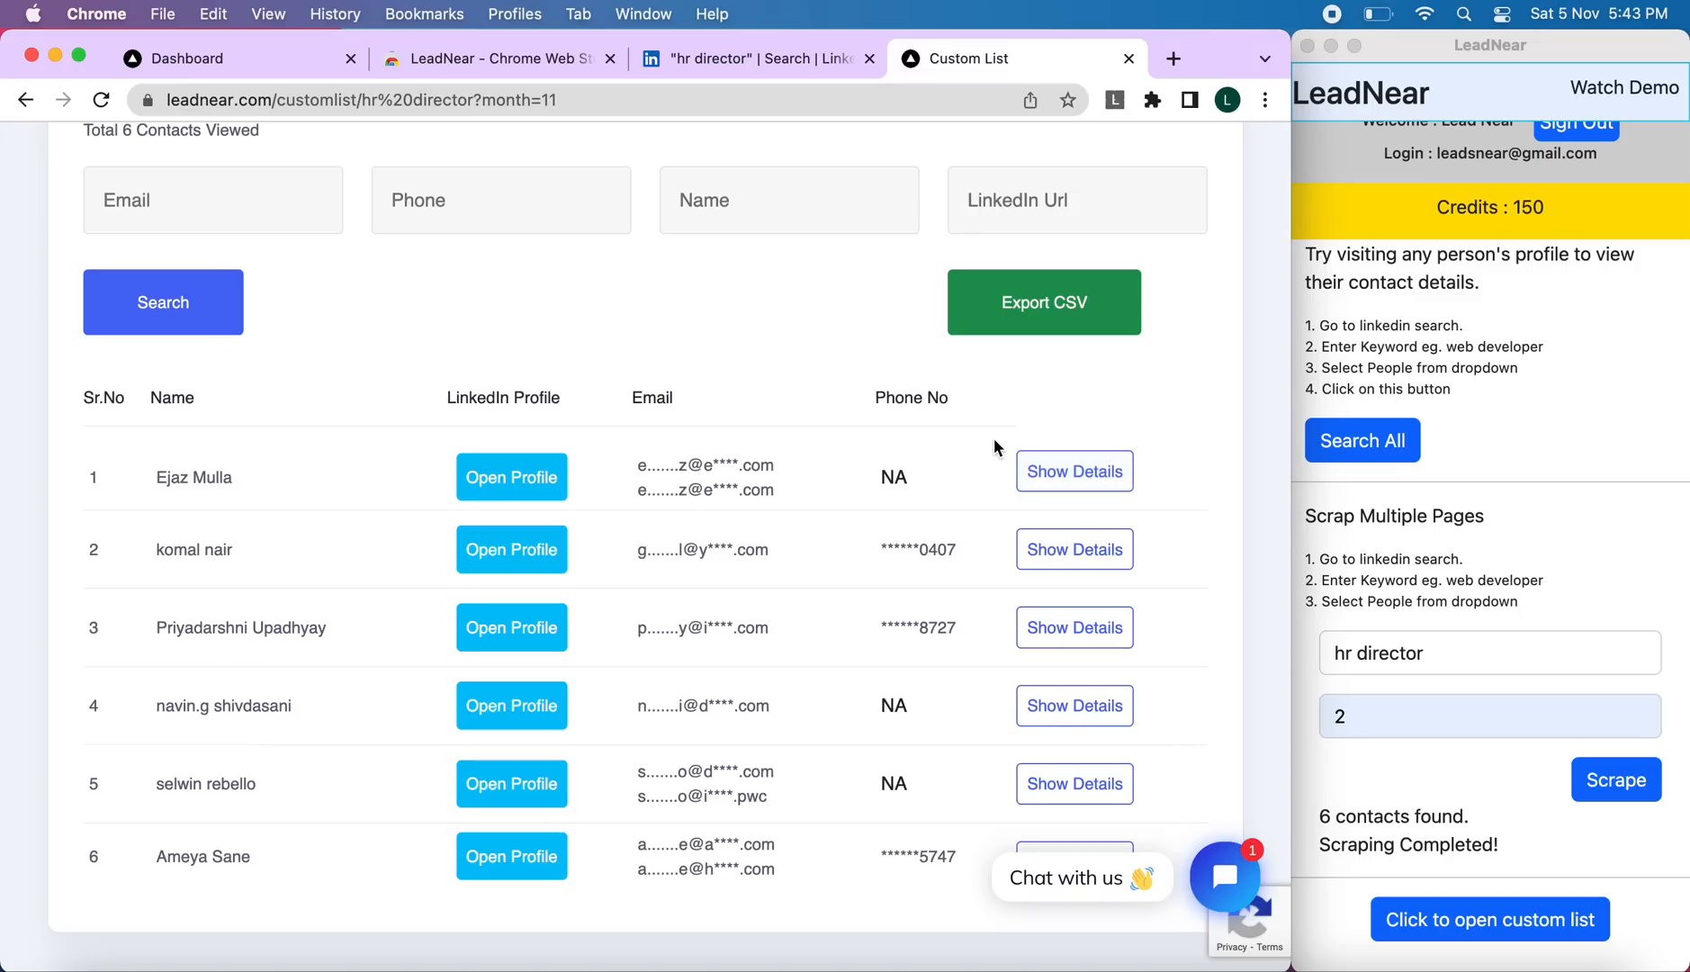
{"action": "mouse_move", "coordinate": [891, 681]}
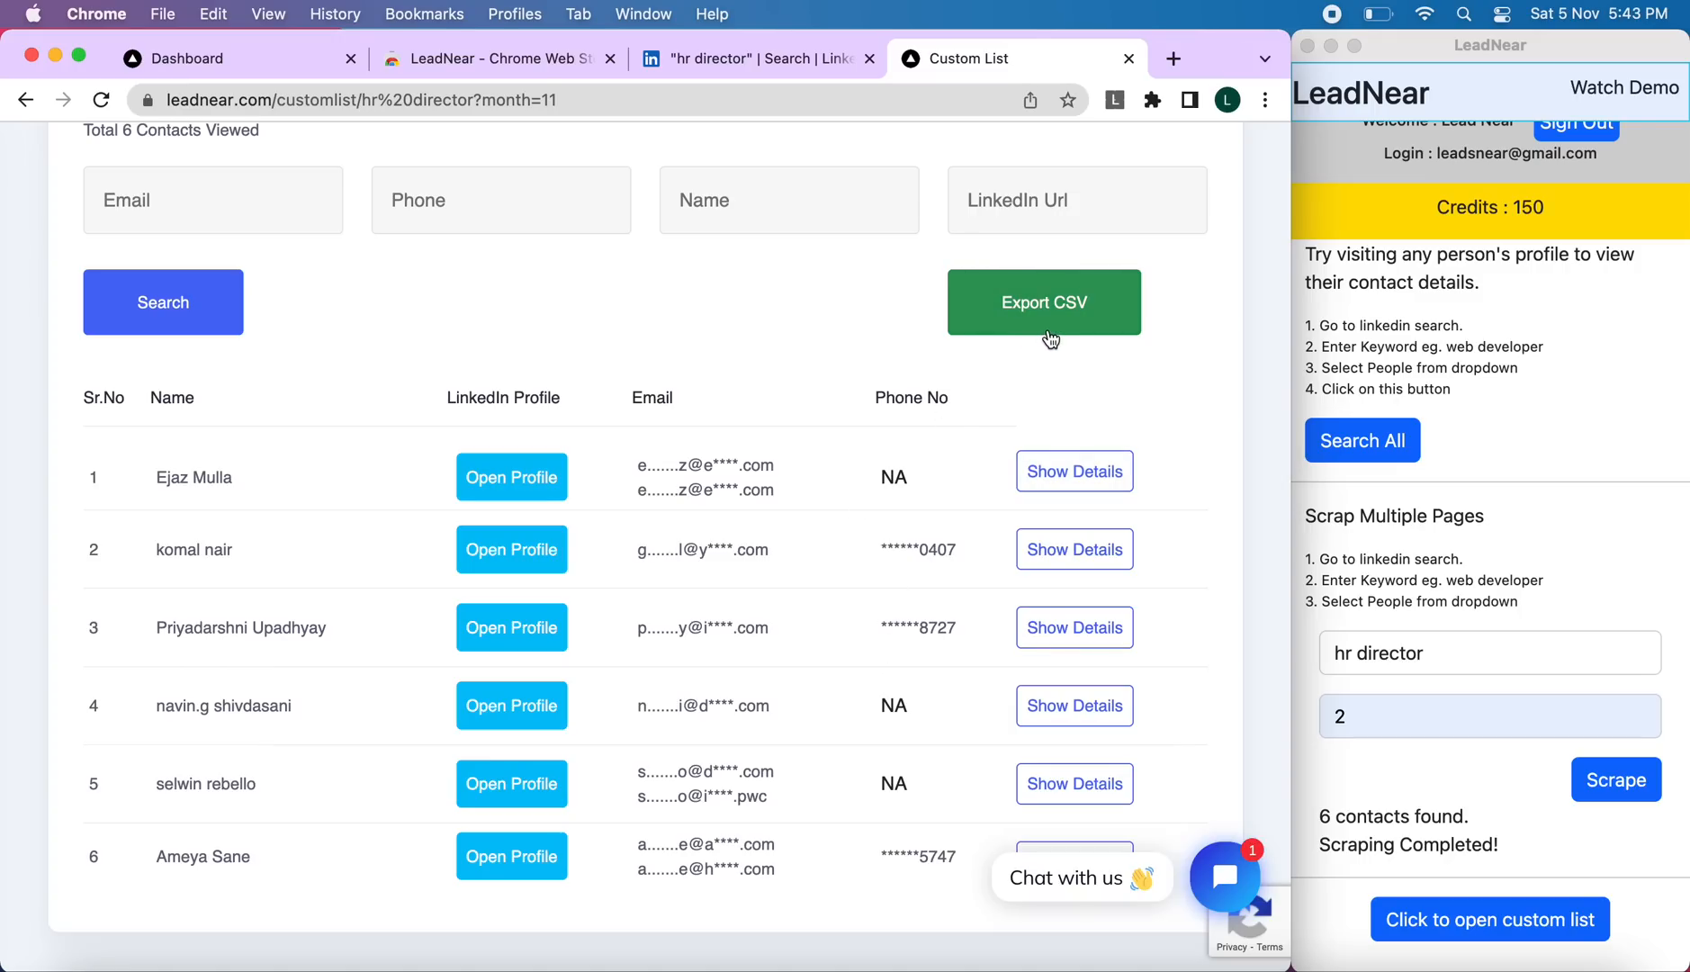
{"action": "mouse_move", "coordinate": [1092, 329]}
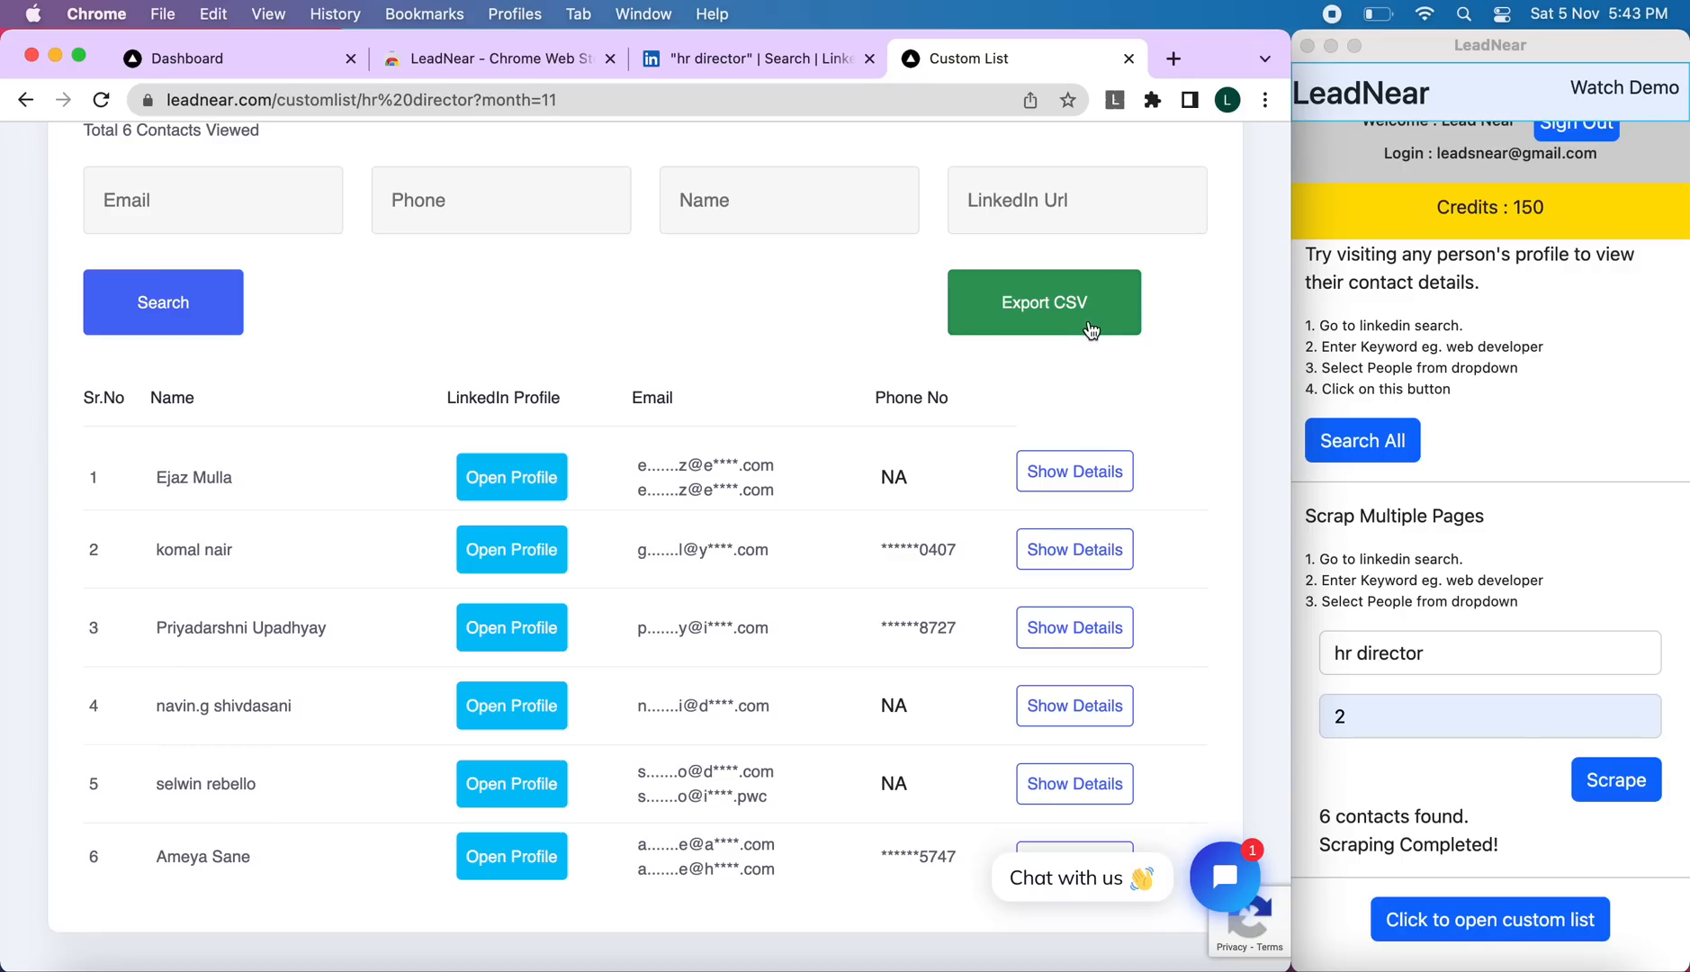
{"action": "mouse_move", "coordinate": [1056, 321]}
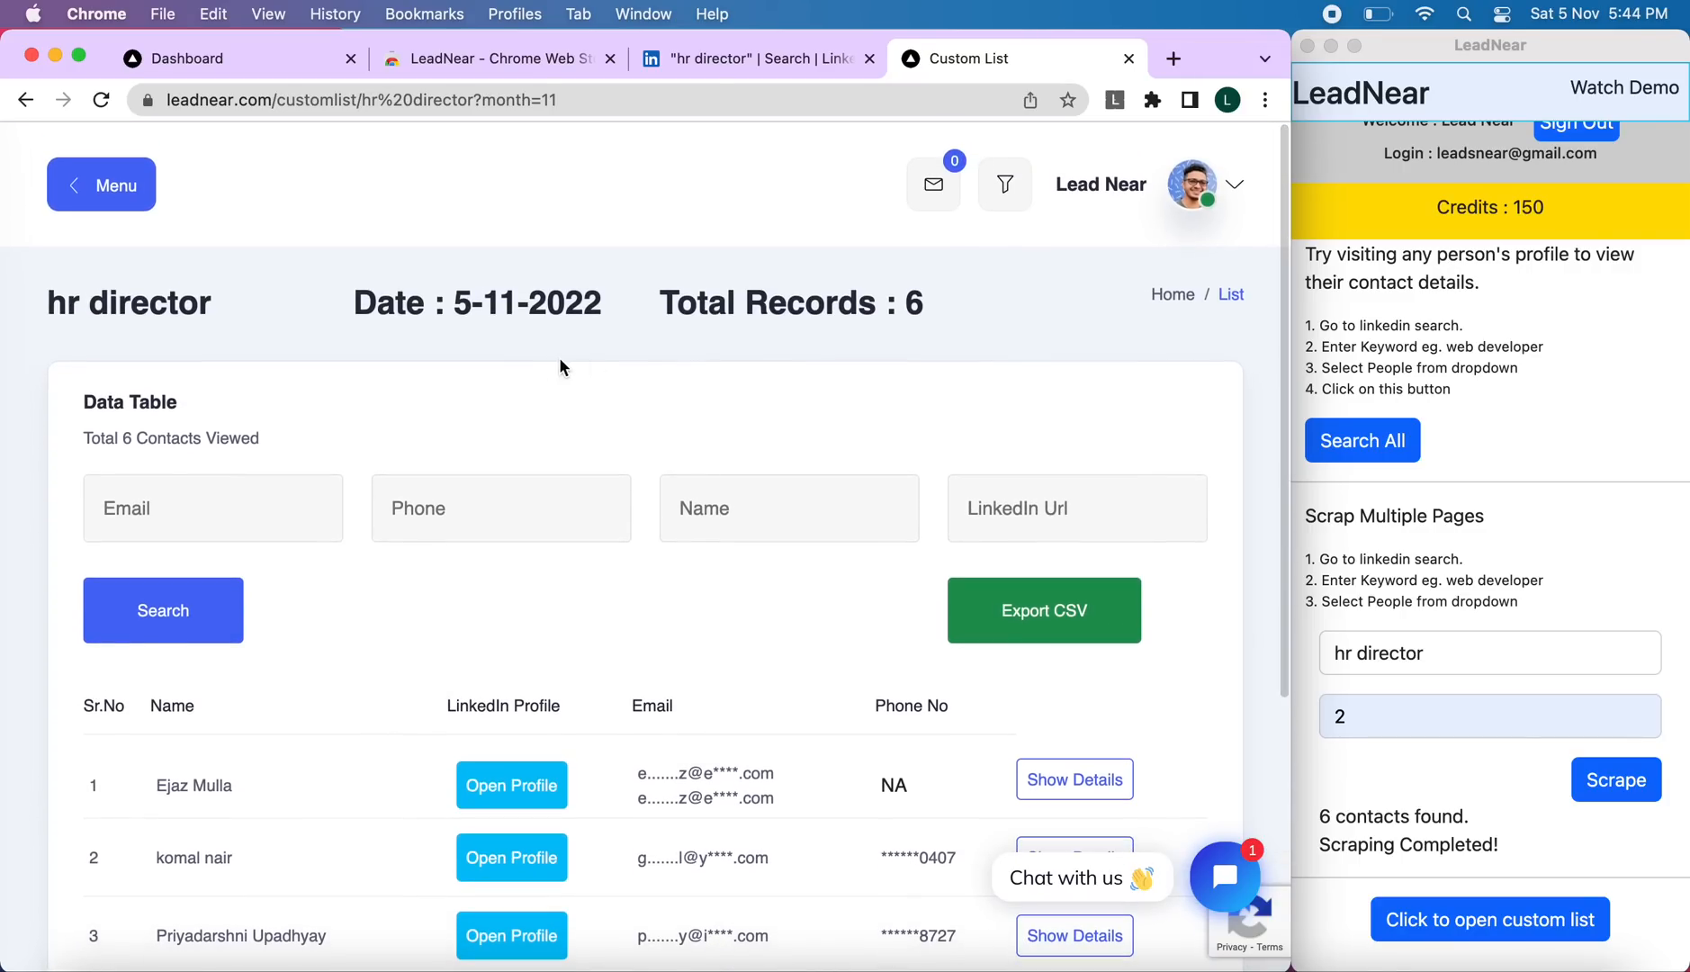
Choose My List from the LeadNear sidebar menu
{"action": "left_click", "coordinate": [101, 184]}
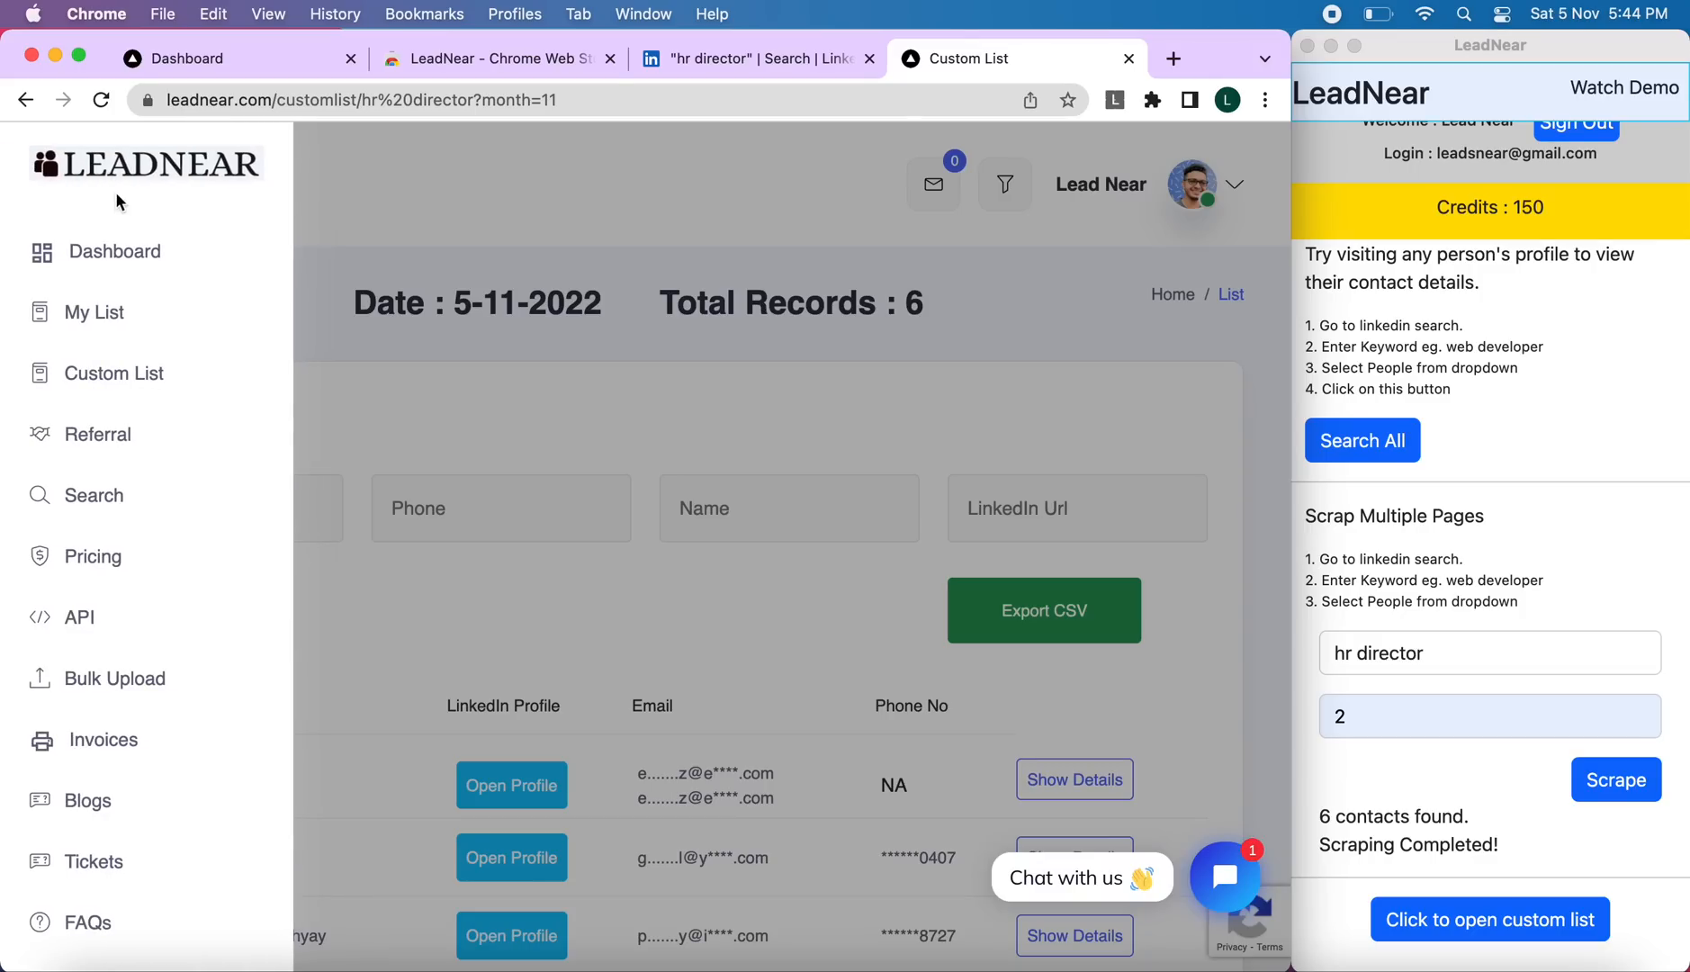
{"action": "left_click", "coordinate": [94, 312]}
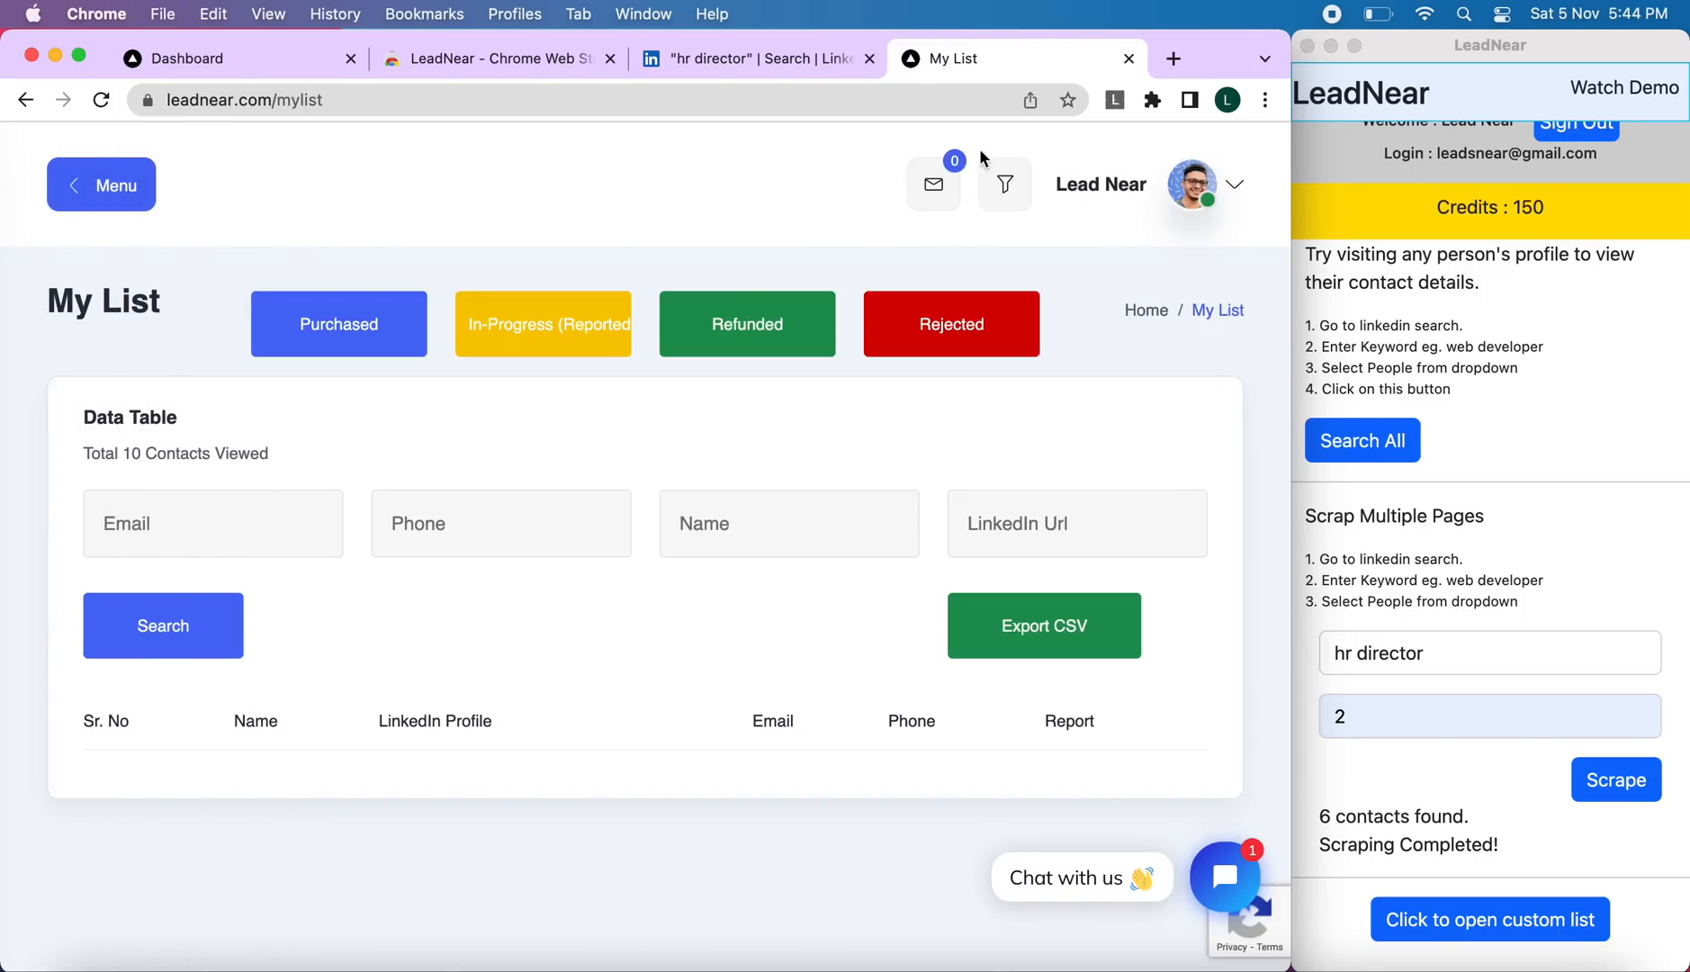
{"action": "mouse_move", "coordinate": [1096, 235]}
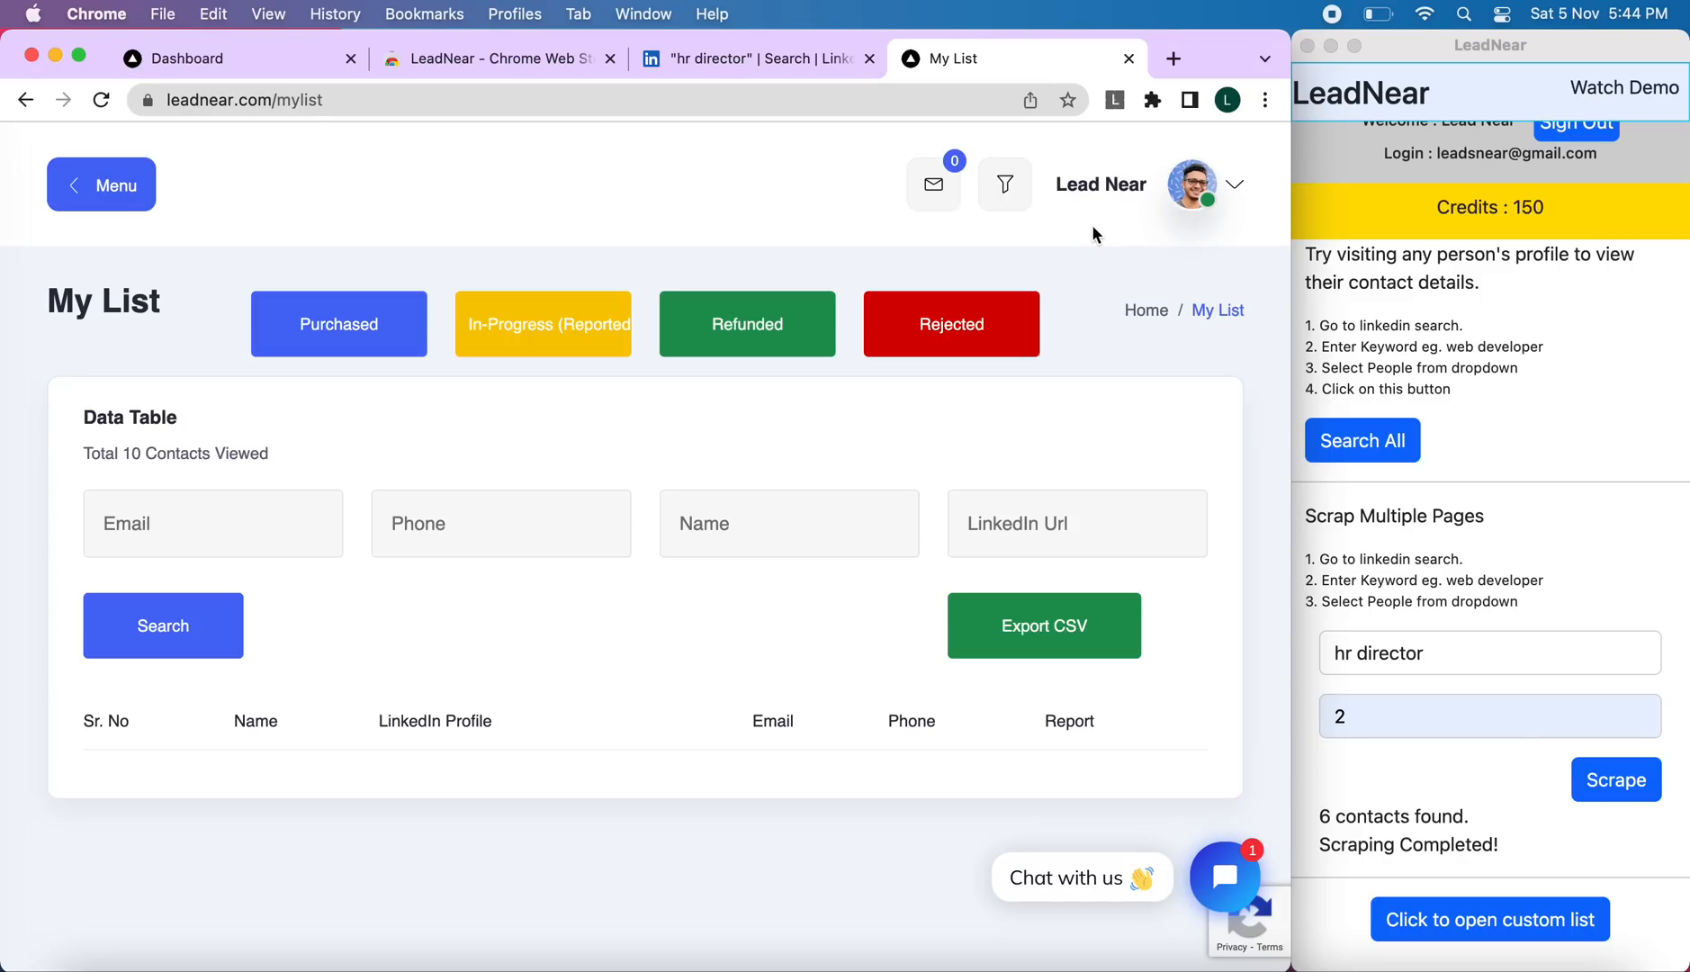
{"action": "mouse_move", "coordinate": [1001, 268]}
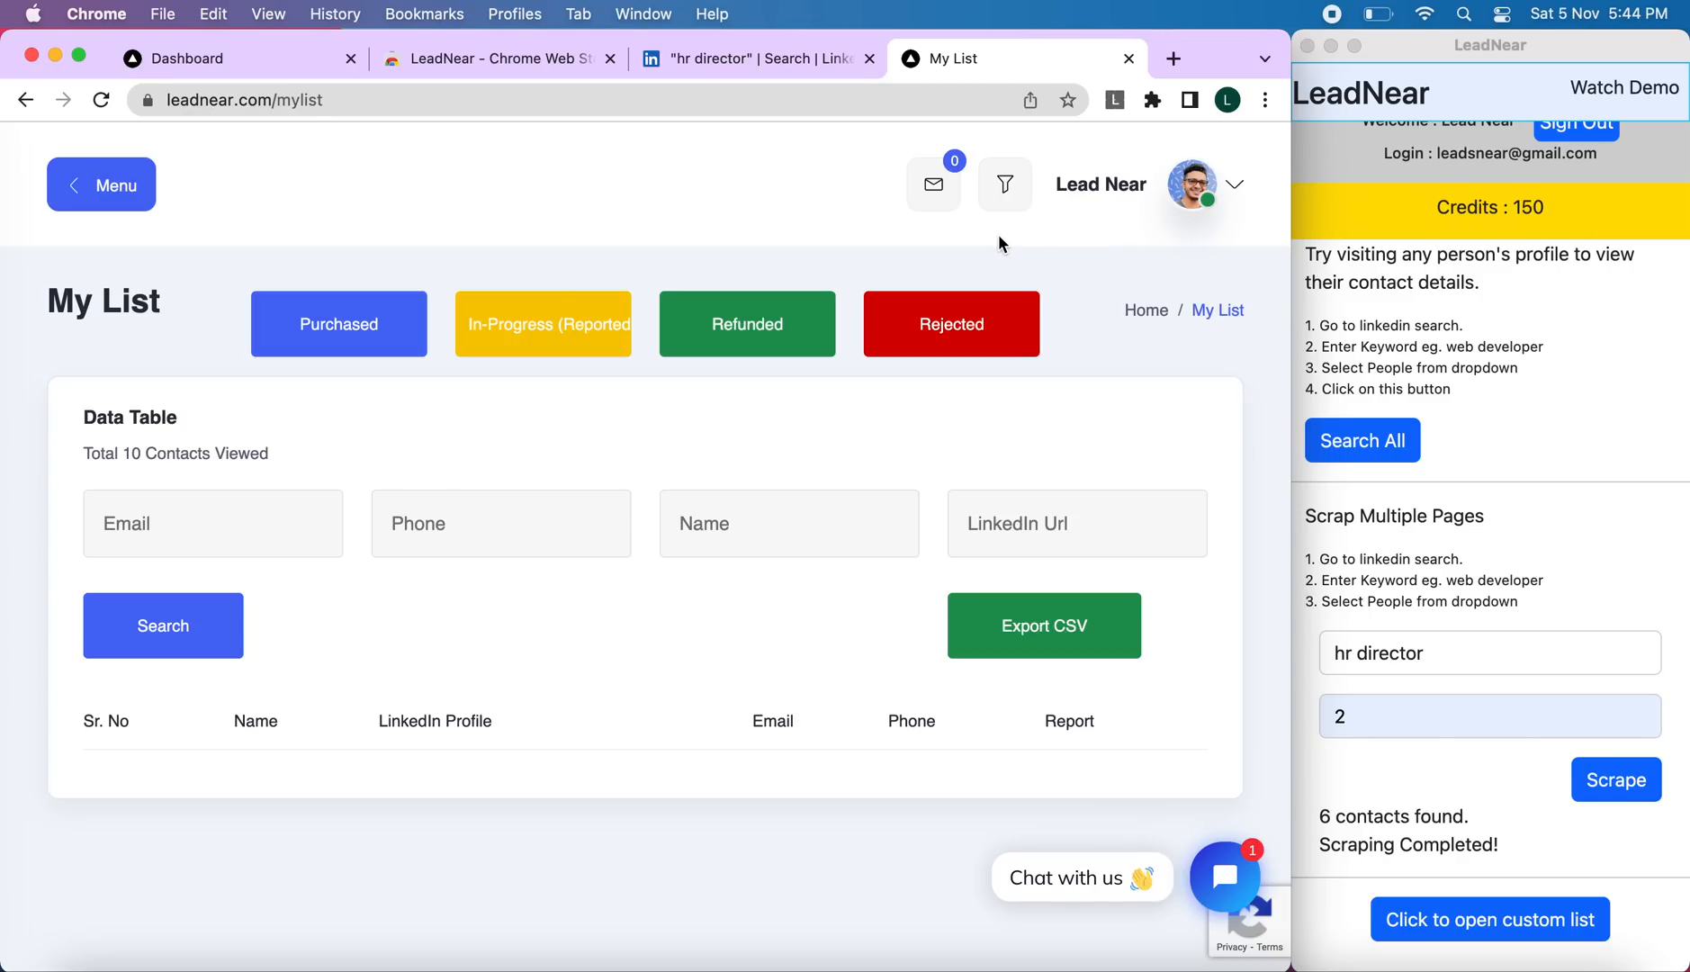